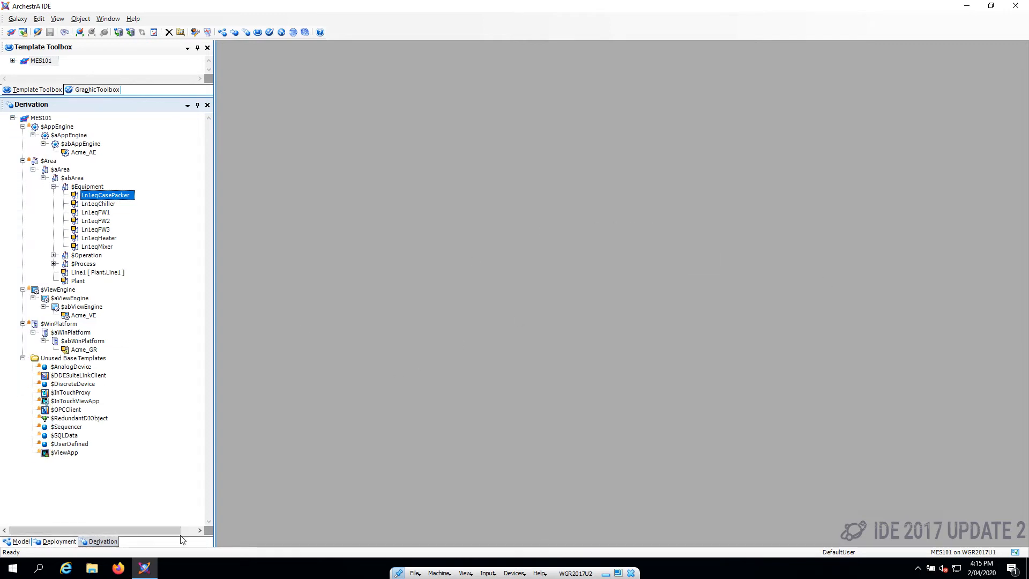
# Expand the $Operation and $Process templates to list their Line1 instances.
pyautogui.click(54, 255)
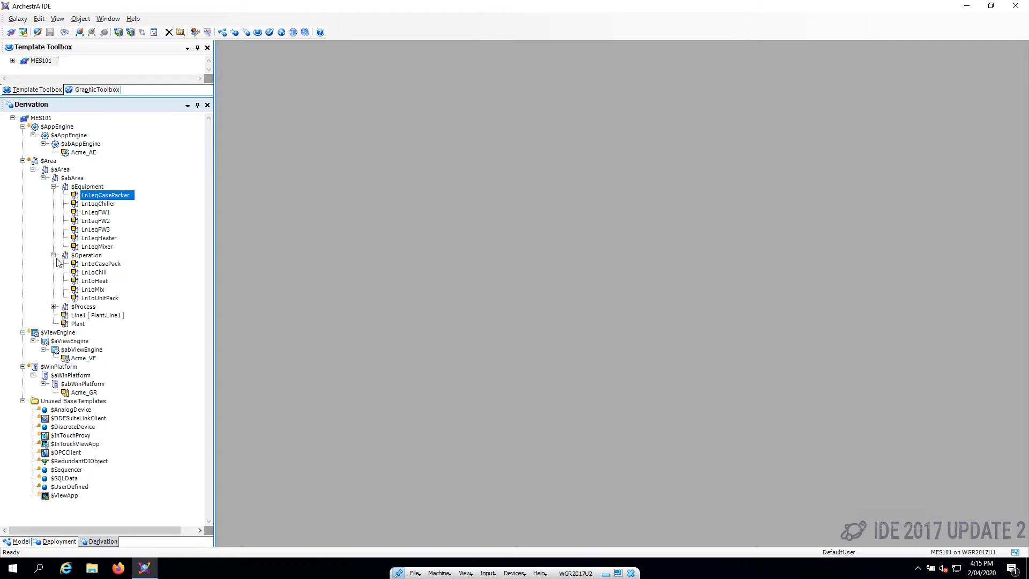
pyautogui.click(53, 307)
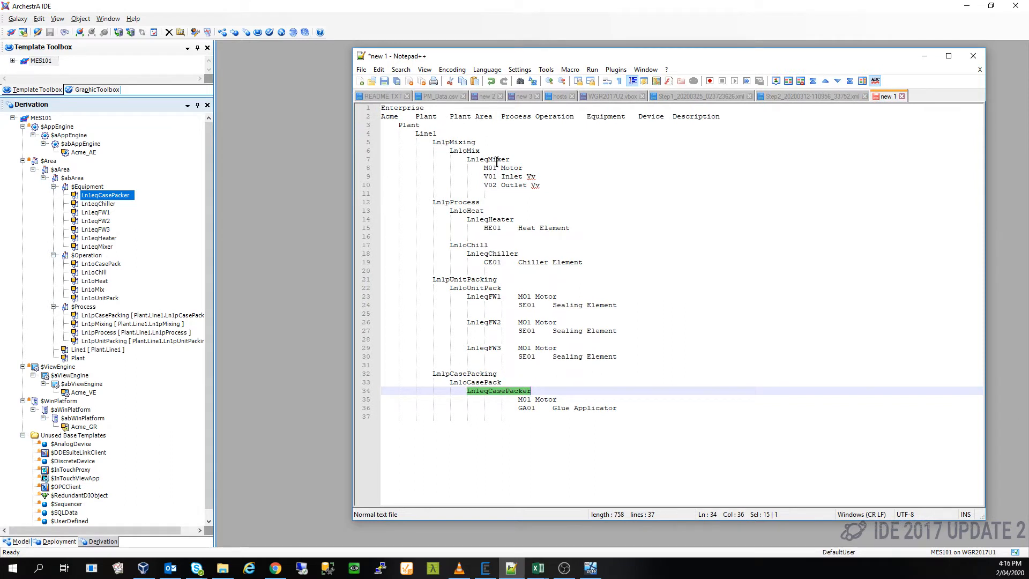
pyautogui.moveTo(103, 349)
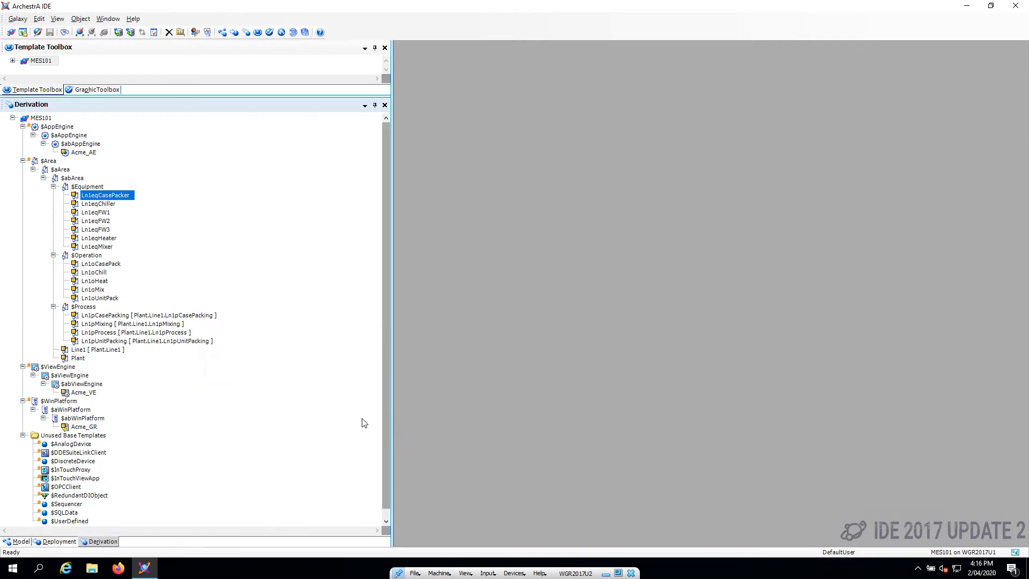
pyautogui.moveTo(94, 268)
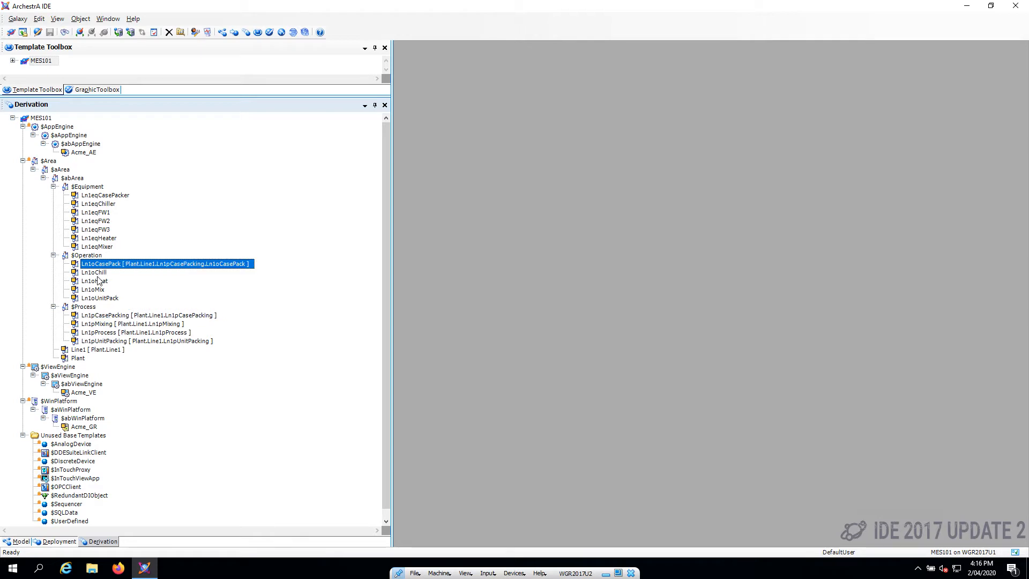
# Move the next Ln1o operation instance under its Ln1p process object in Line1.
pyautogui.click(94, 272)
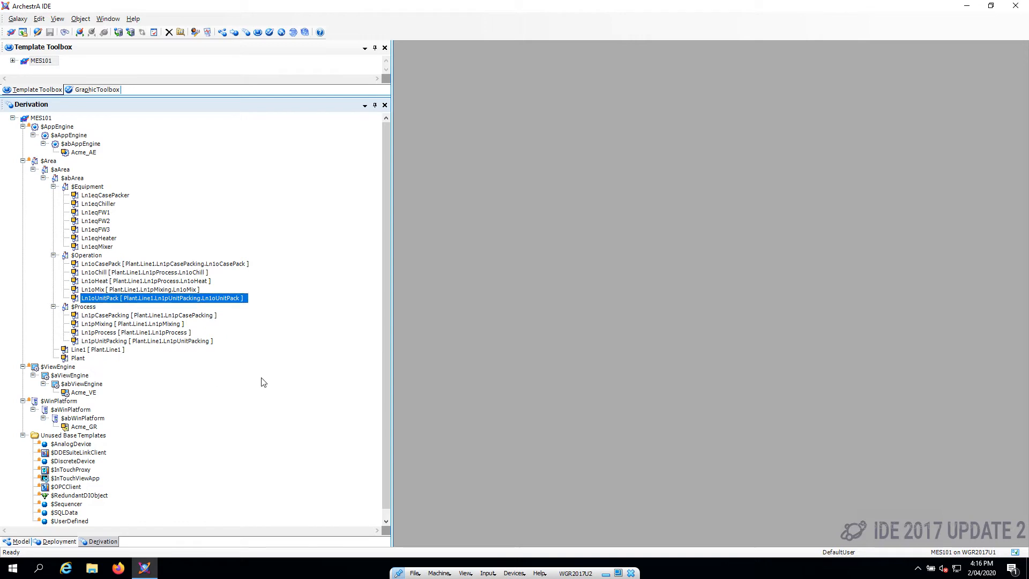
pyautogui.moveTo(185, 397)
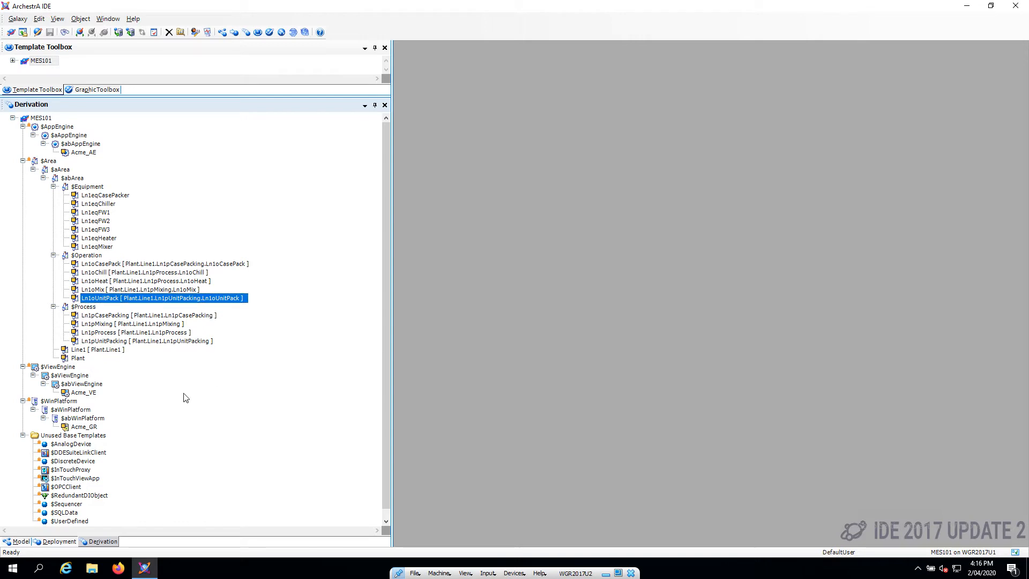
pyautogui.moveTo(137, 291)
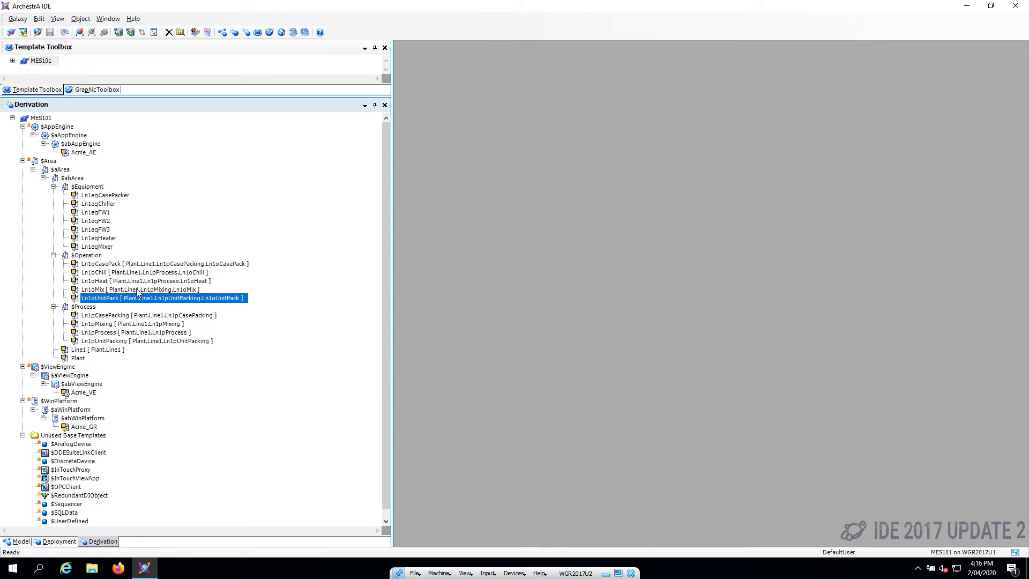
pyautogui.moveTo(132, 304)
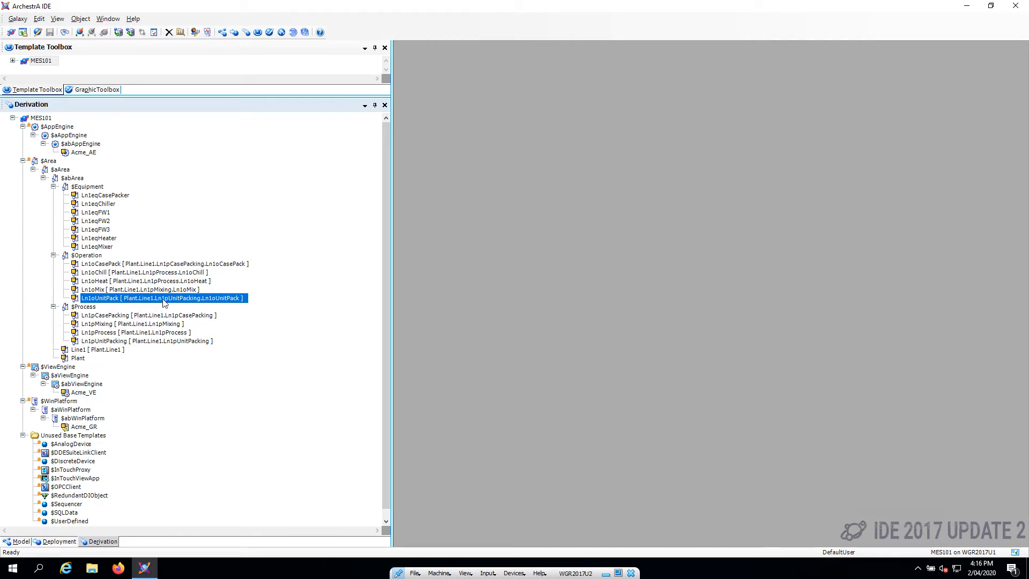
pyautogui.moveTo(186, 305)
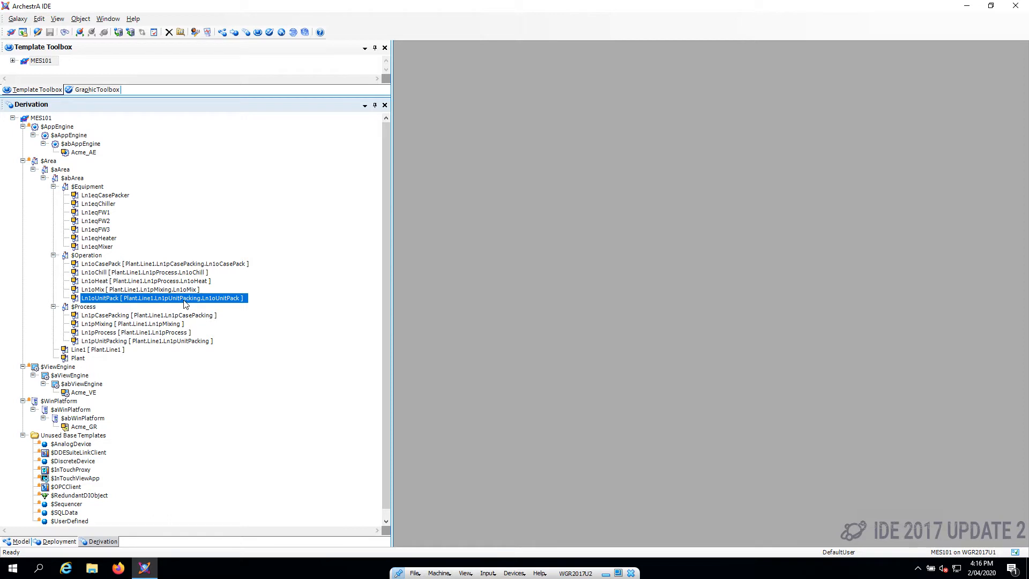
pyautogui.moveTo(216, 304)
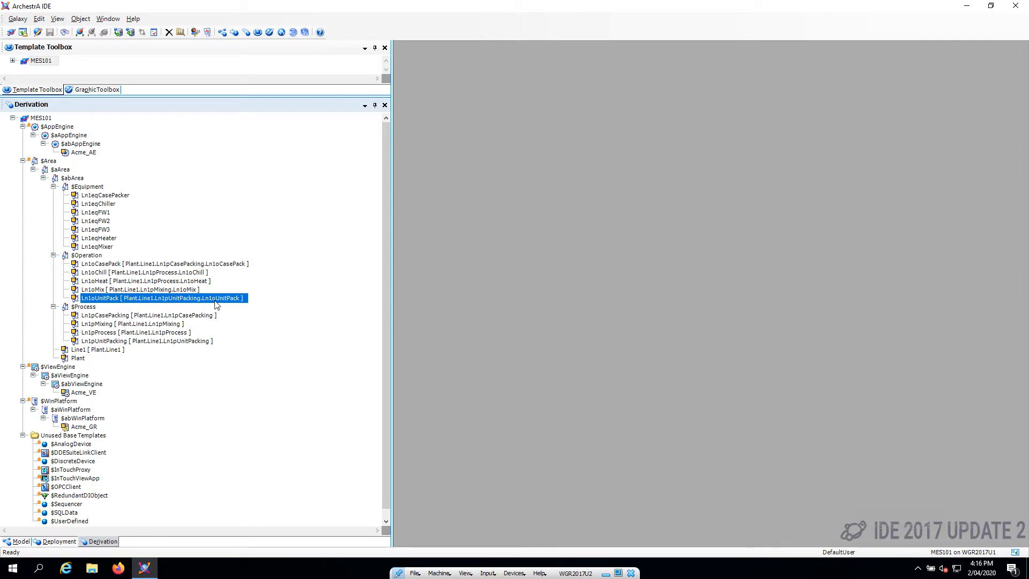
pyautogui.moveTo(197, 298)
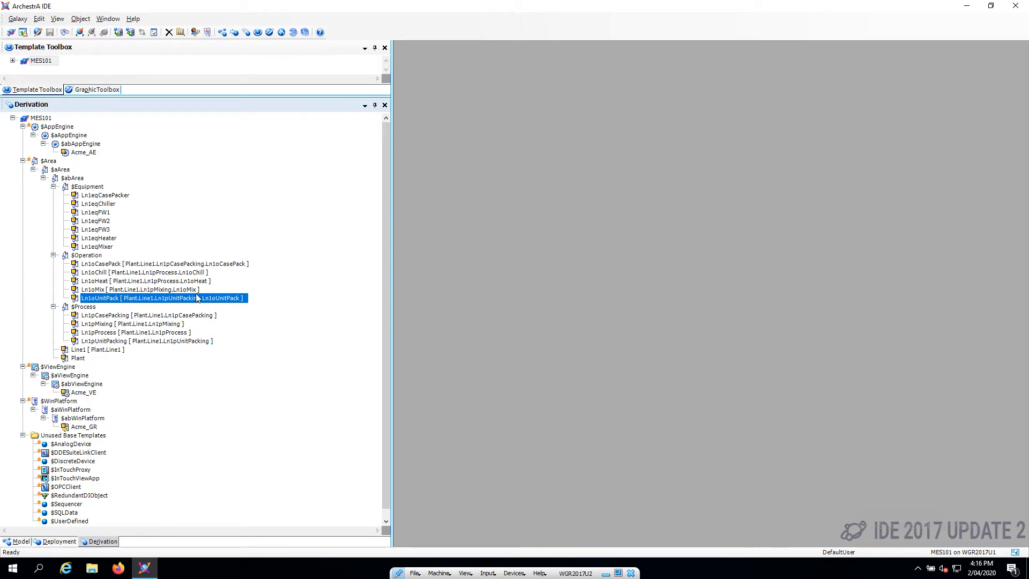
pyautogui.moveTo(217, 304)
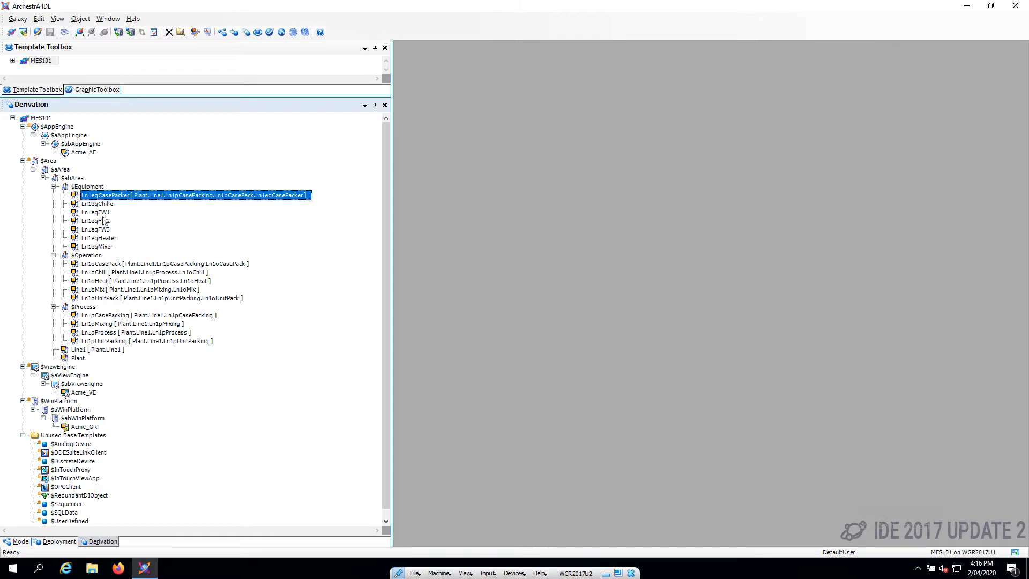
pyautogui.moveTo(99, 210)
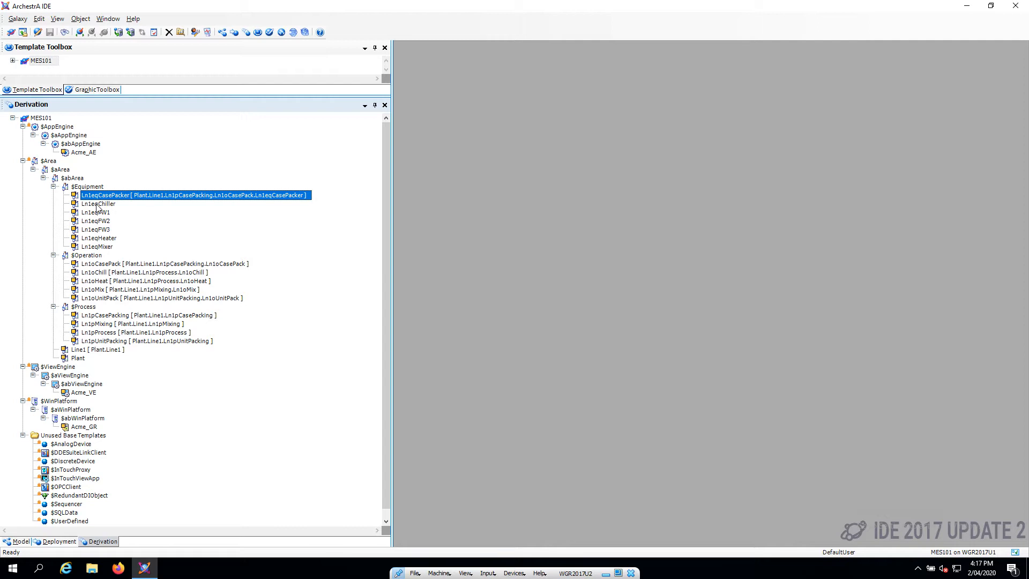
# Place Ln1eqChiller, the next equipment and the Ln1eqFW1–FW3 units under their Ln1o operations.
pyautogui.click(98, 204)
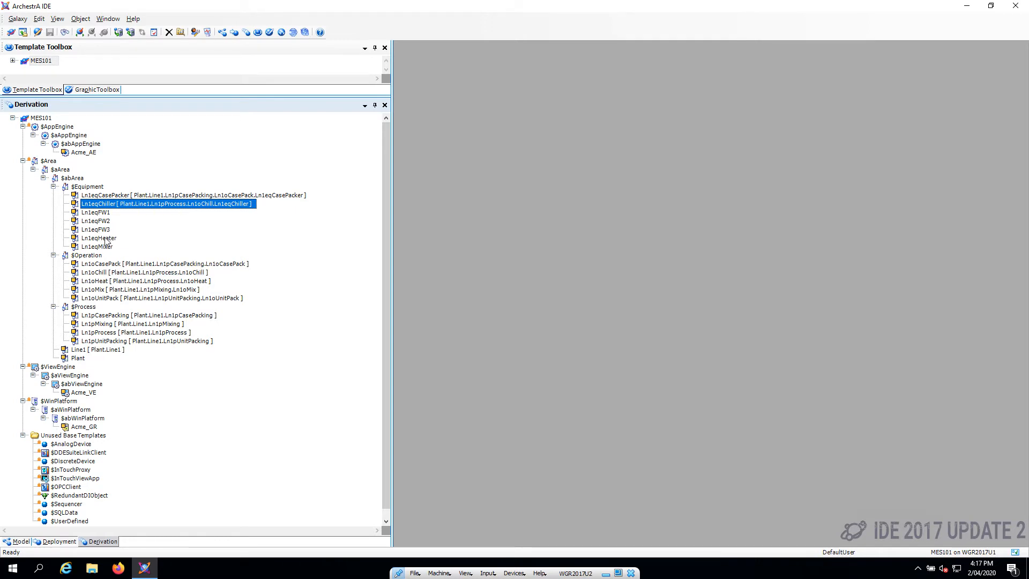
pyautogui.click(88, 238)
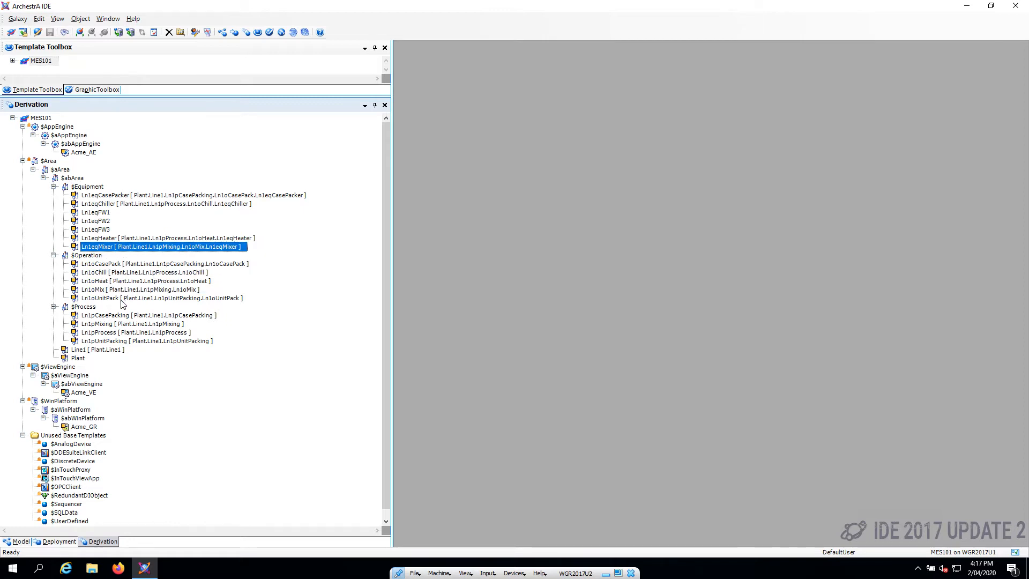
pyautogui.moveTo(137, 302)
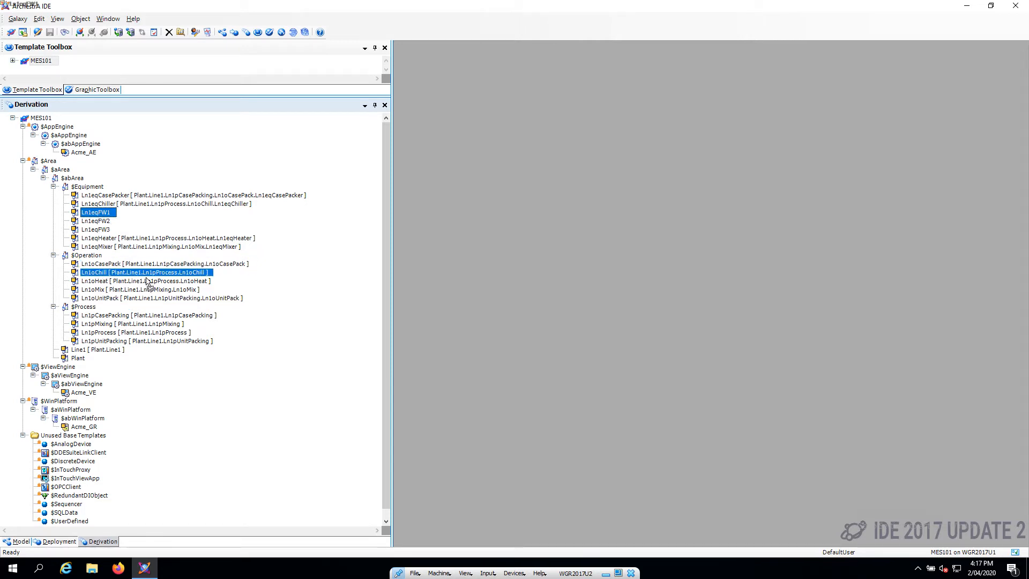
pyautogui.click(95, 212)
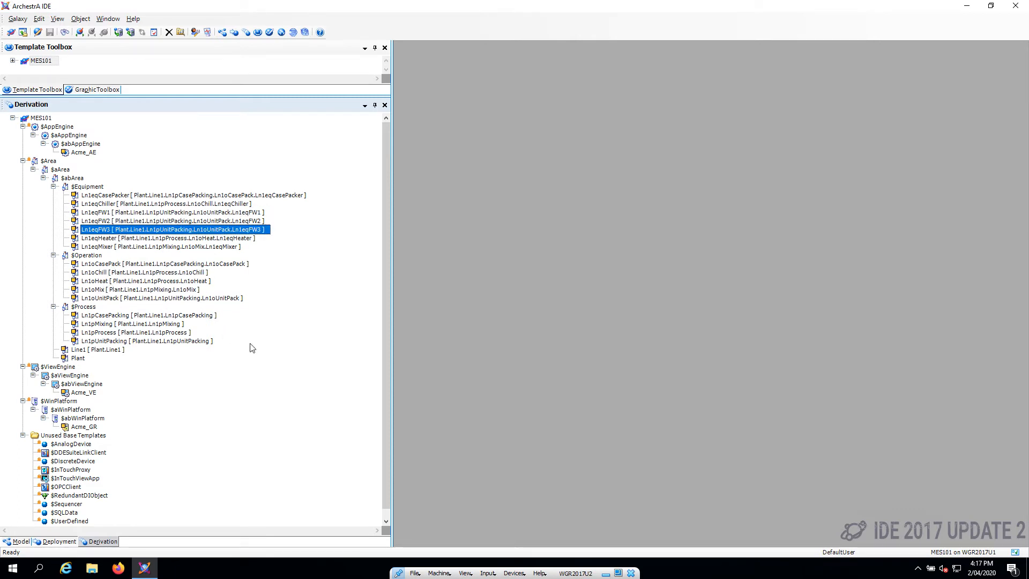
pyautogui.moveTo(262, 403)
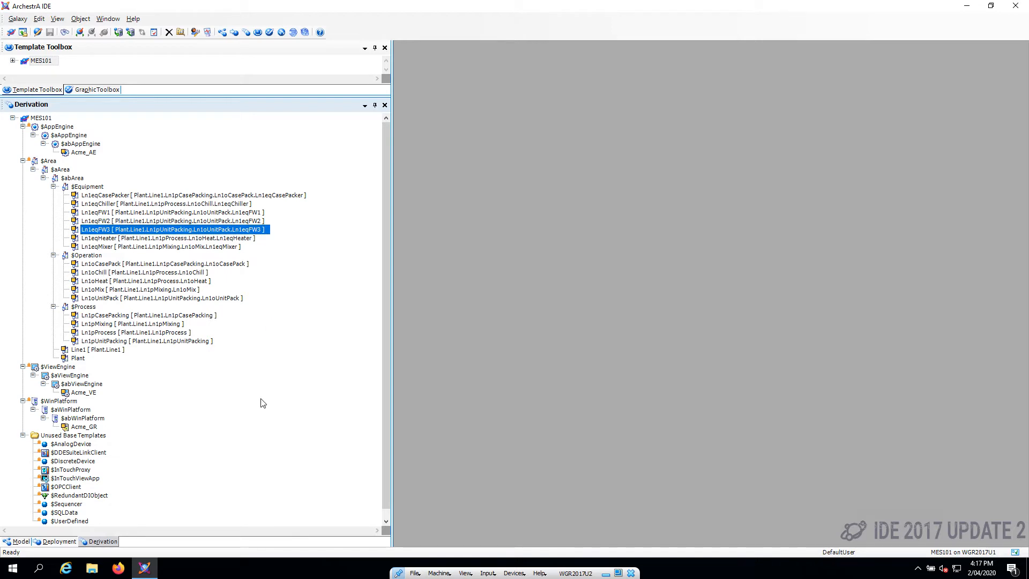
pyautogui.moveTo(419, 244)
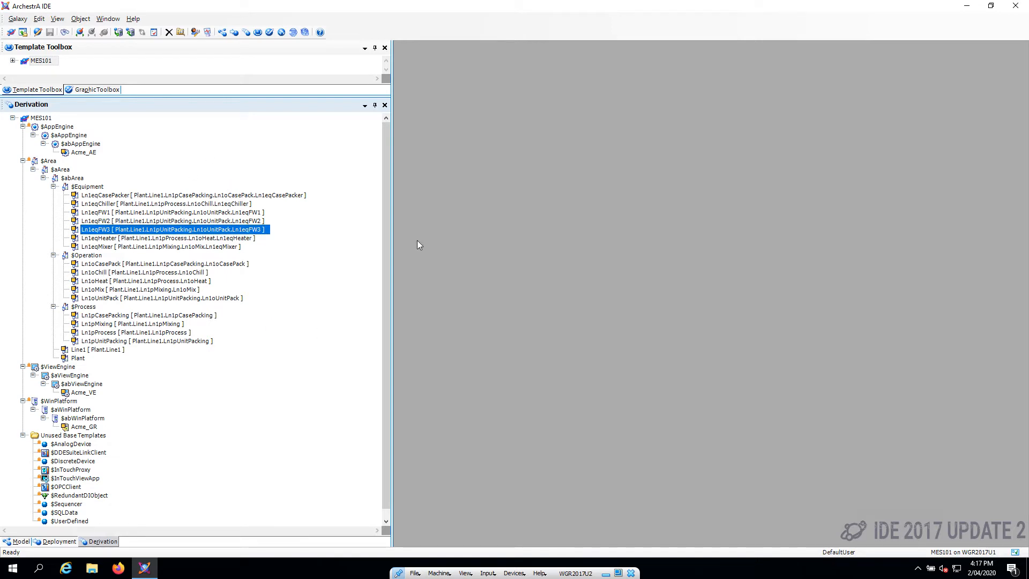
pyautogui.moveTo(153, 202)
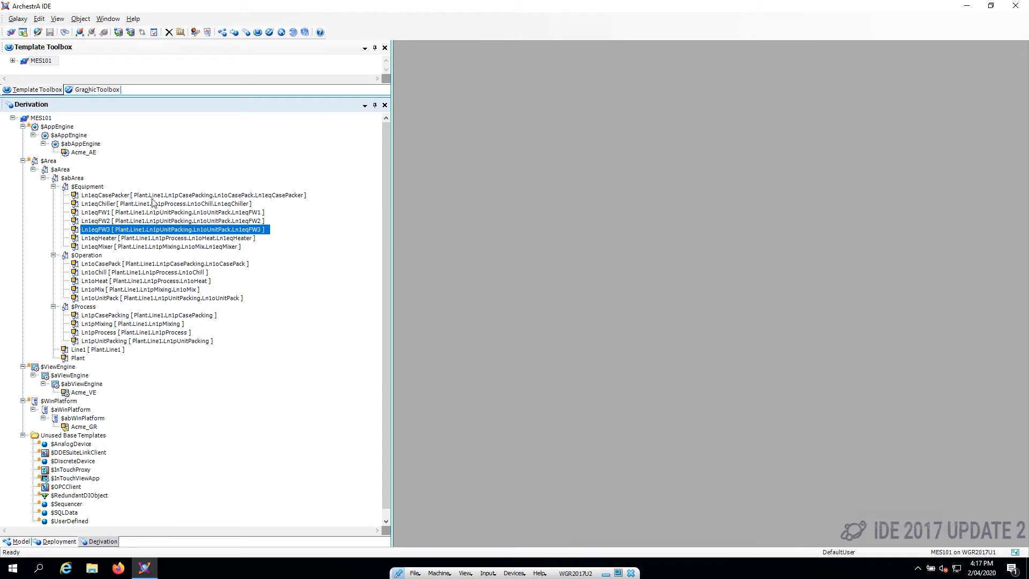
pyautogui.moveTo(202, 197)
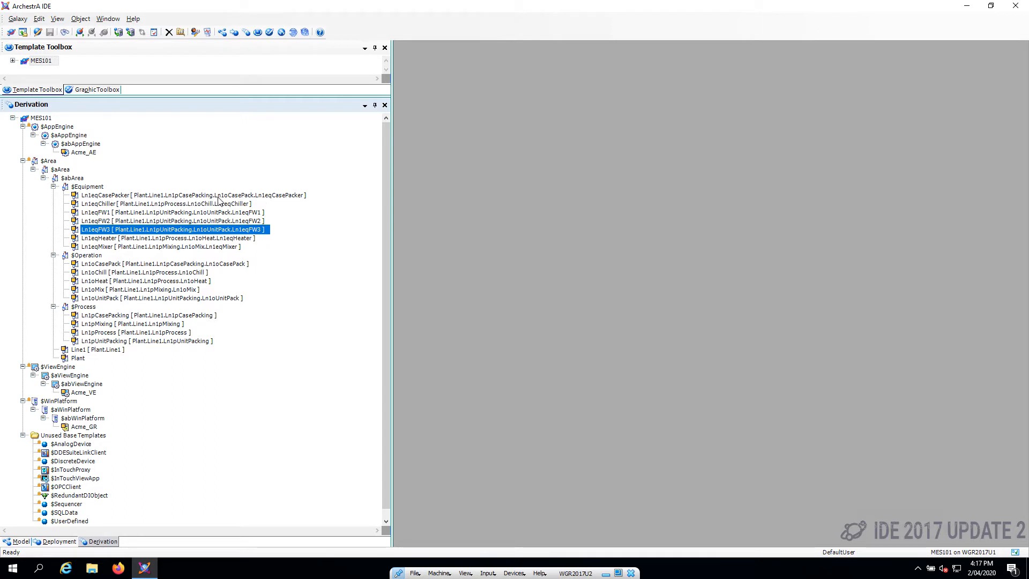
pyautogui.moveTo(237, 202)
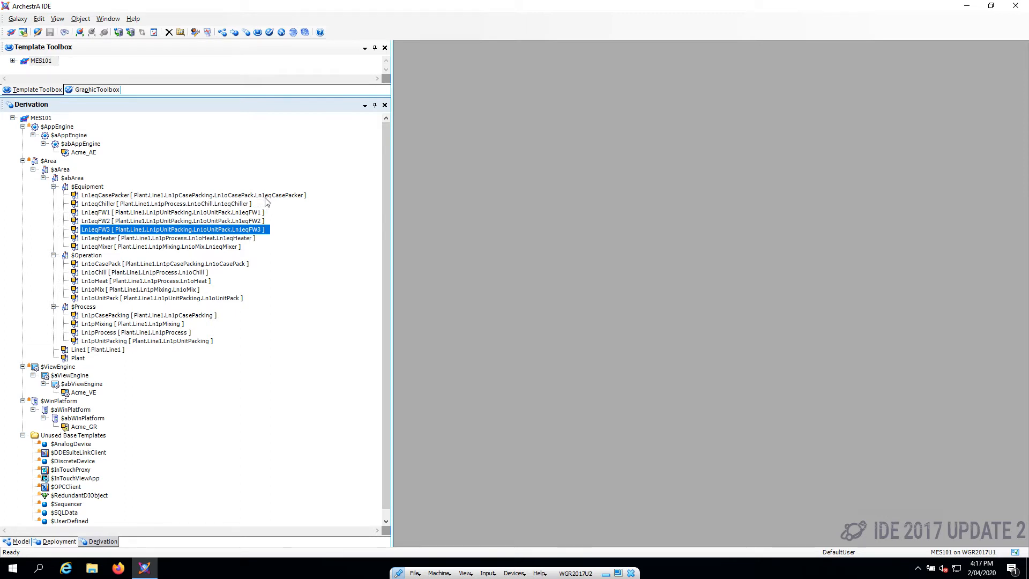
pyautogui.moveTo(295, 375)
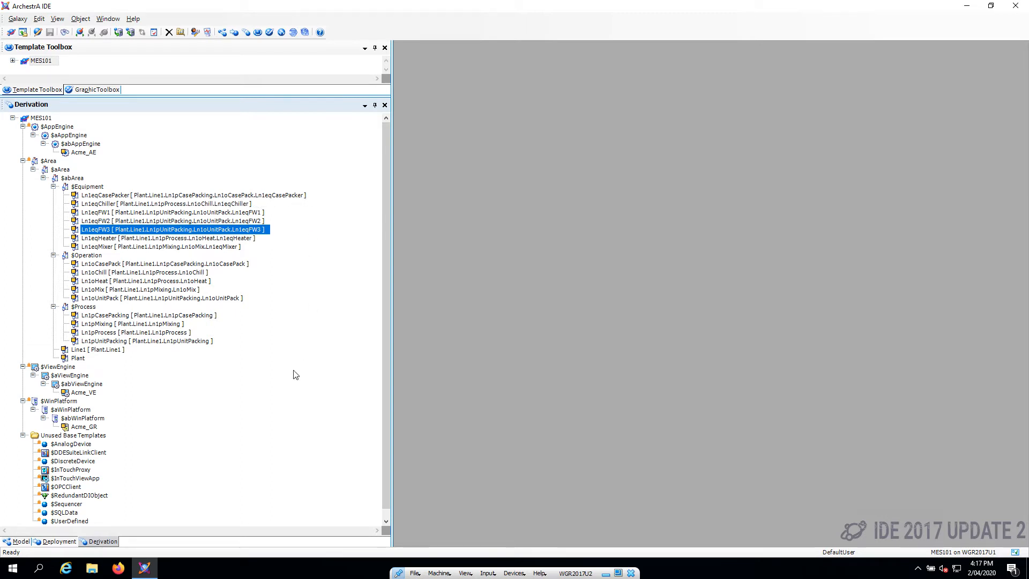
pyautogui.moveTo(314, 351)
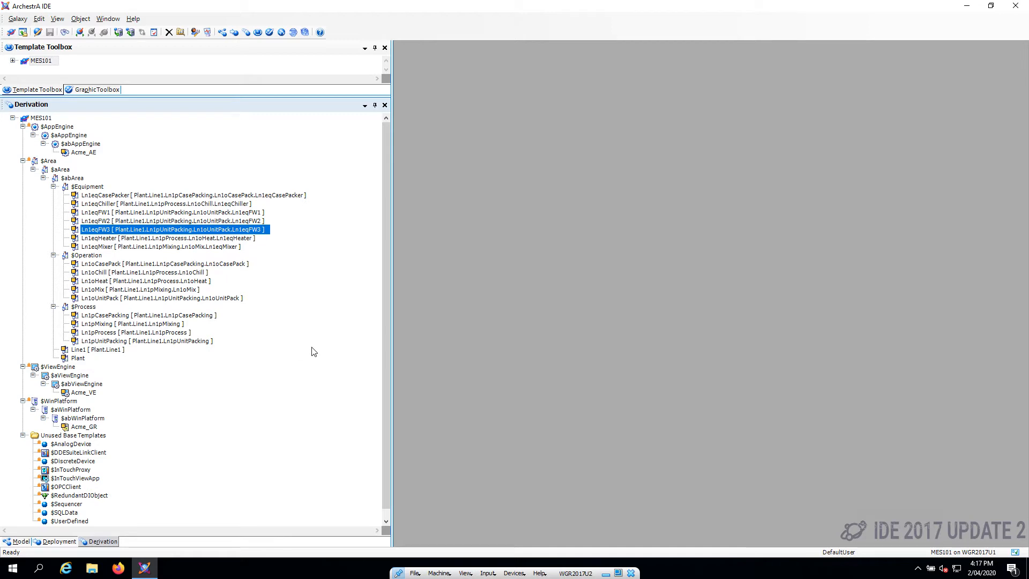
pyautogui.moveTo(328, 306)
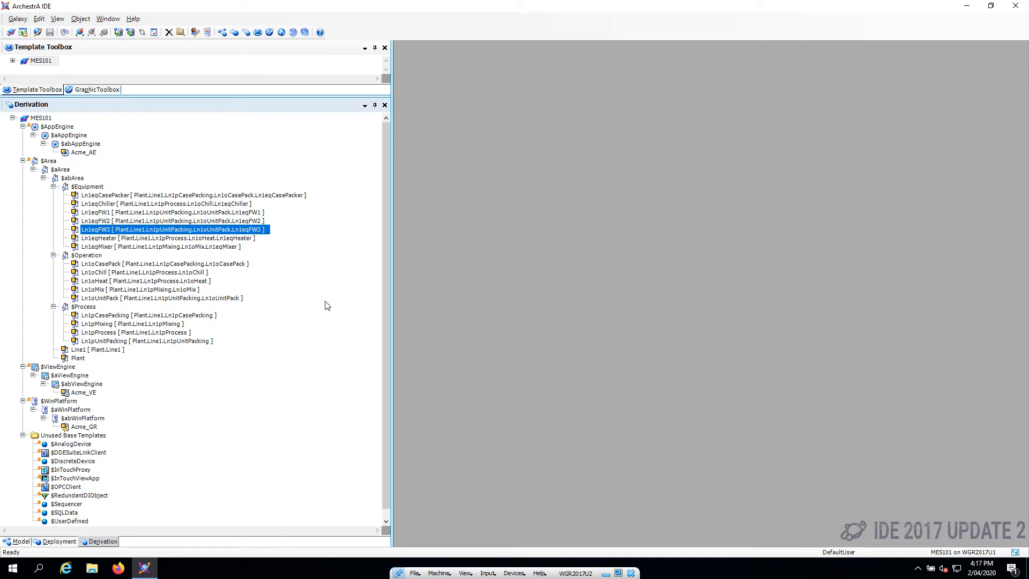
pyautogui.moveTo(189, 372)
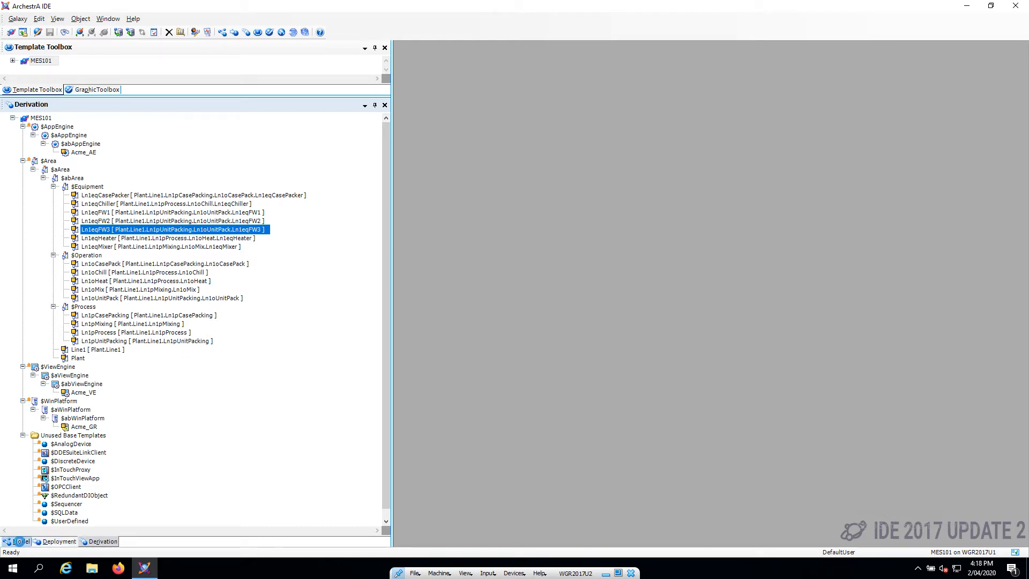
# Show the Model view with Line1's process areas and the equipment under Ln1oHeat expanded.
pyautogui.click(19, 541)
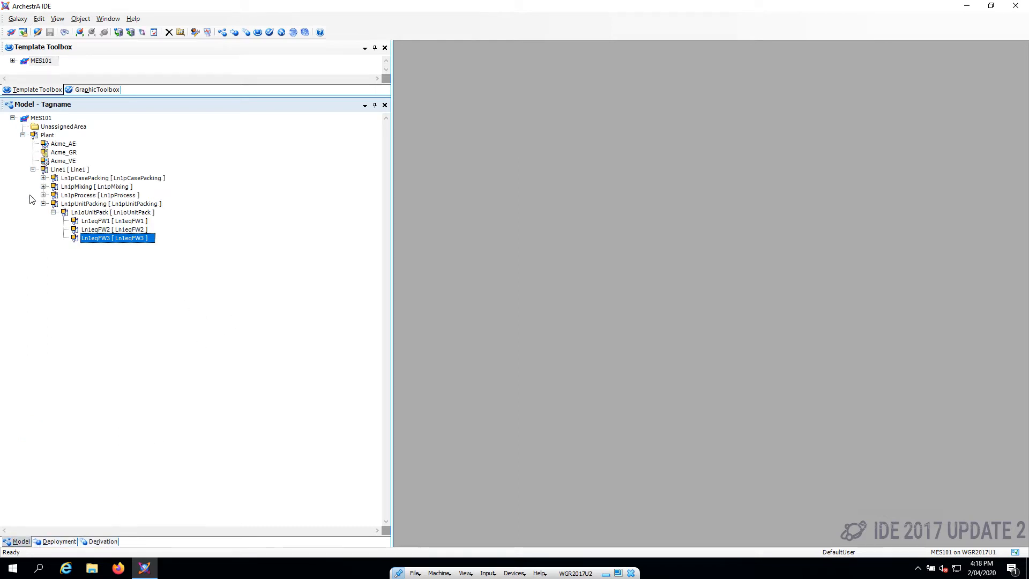
pyautogui.click(35, 195)
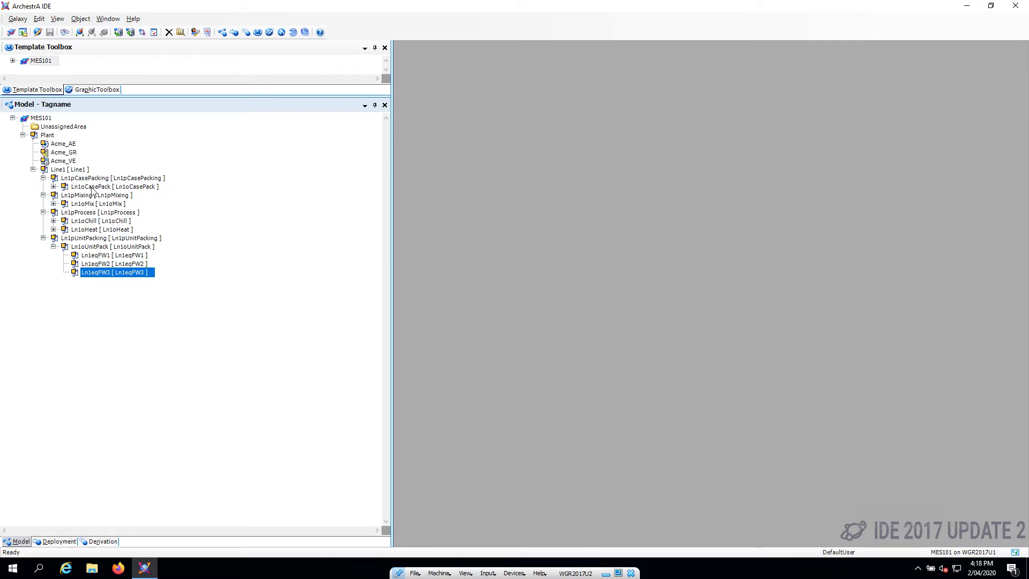
pyautogui.moveTo(226, 268)
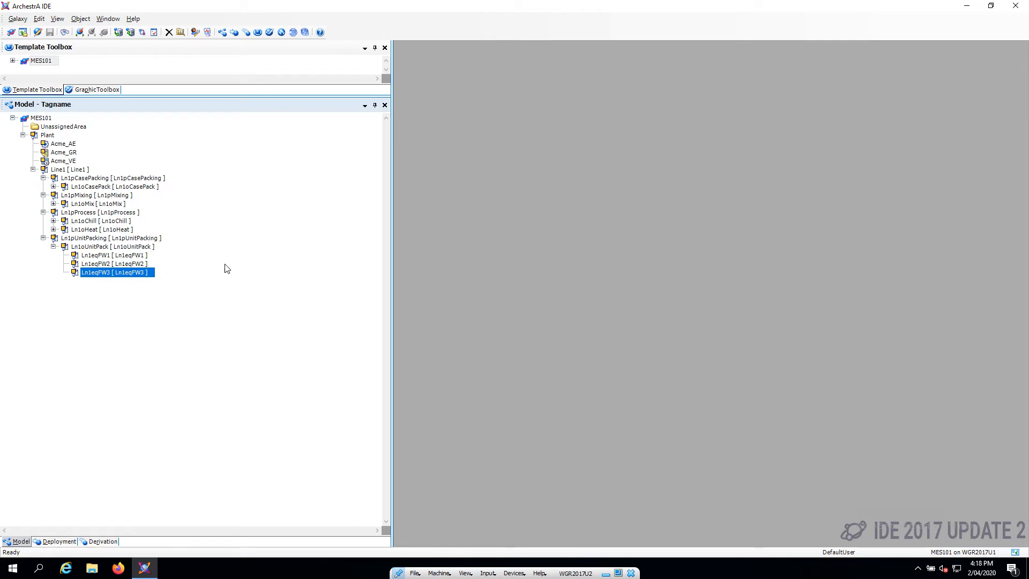
pyautogui.moveTo(54, 191)
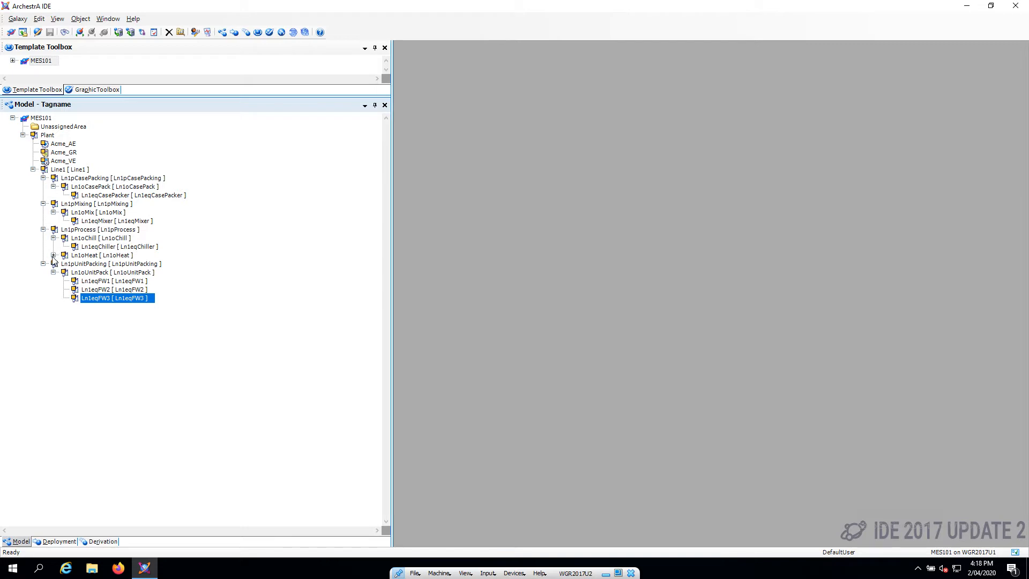
pyautogui.click(54, 255)
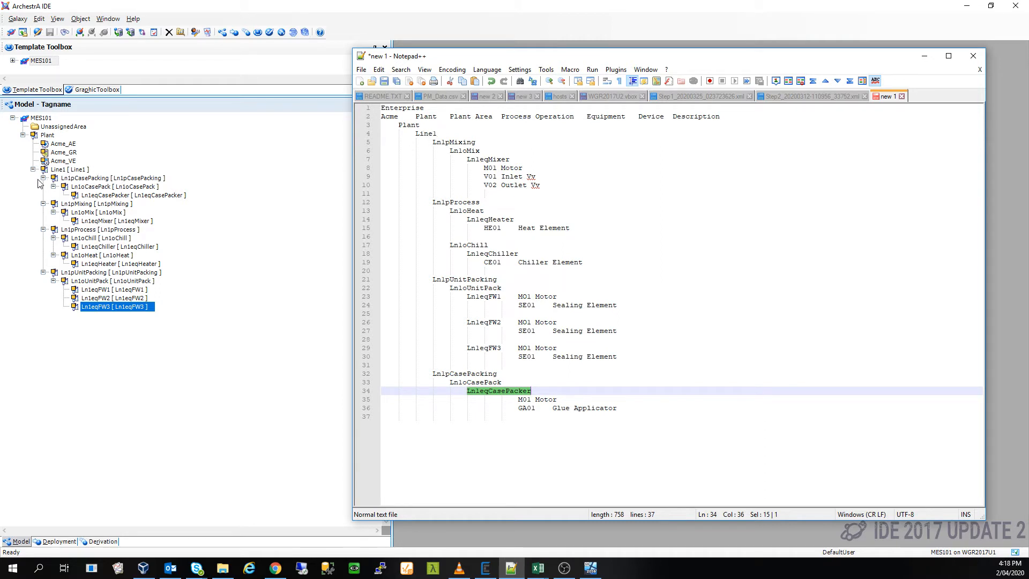
# Collapse the Ln1pProcess and Ln1pUnitPacking branches of Line1.
pyautogui.click(972, 55)
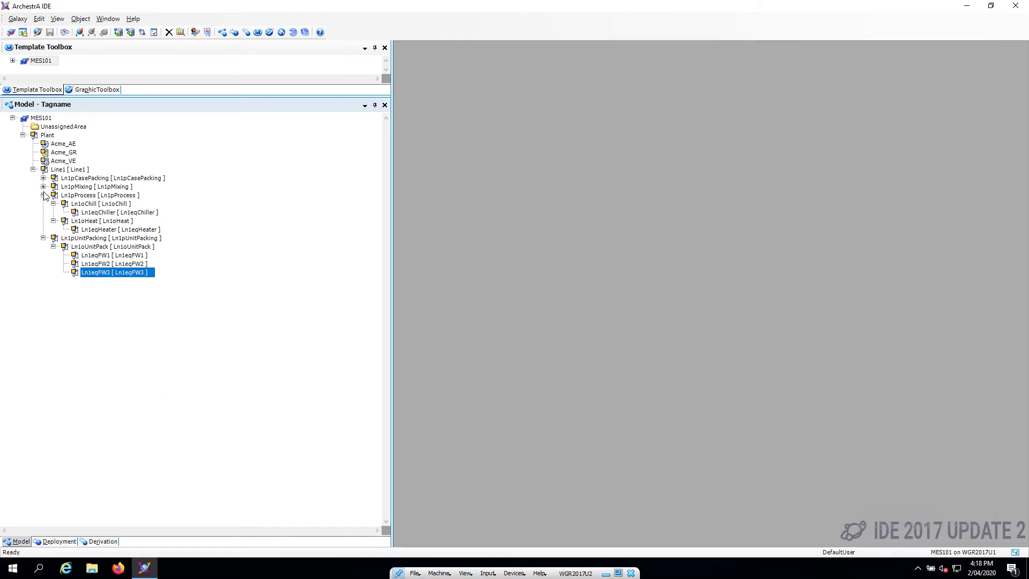
pyautogui.click(34, 195)
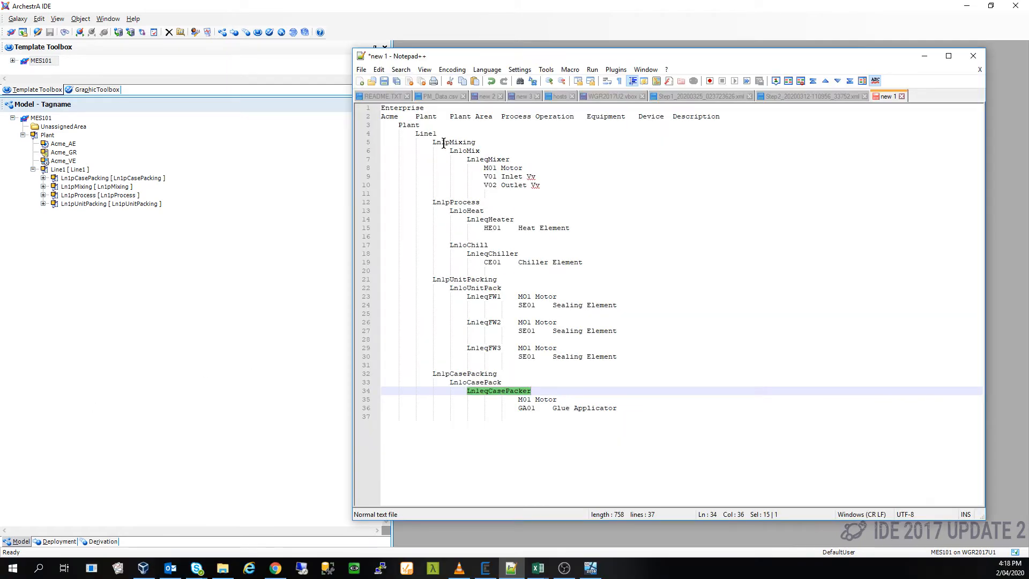
pyautogui.moveTo(353, 175)
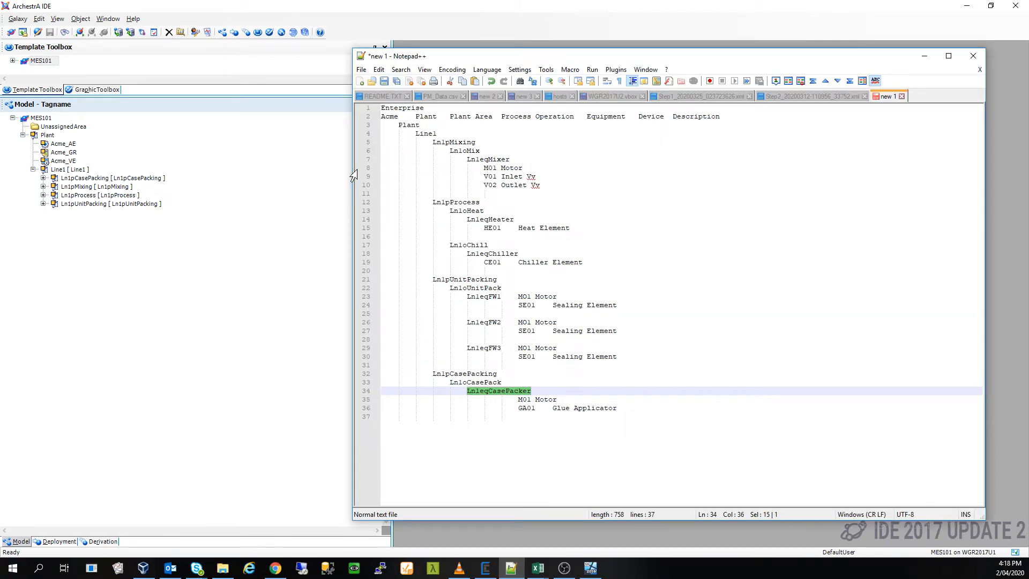
pyautogui.moveTo(461, 141)
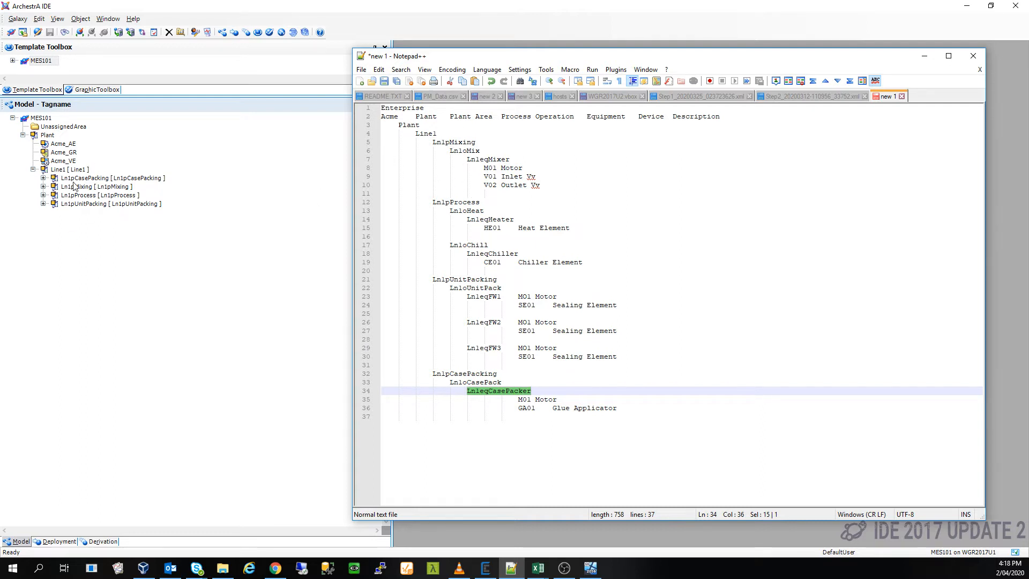
pyautogui.moveTo(223, 176)
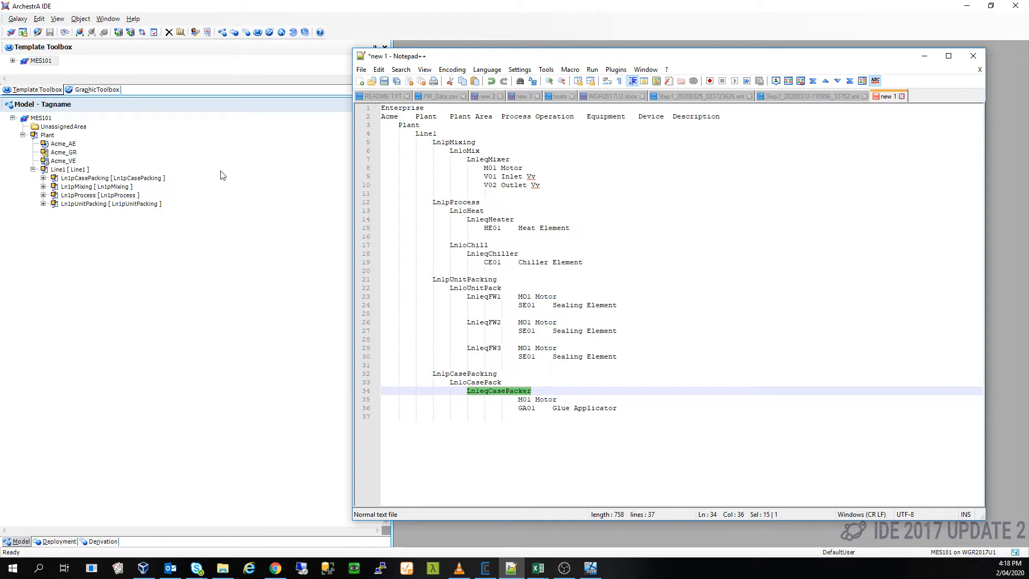
pyautogui.moveTo(285, 264)
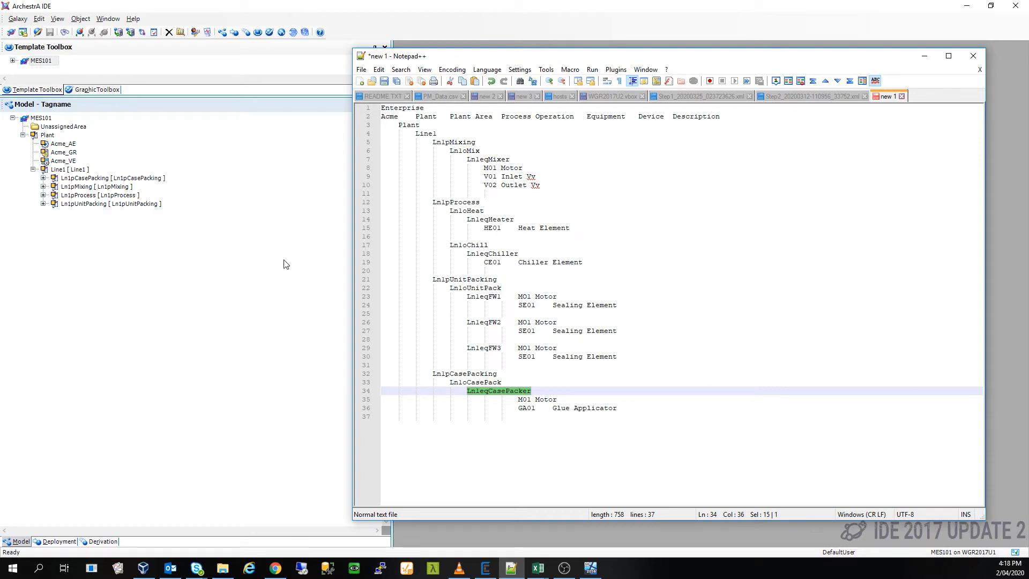
pyautogui.moveTo(656, 259)
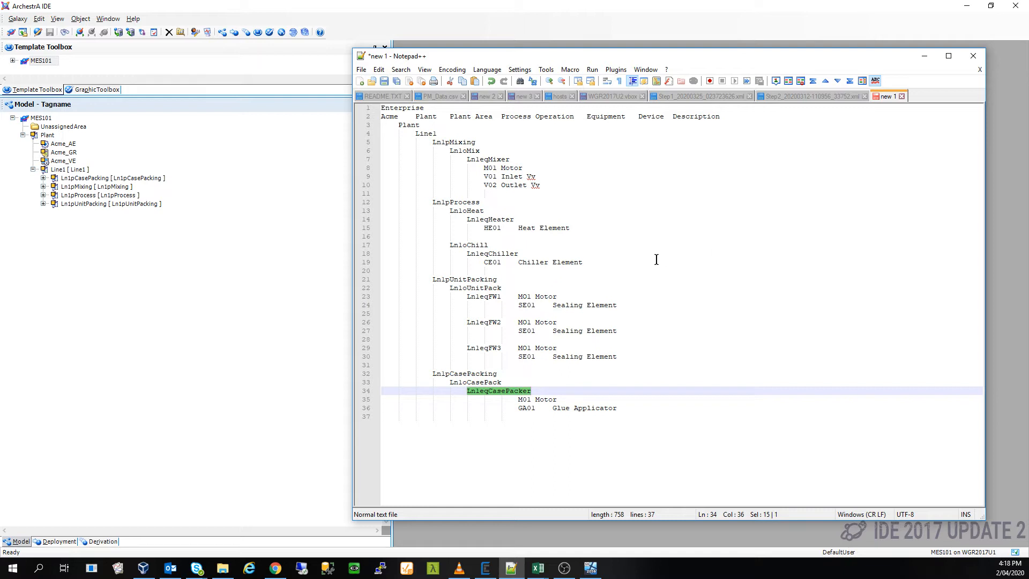
pyautogui.moveTo(515, 208)
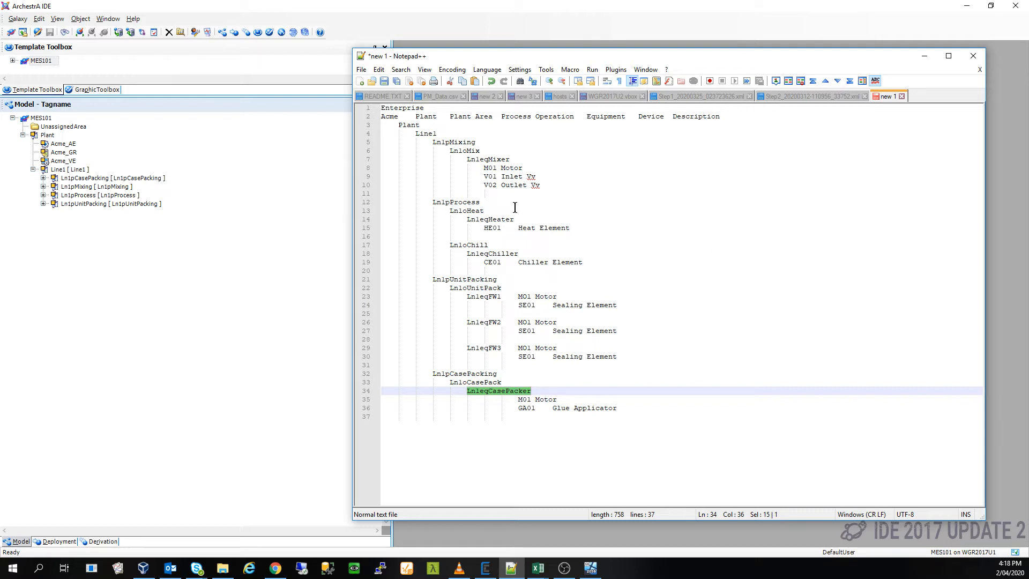
pyautogui.moveTo(489, 395)
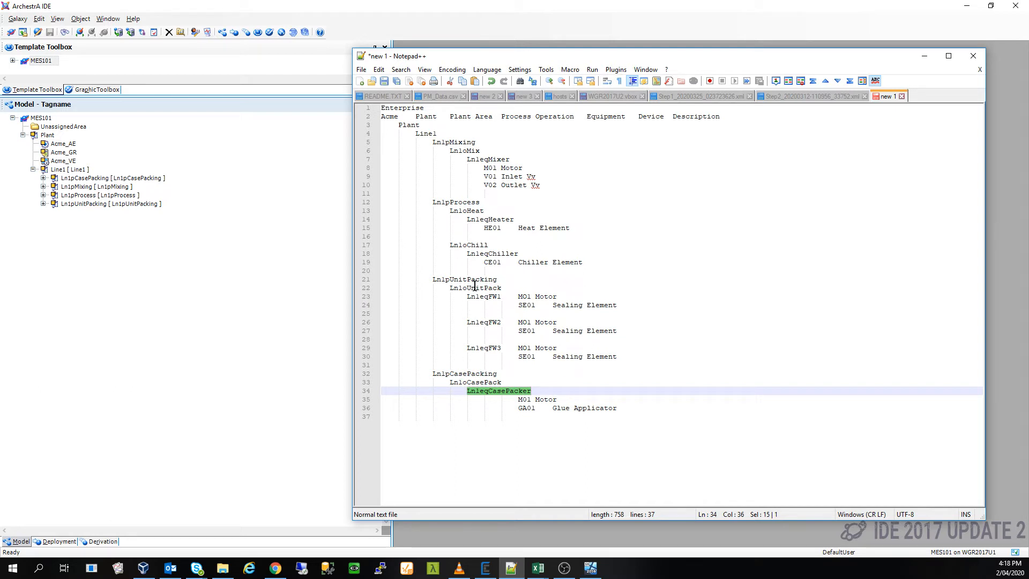
pyautogui.moveTo(463, 146)
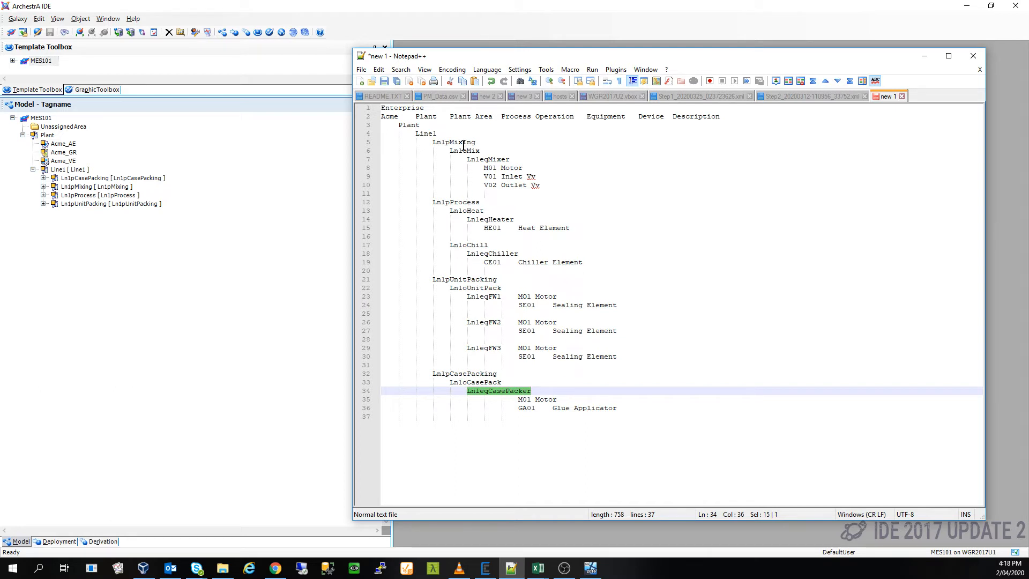
pyautogui.moveTo(456, 170)
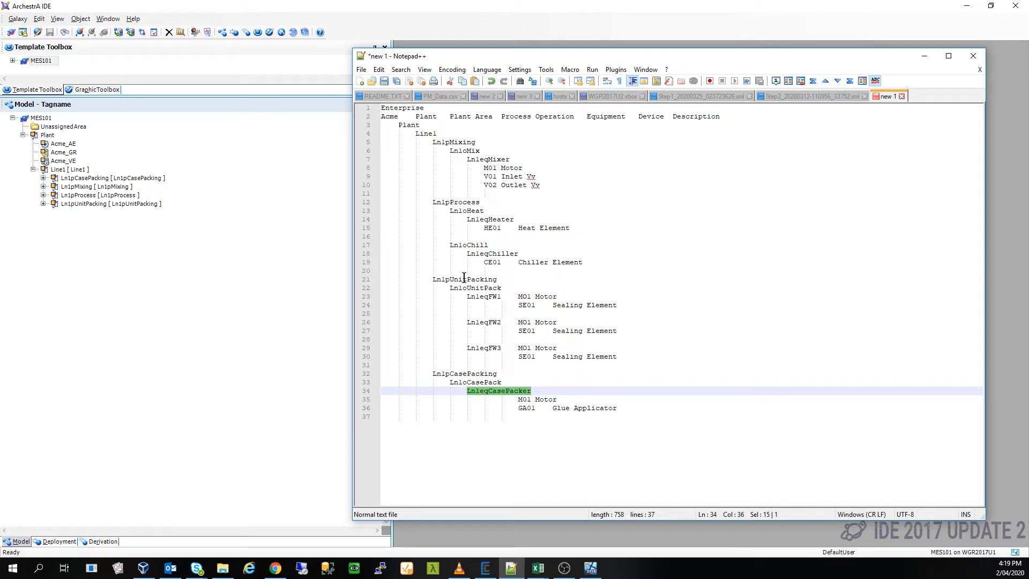
pyautogui.moveTo(547, 296)
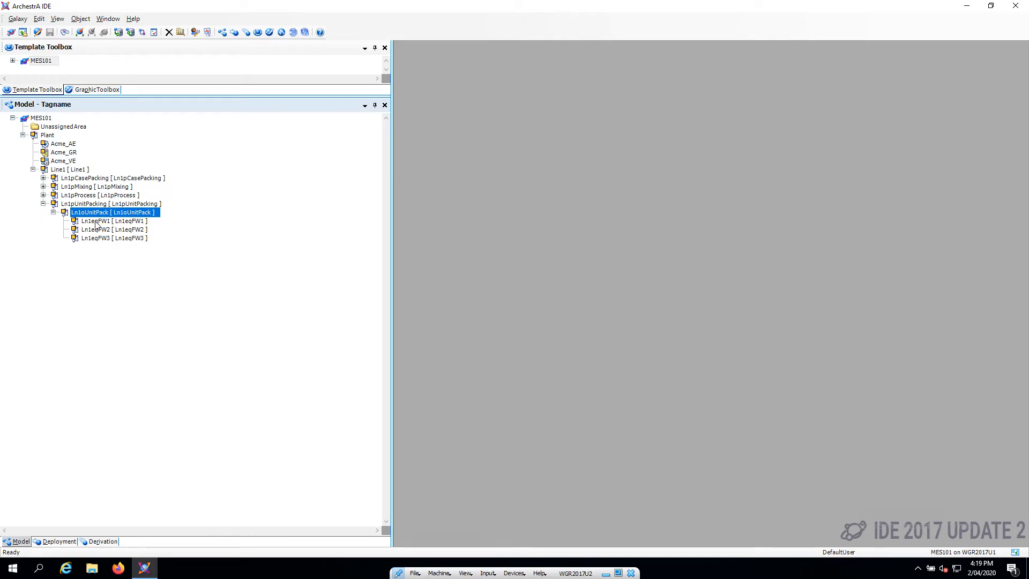
pyautogui.moveTo(124, 315)
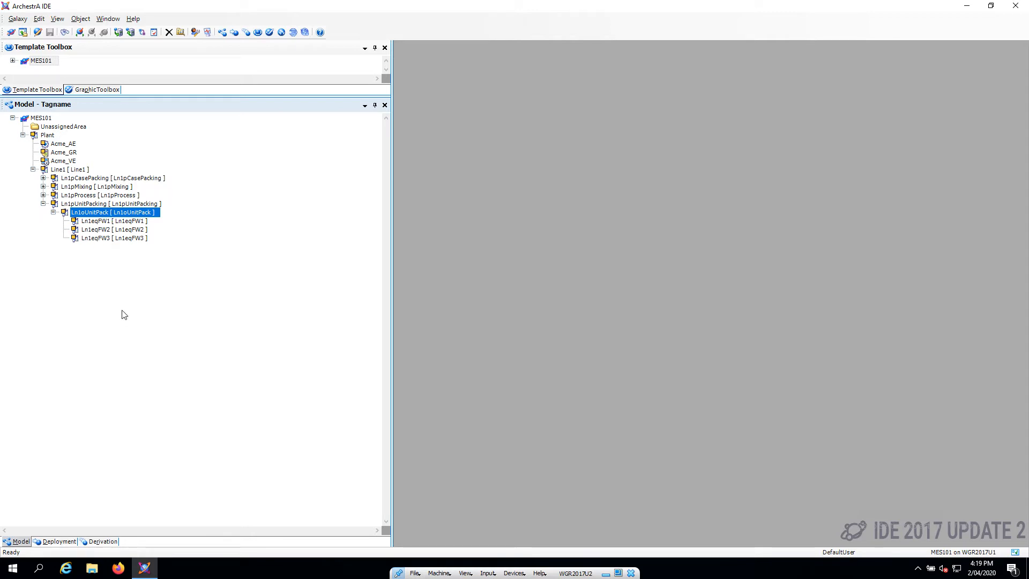
pyautogui.moveTo(172, 312)
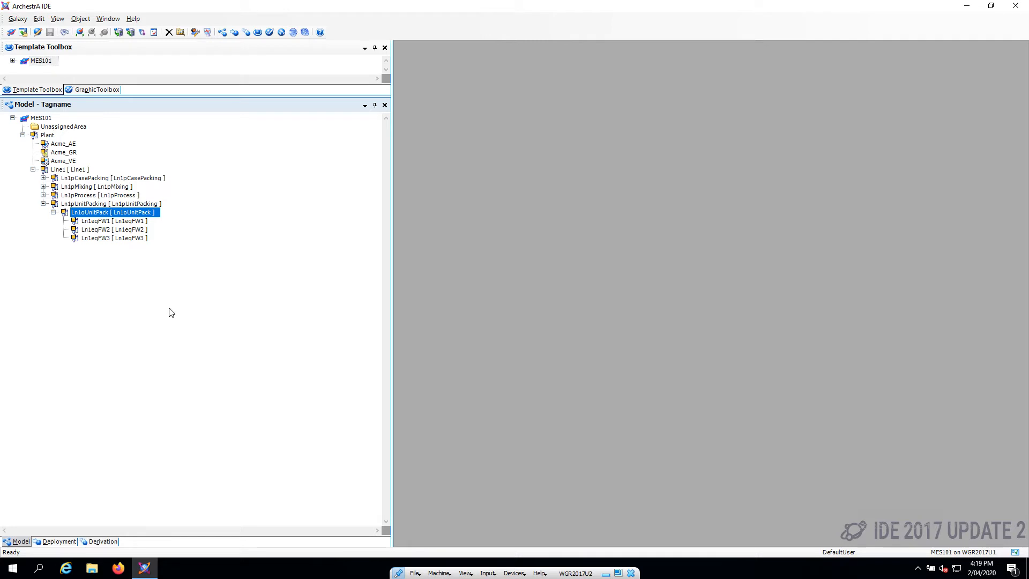
pyautogui.moveTo(99, 278)
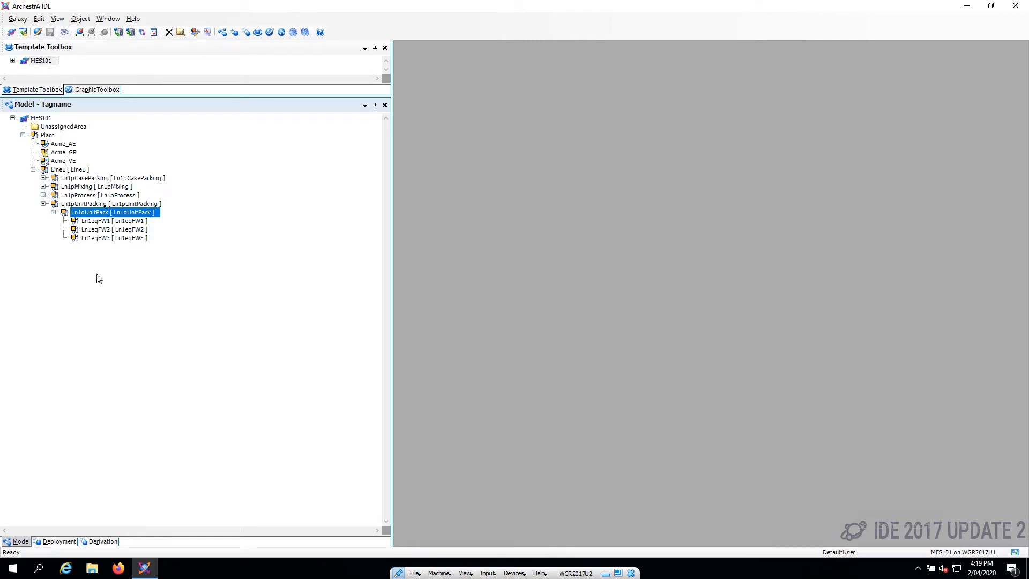
# Show the galaxy's Deployment view listing the objects under the unassigned host.
pyautogui.click(54, 541)
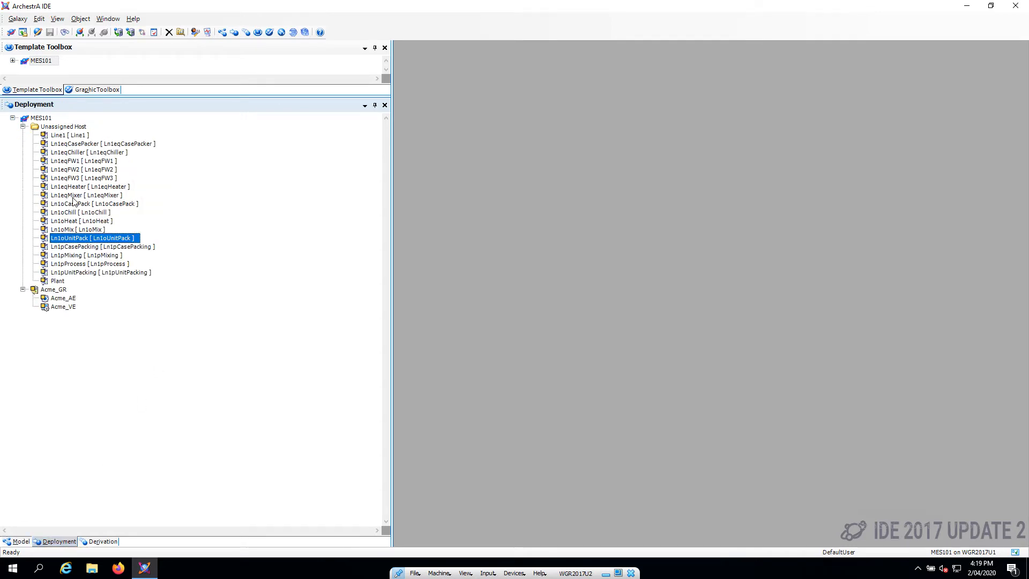
# Move the whole range of unassigned Line1, Plant and equipment objects onto the Acme_AE engine.
pyautogui.click(58, 135)
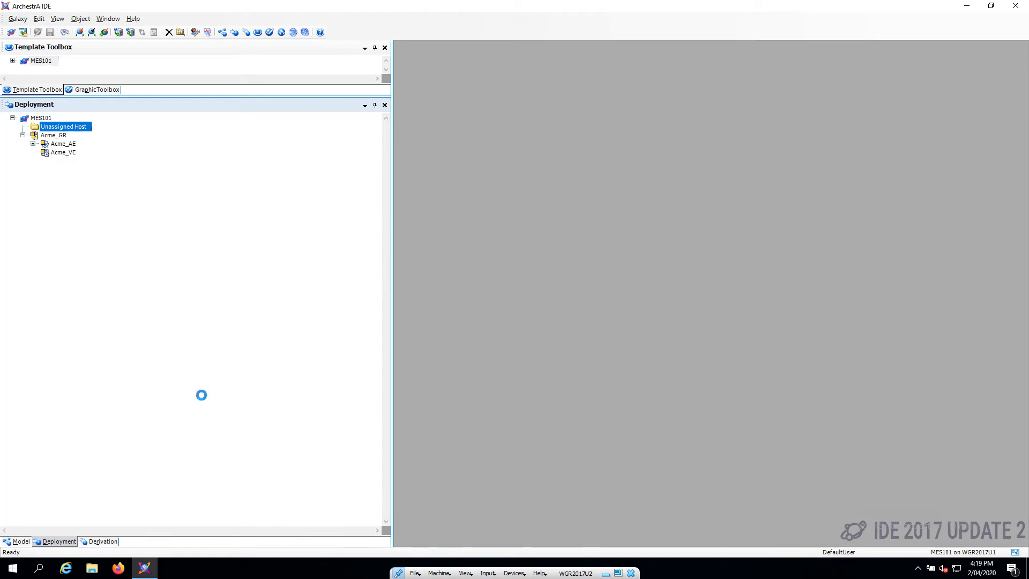
pyautogui.click(34, 144)
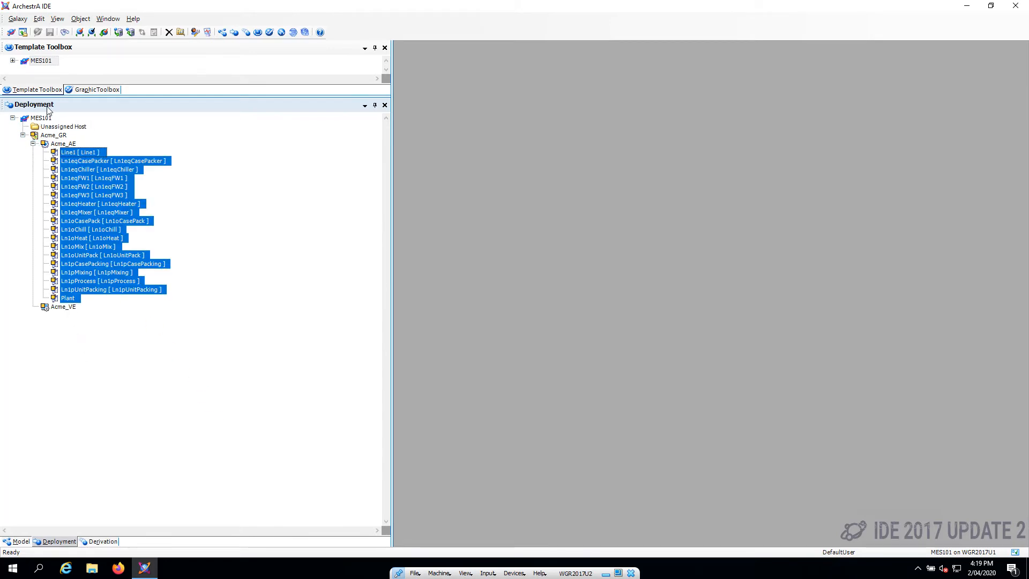
# Deploy the Acme_GR platform with default settings and dismiss the success report.
pyautogui.rightClick(48, 136)
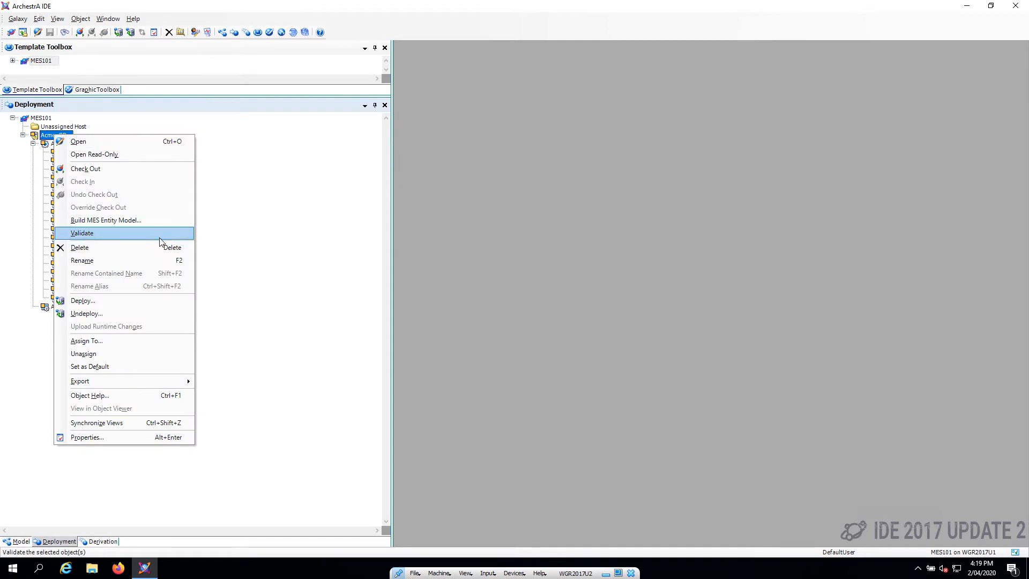
pyautogui.click(82, 300)
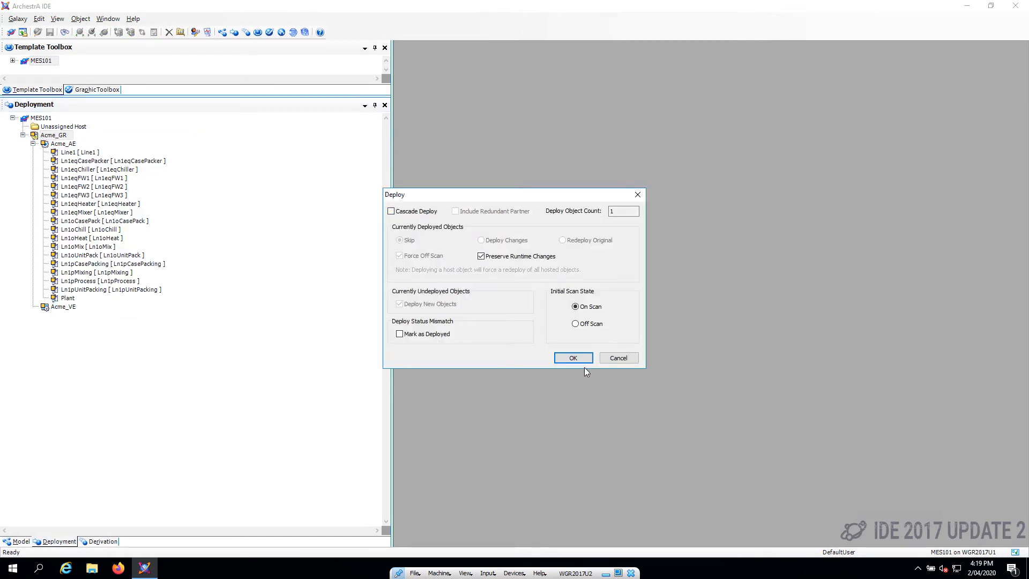
pyautogui.click(572, 358)
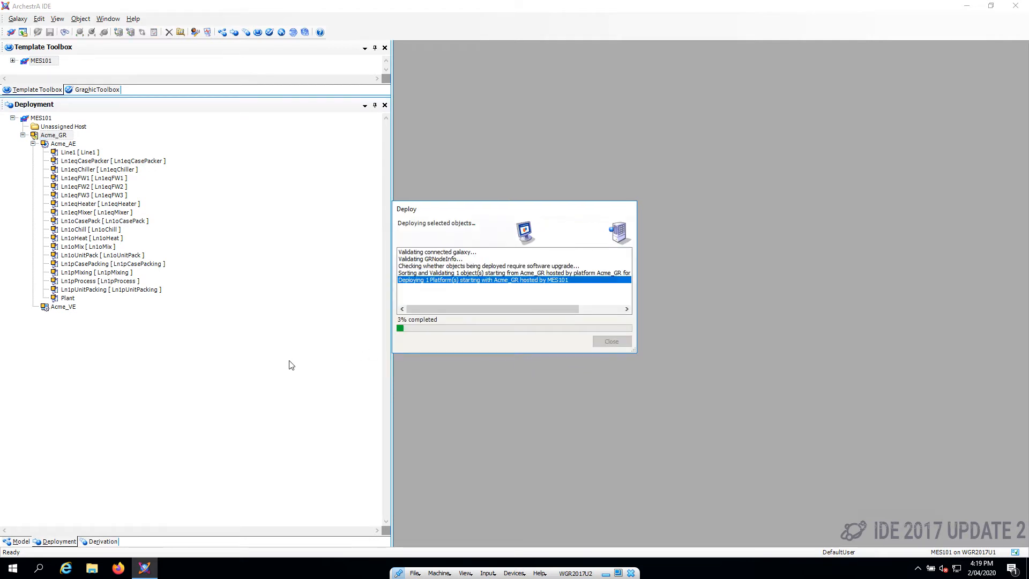
pyautogui.moveTo(345, 391)
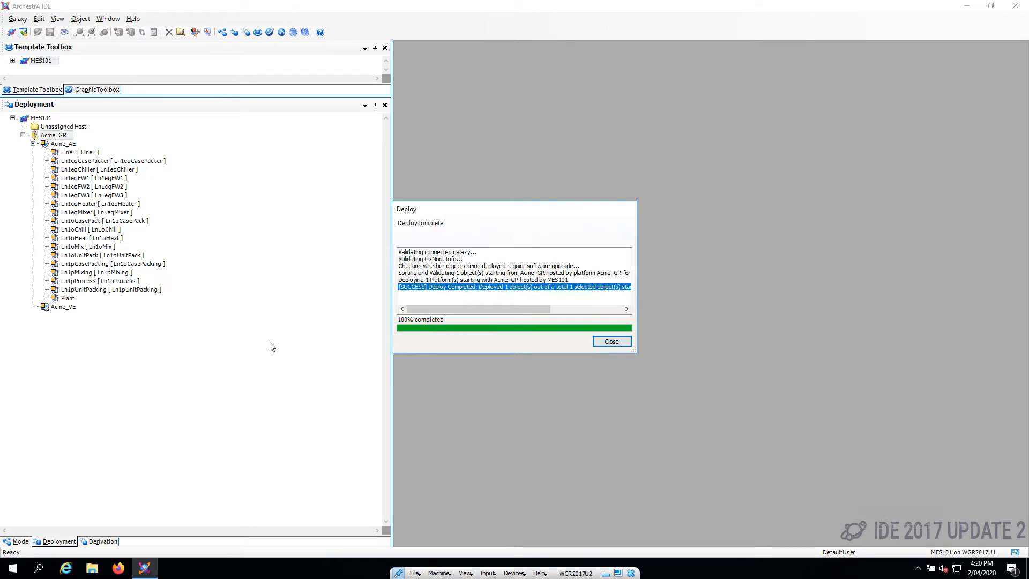
pyautogui.click(611, 341)
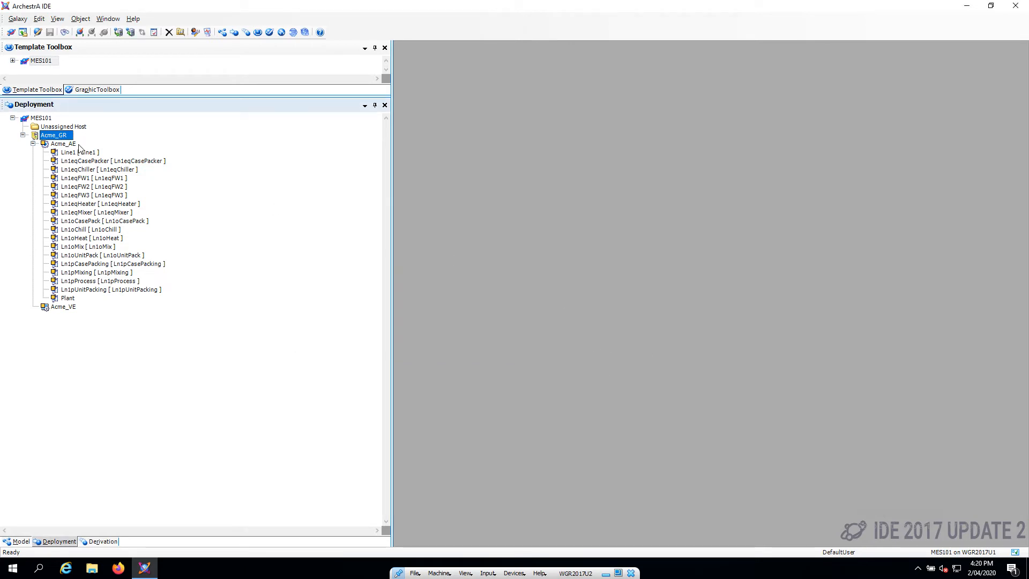
# Cascade-deploy the Acme_AE engine with its 19 hosted objects and dismiss the report.
pyautogui.rightClick(56, 143)
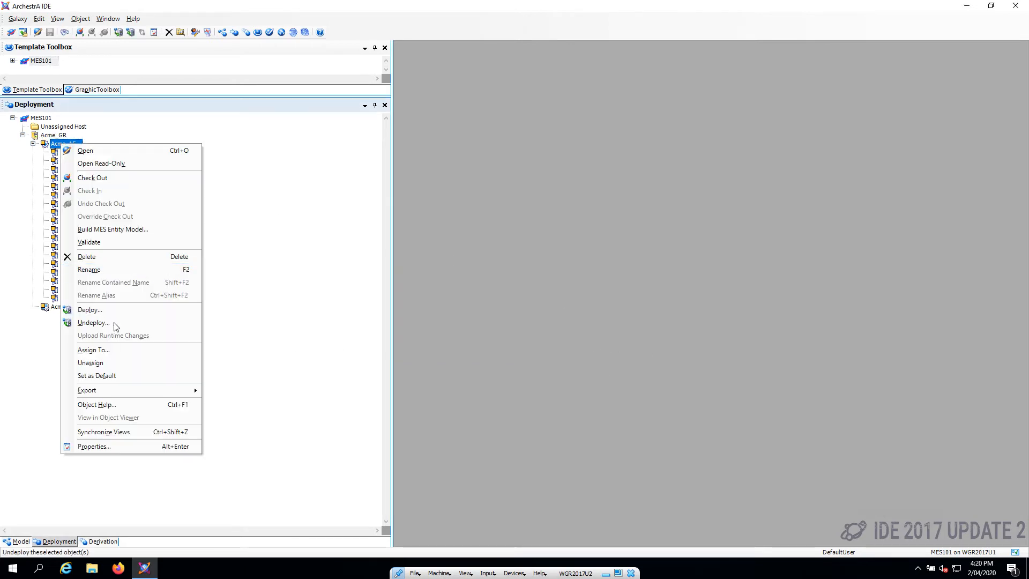
pyautogui.click(90, 309)
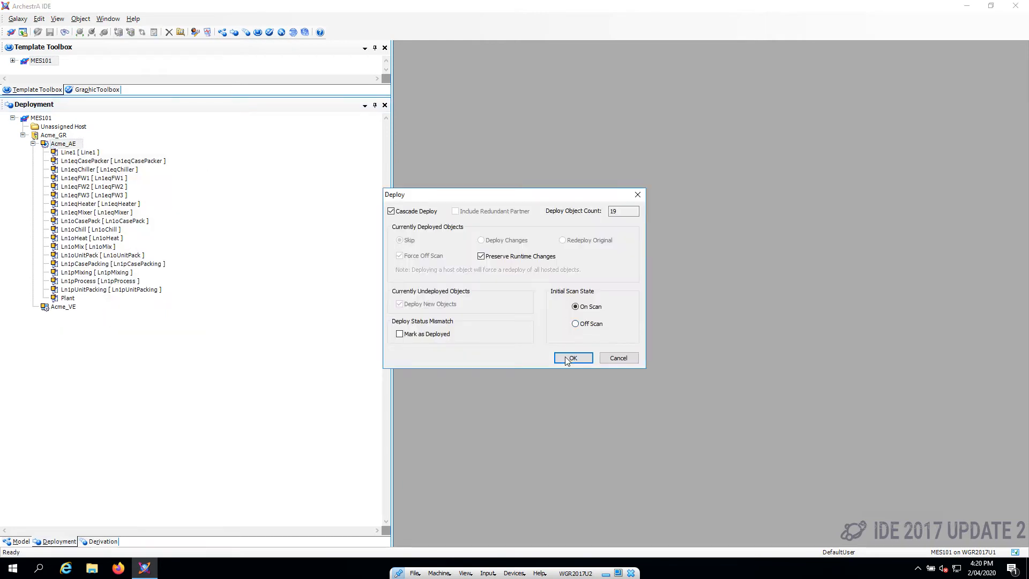
pyautogui.click(572, 358)
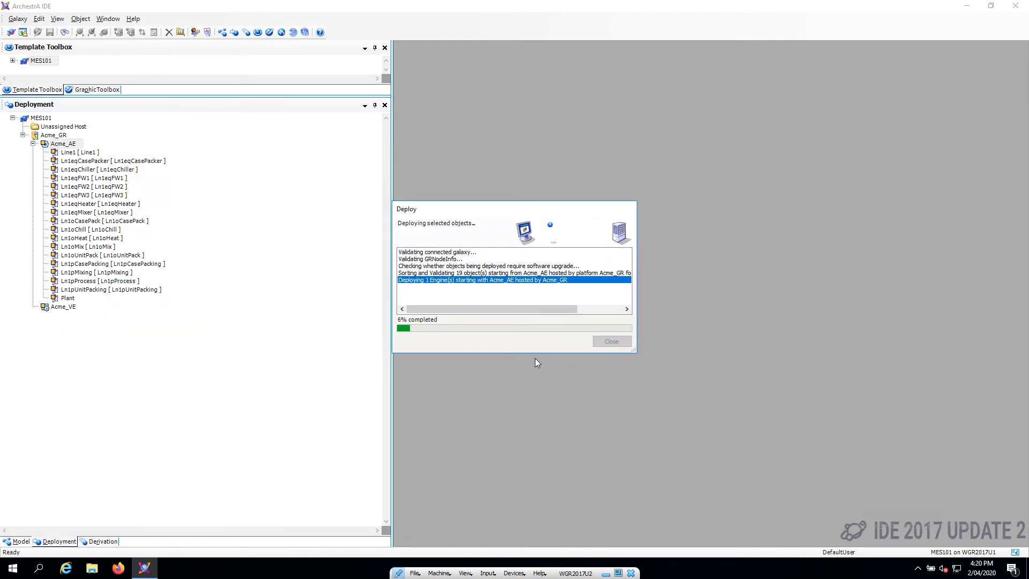
pyautogui.moveTo(353, 431)
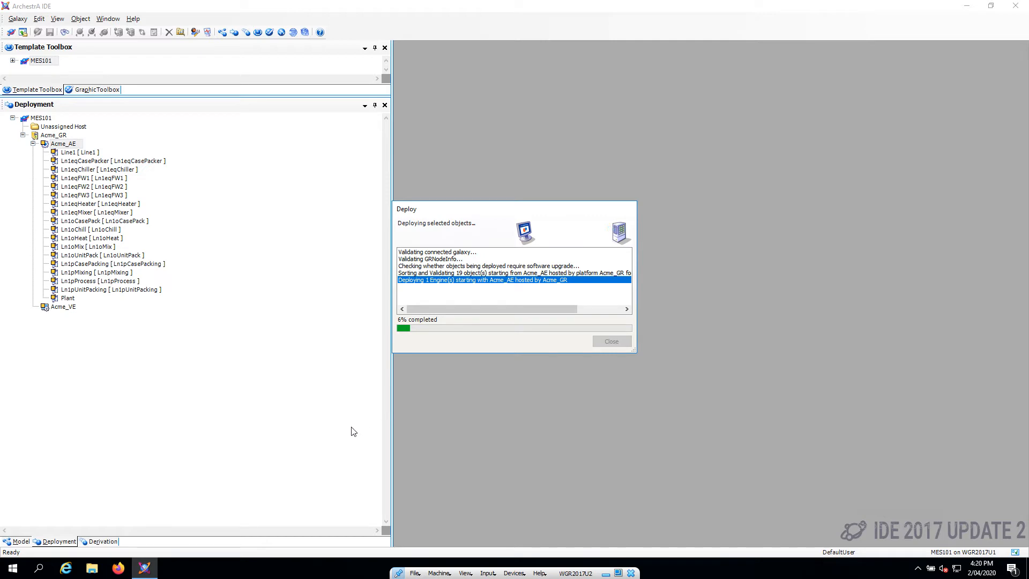
pyautogui.moveTo(251, 476)
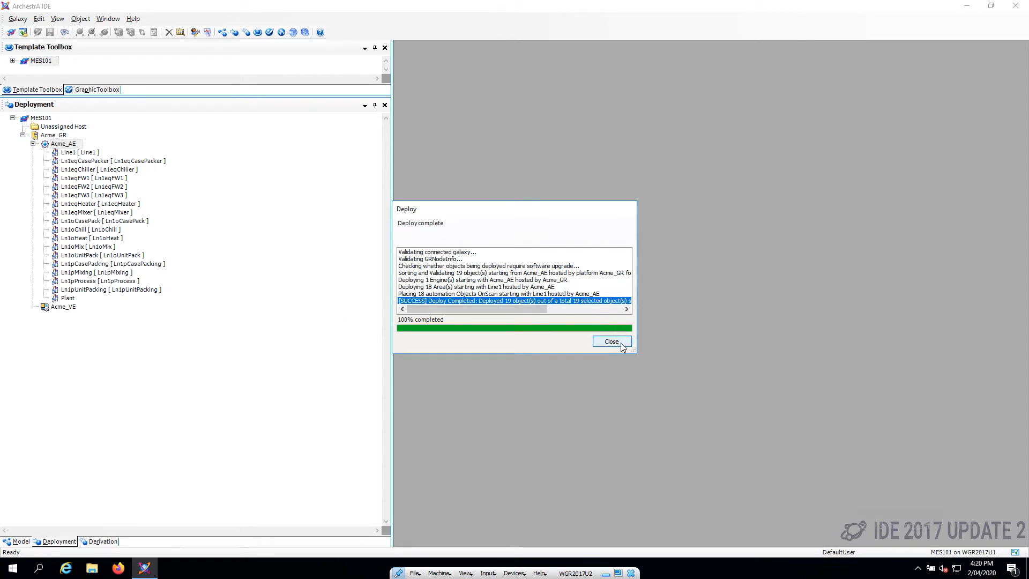
pyautogui.click(610, 342)
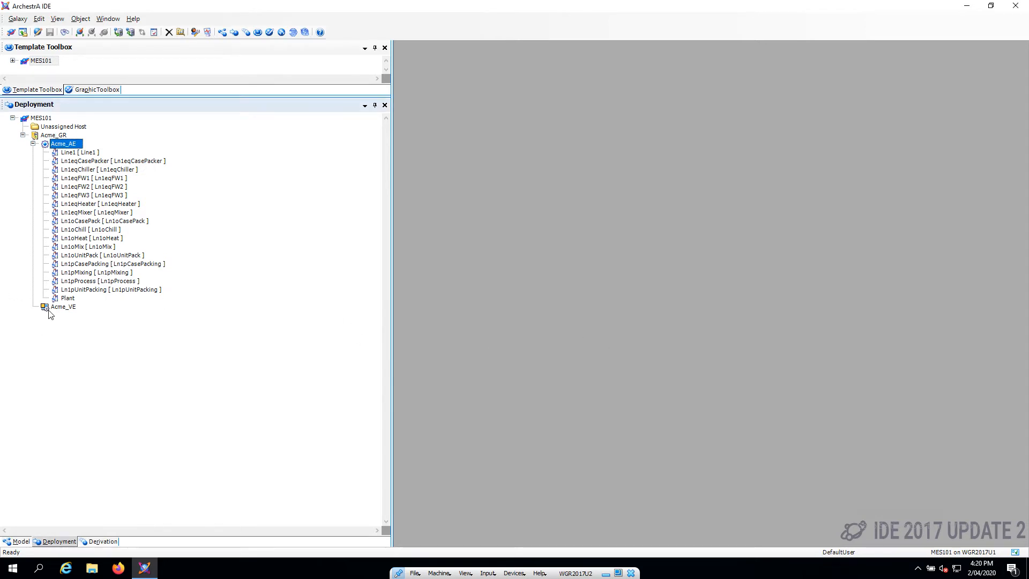
# Deploy the Acme_VE engine, dismiss the completed report, and select Ln1eqCasePacker.
pyautogui.rightClick(63, 307)
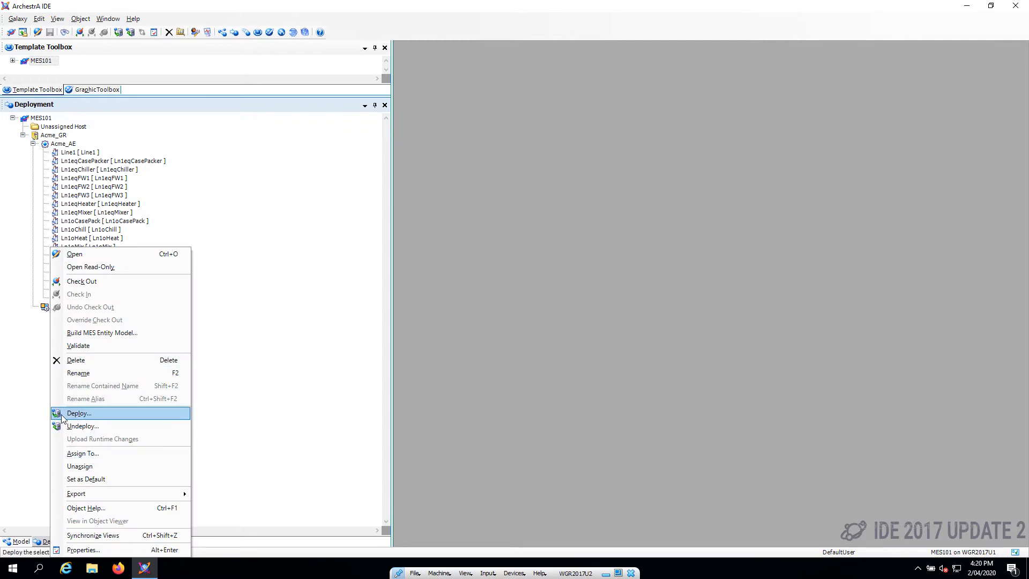
pyautogui.click(78, 412)
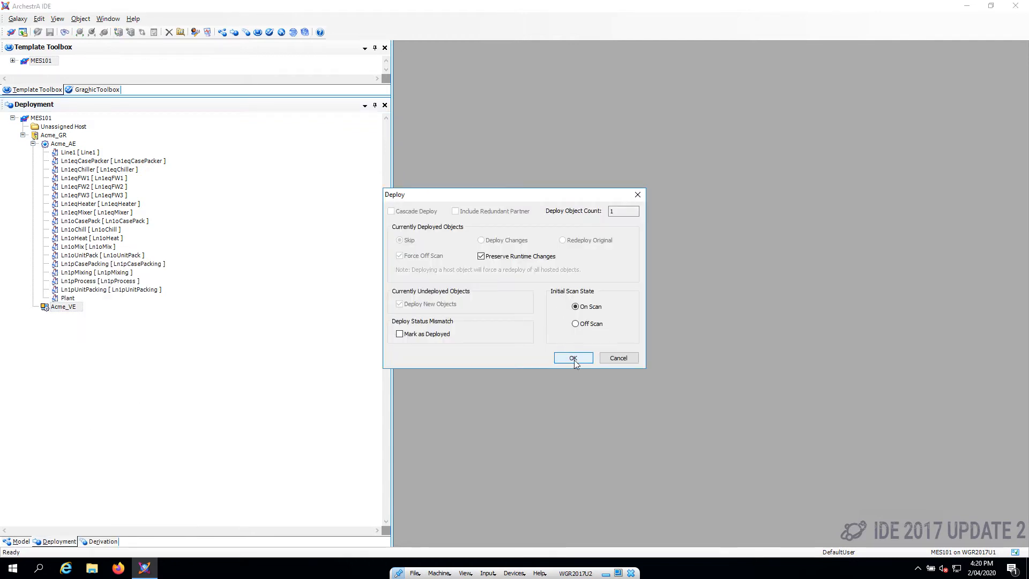
pyautogui.click(573, 358)
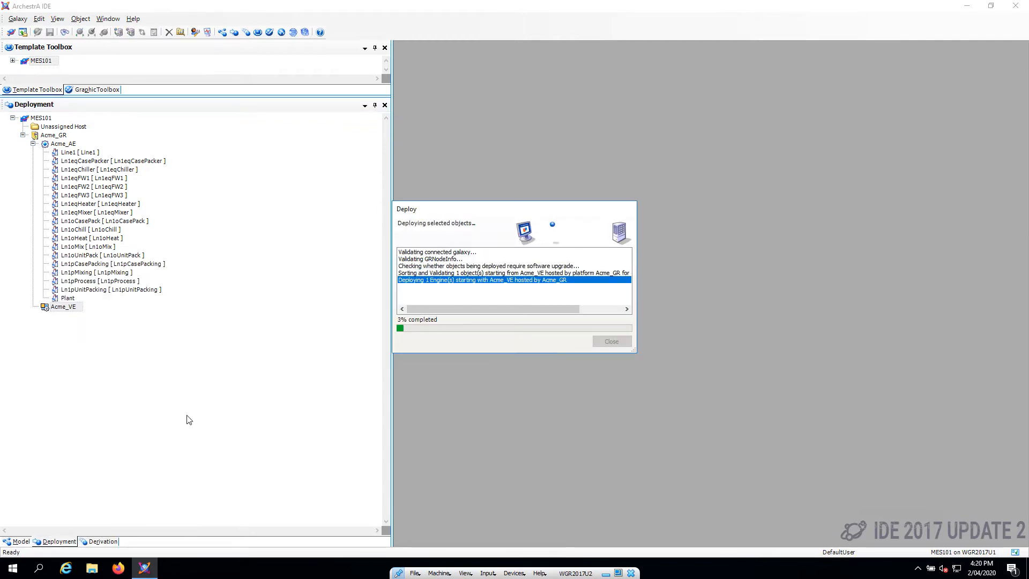
pyautogui.moveTo(174, 445)
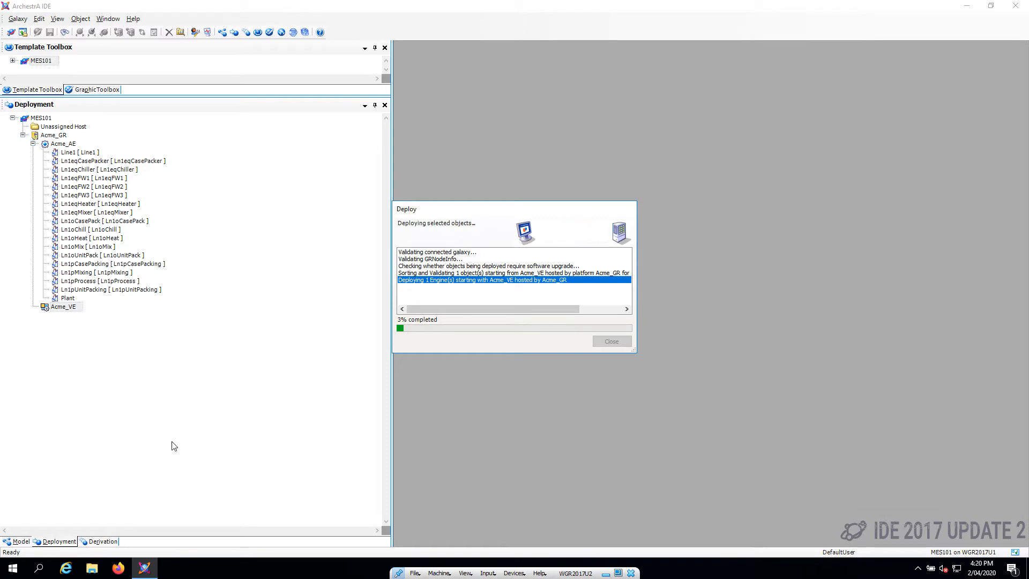
pyautogui.moveTo(349, 348)
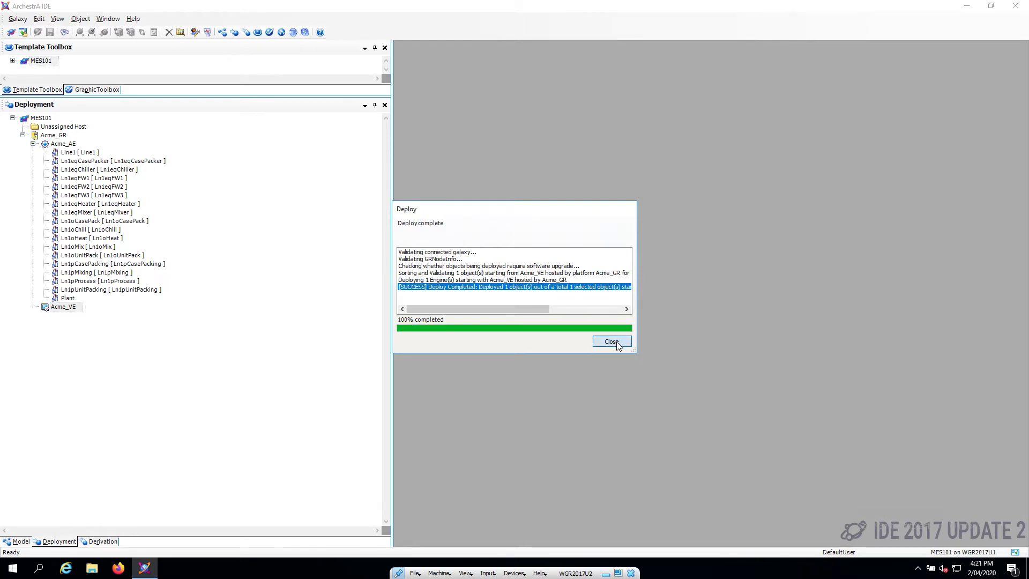
pyautogui.click(610, 342)
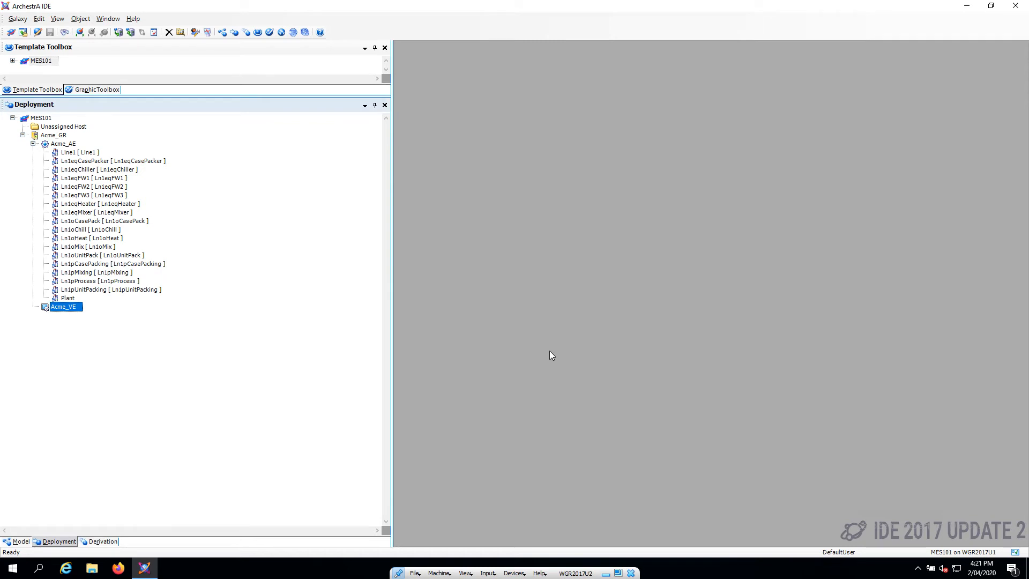
pyautogui.moveTo(505, 385)
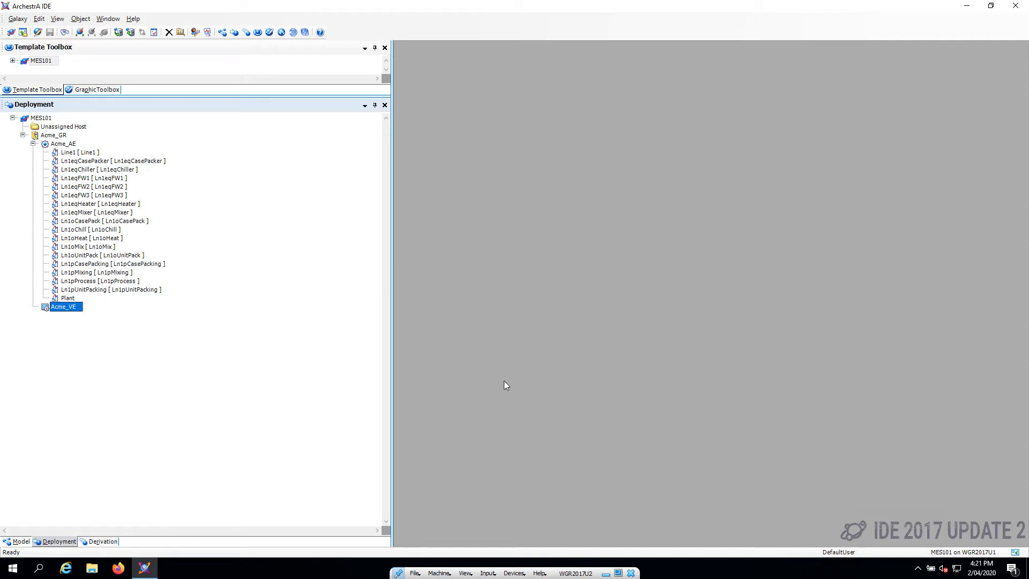
pyautogui.moveTo(347, 335)
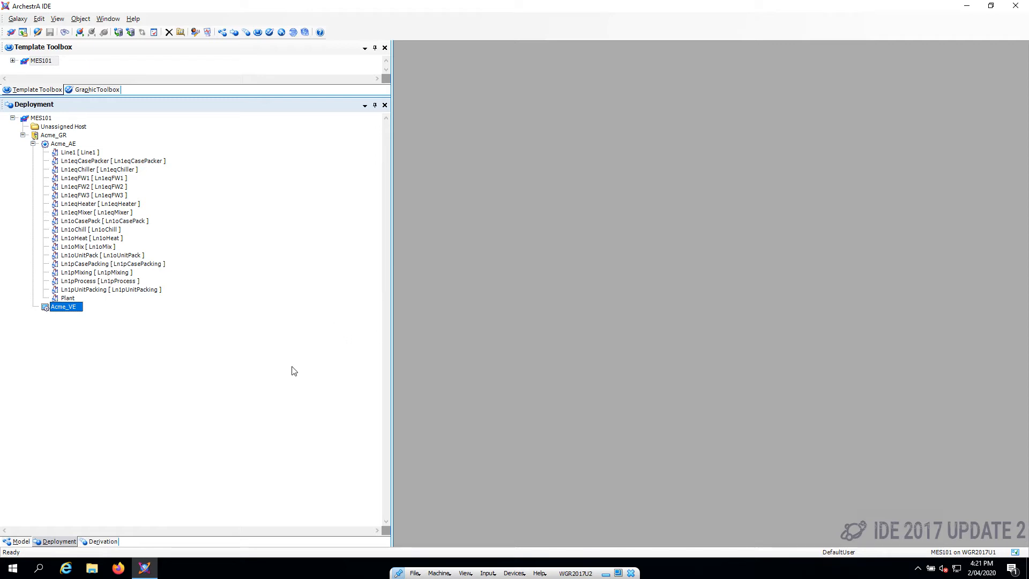
pyautogui.moveTo(47, 535)
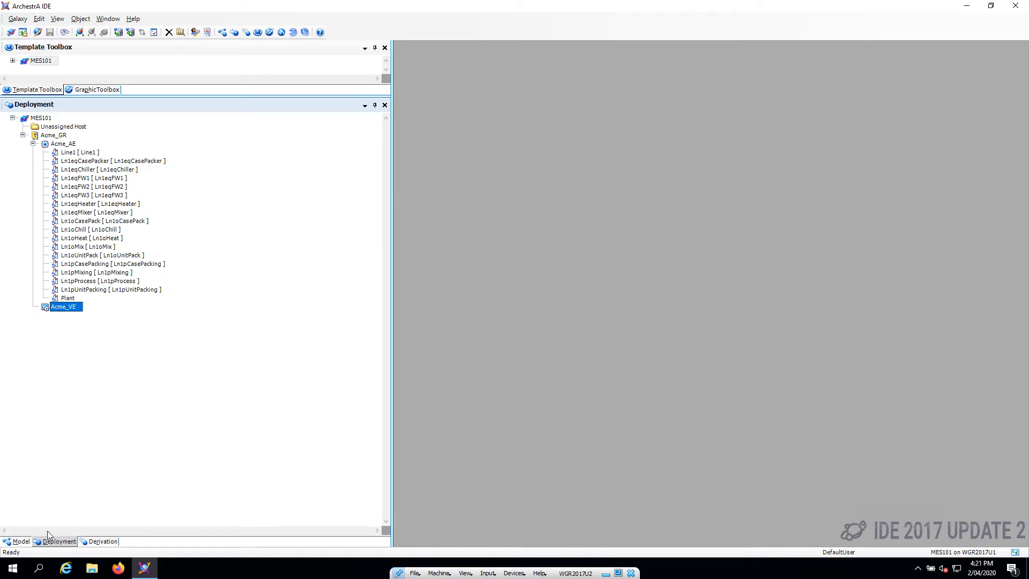
pyautogui.click(85, 161)
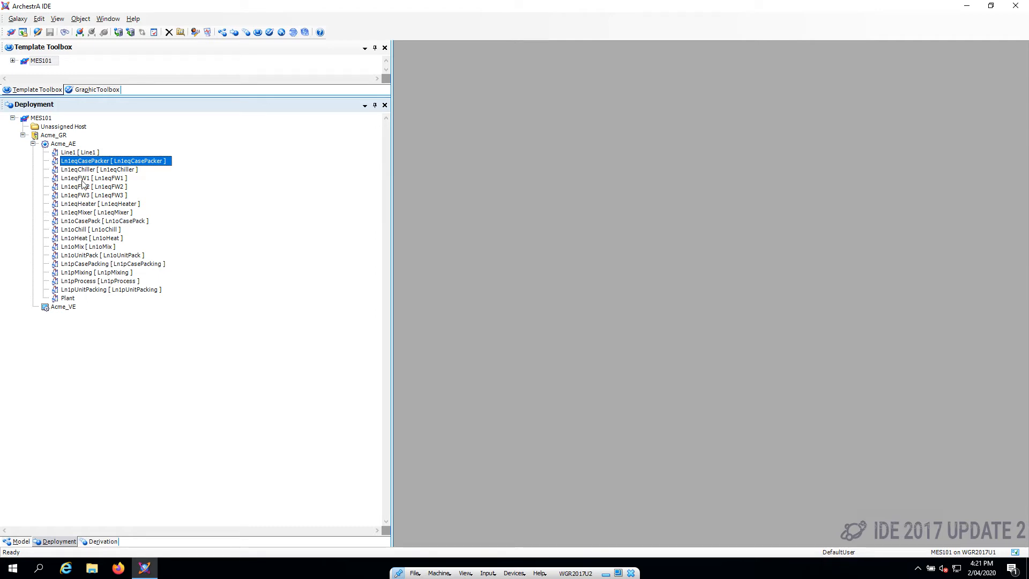
# View the deployed object in Object Viewer and expand the platform to reach Ln1eqFW1.
pyautogui.rightClick(75, 178)
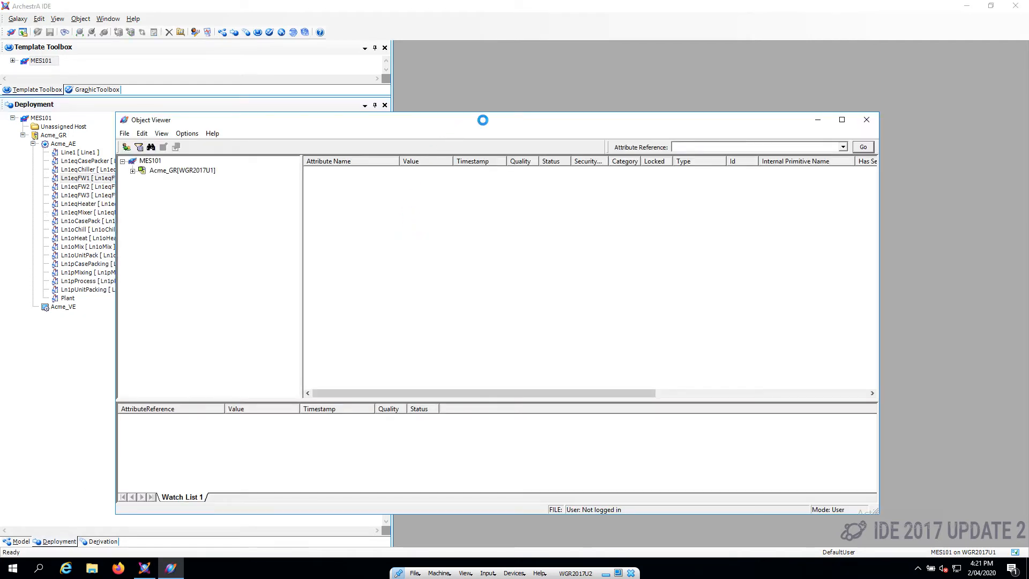
pyautogui.click(134, 170)
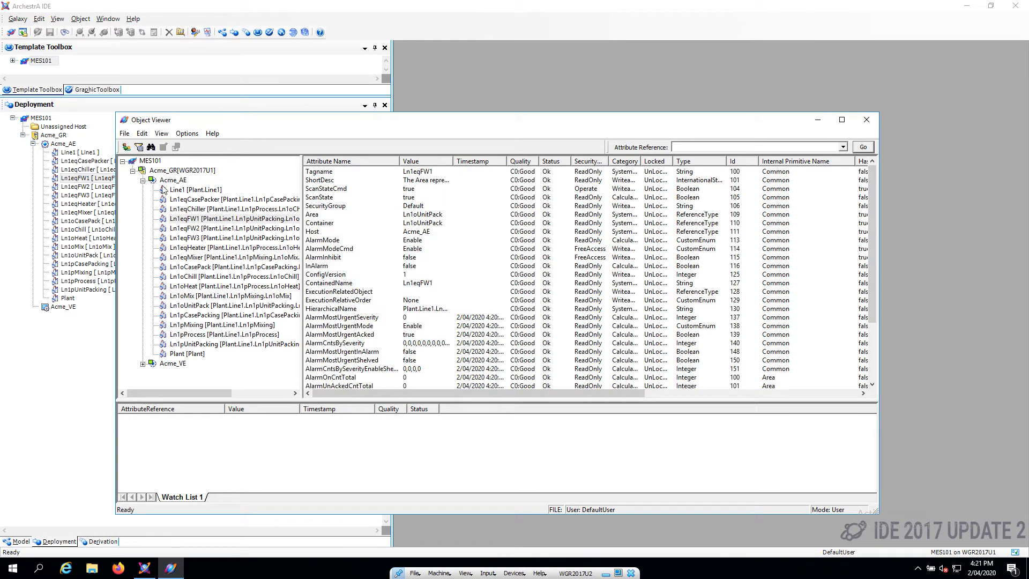
pyautogui.moveTo(223, 362)
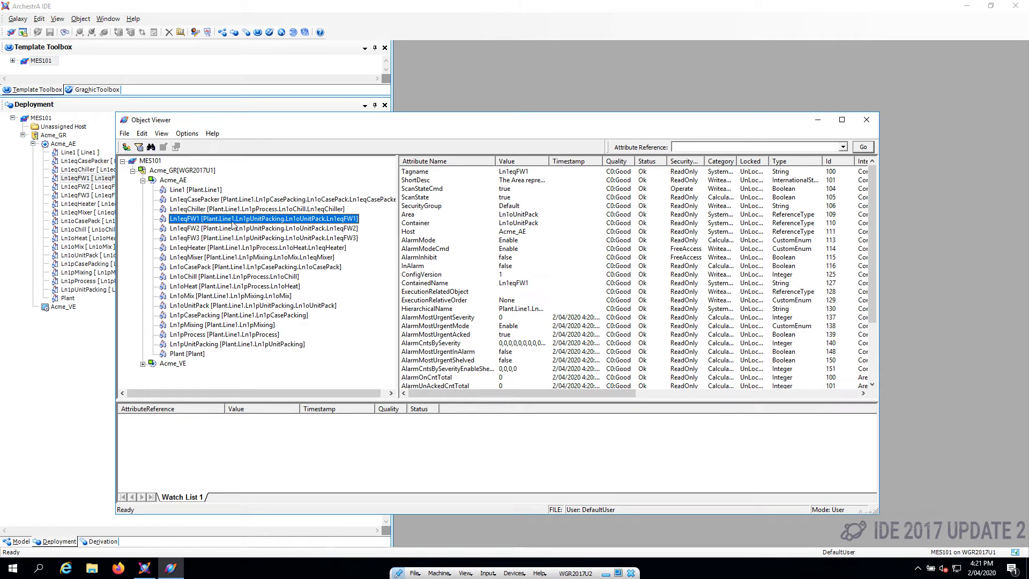
pyautogui.moveTo(325, 230)
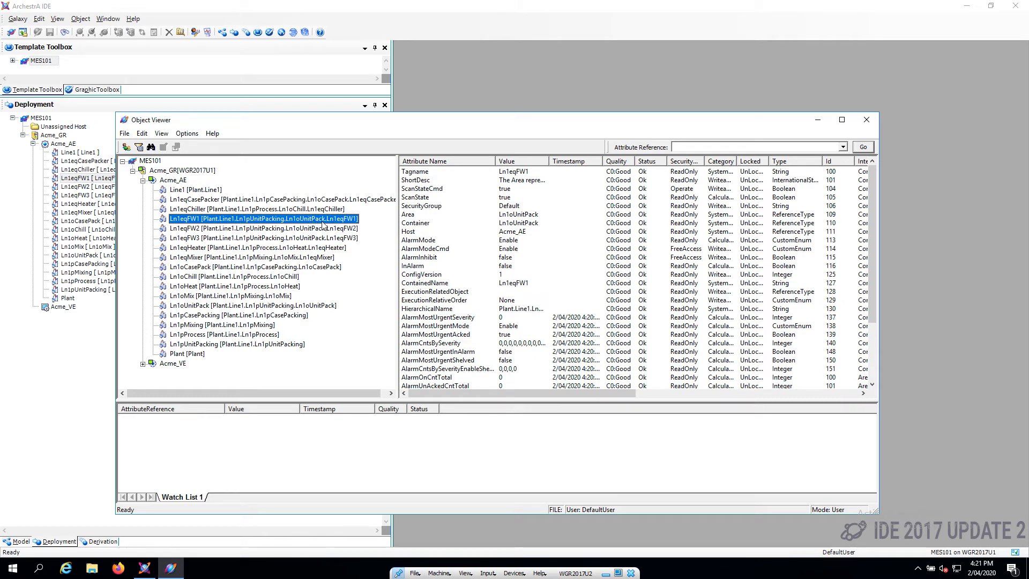
pyautogui.moveTo(866, 120)
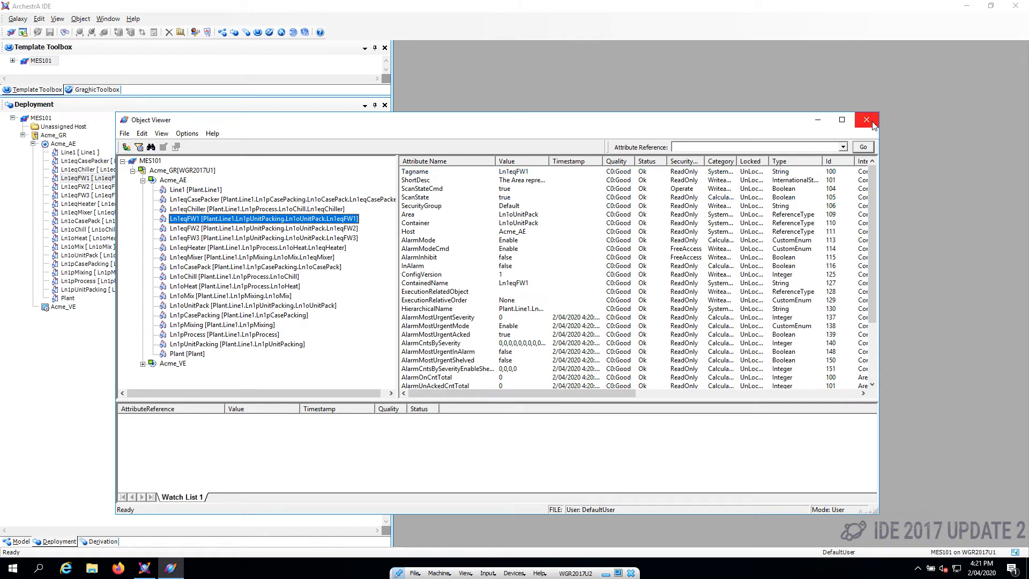
pyautogui.moveTo(867, 120)
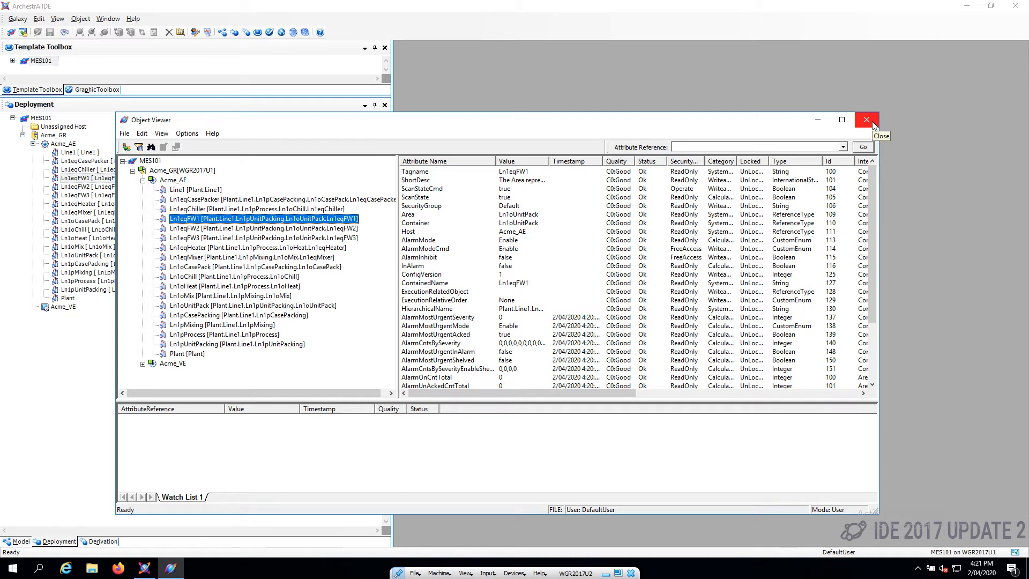
# Close Object Viewer, read the Line1 hierarchy notes in Notepad++ and minimize it.
pyautogui.click(865, 120)
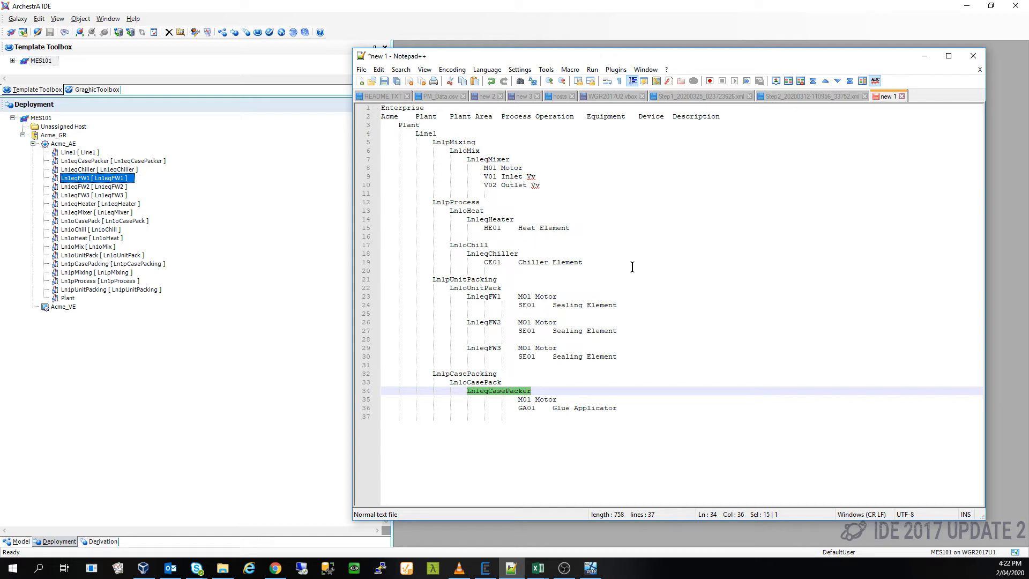
pyautogui.moveTo(589, 180)
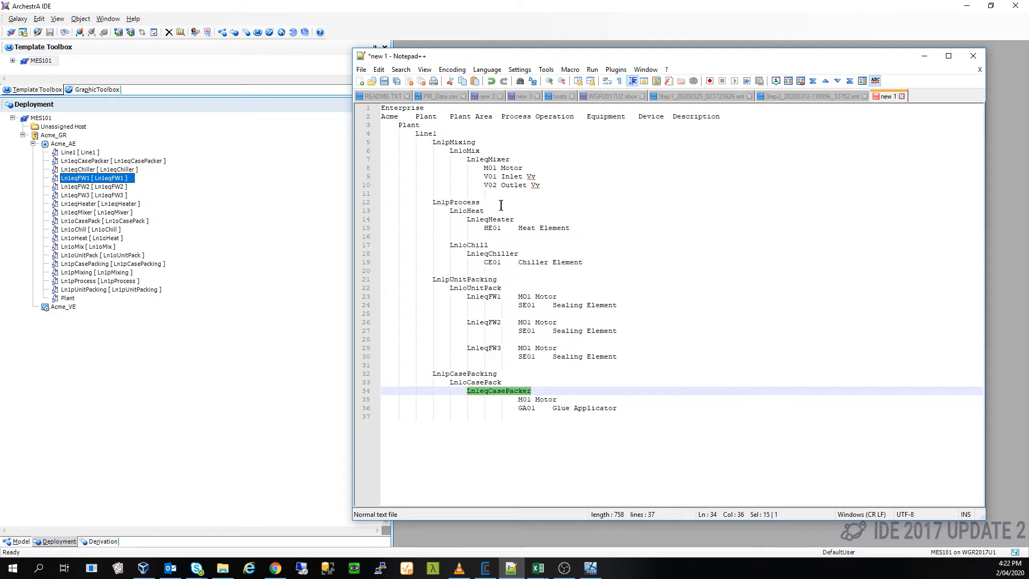
pyautogui.moveTo(489, 312)
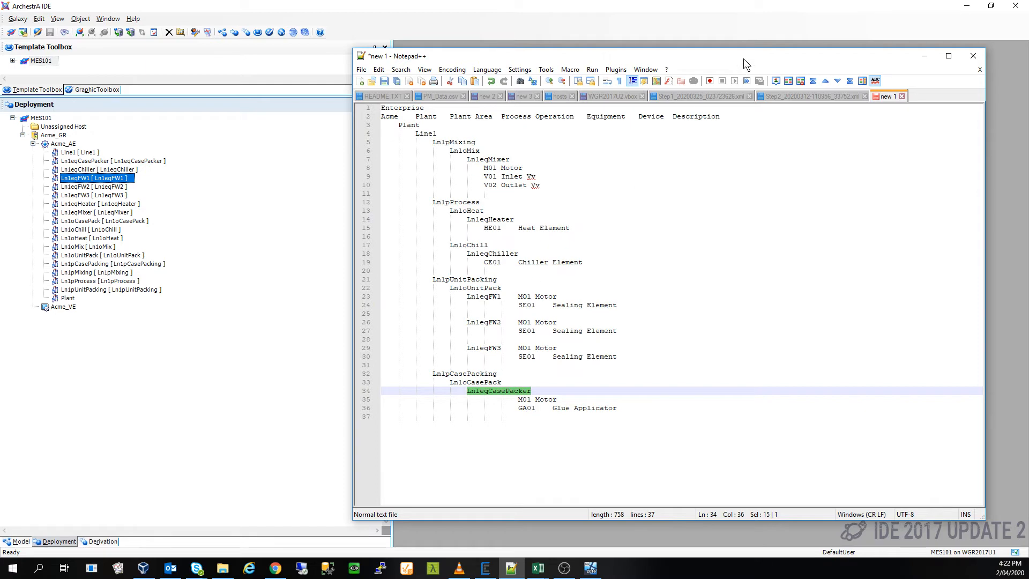
pyautogui.click(971, 56)
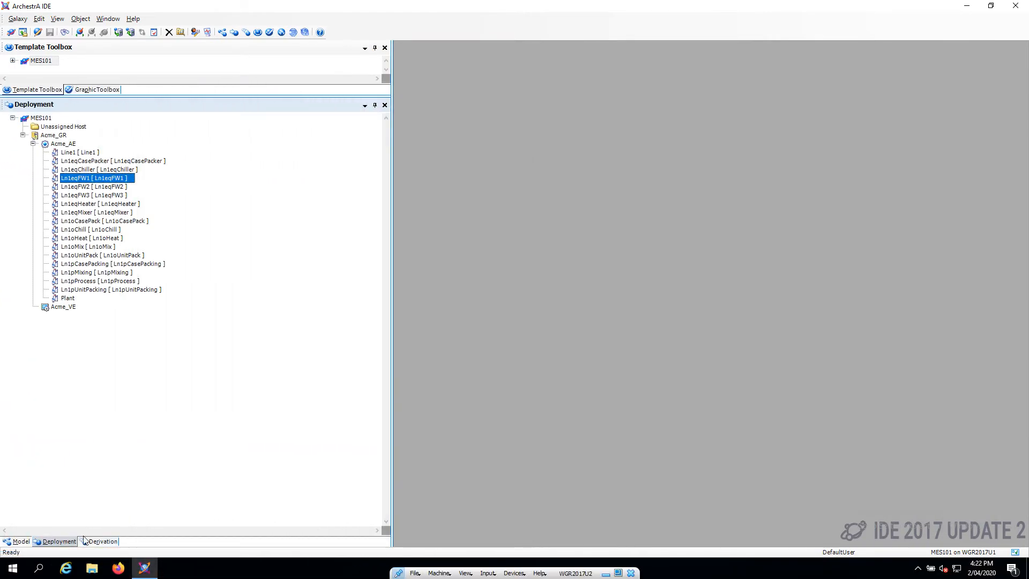
# Show the Derivation view from $Area down to the $UserDefined base template.
pyautogui.click(101, 541)
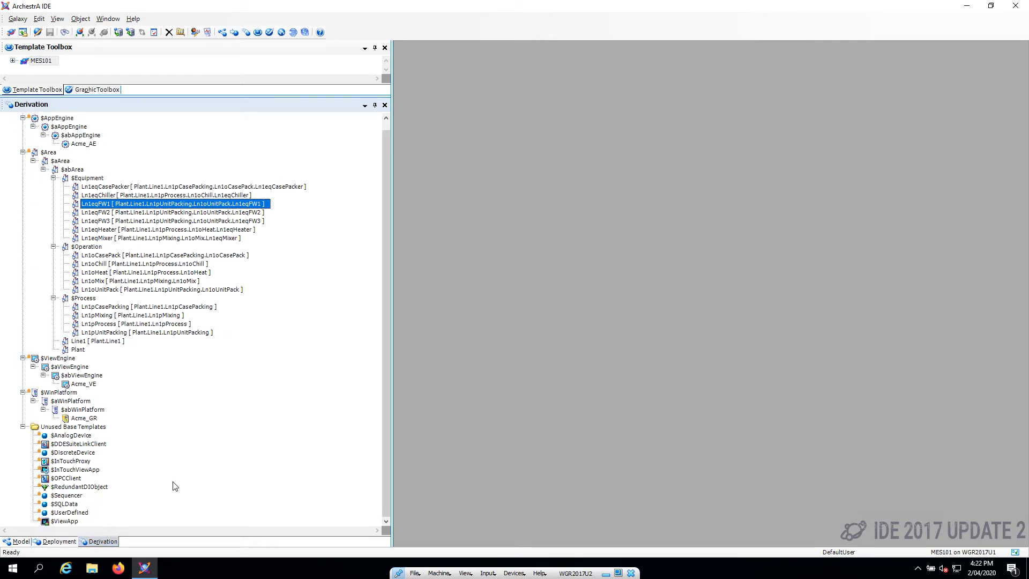
pyautogui.moveTo(178, 473)
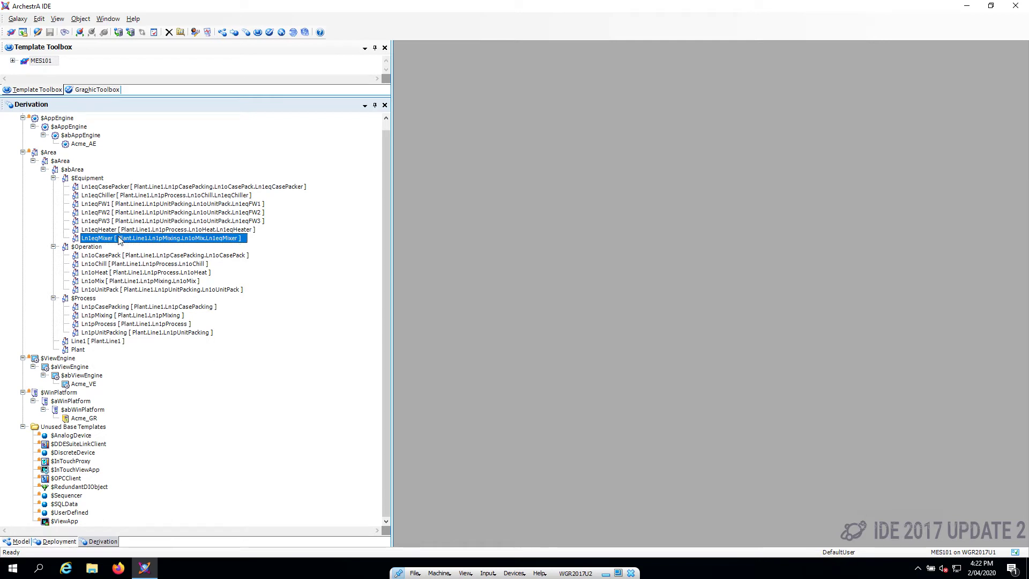
pyautogui.moveTo(122, 216)
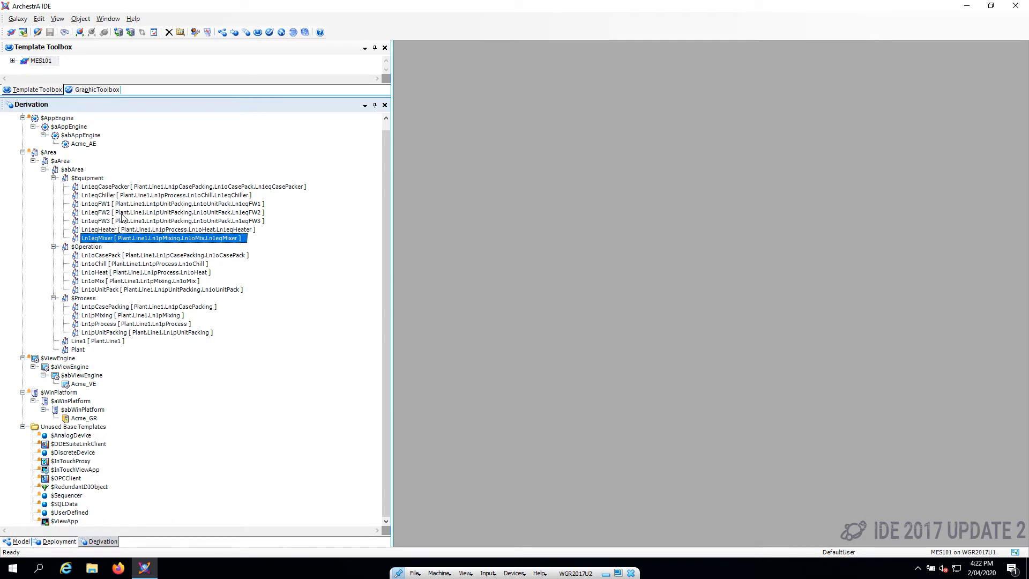
pyautogui.click(36, 154)
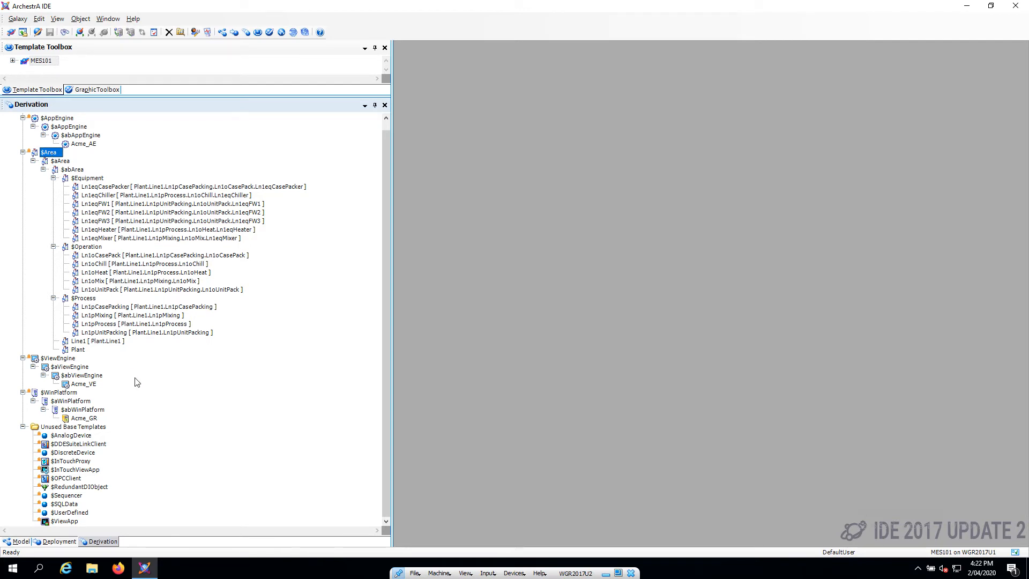
pyautogui.moveTo(161, 333)
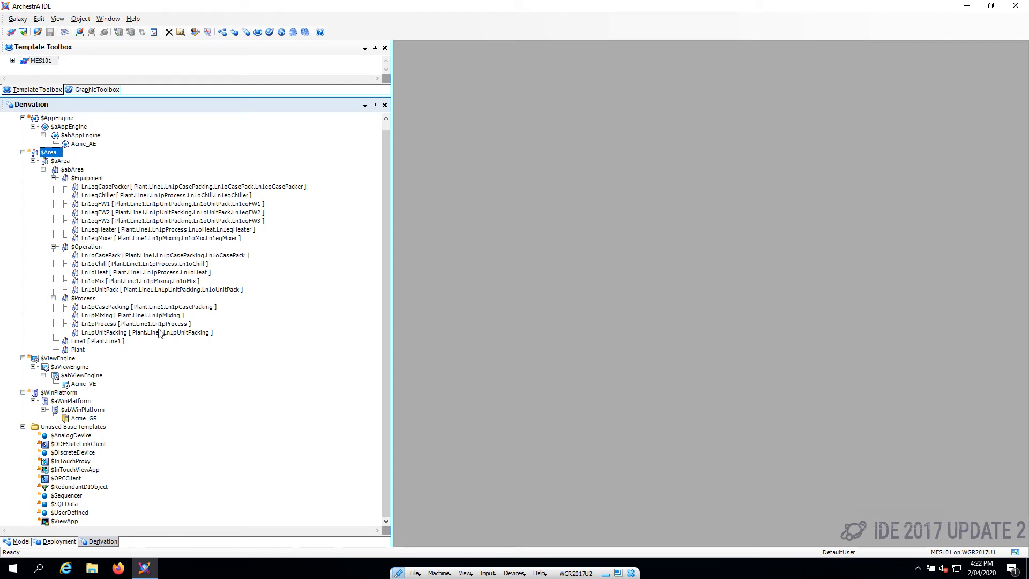
pyautogui.moveTo(162, 343)
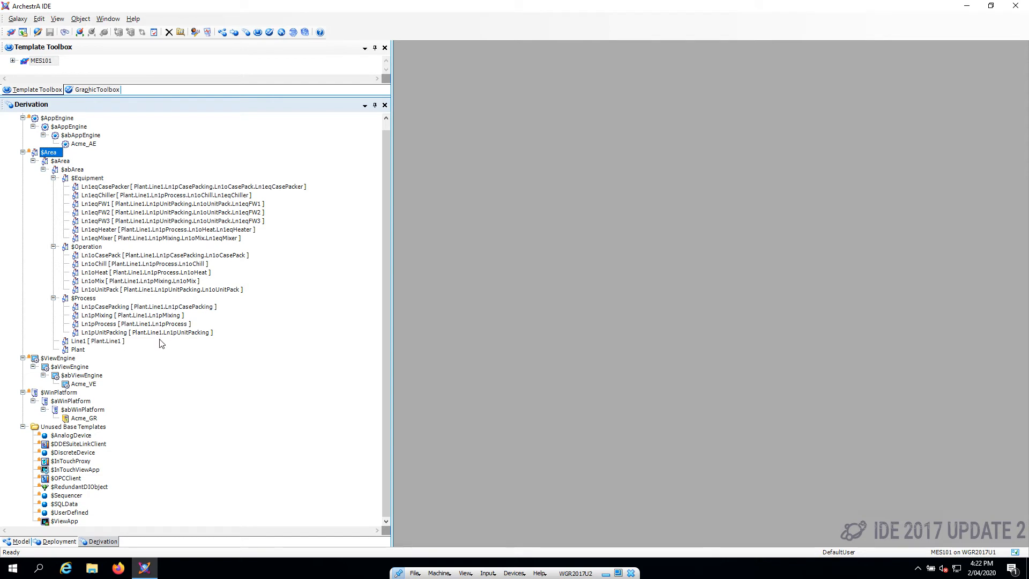
pyautogui.moveTo(158, 341)
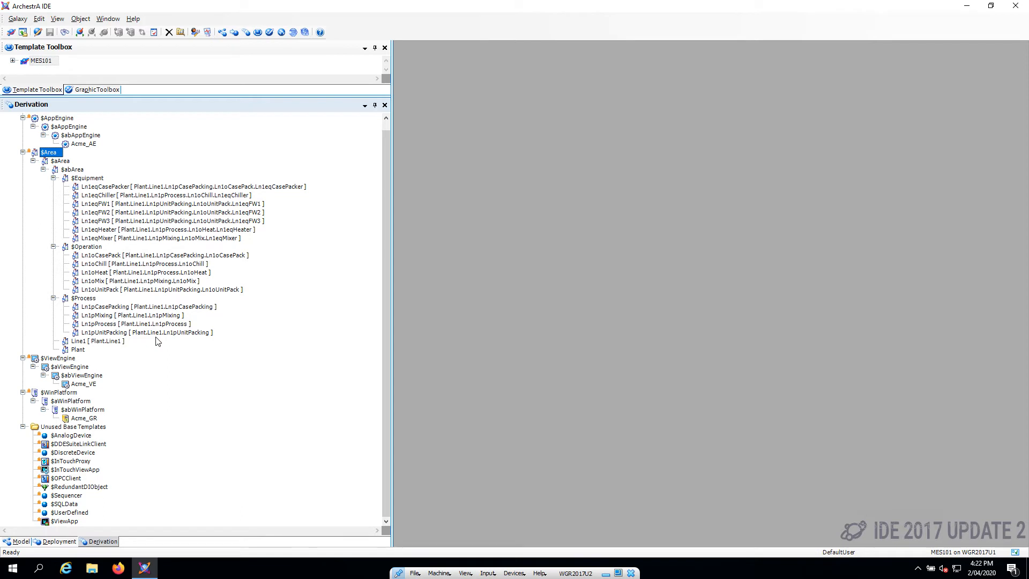
pyautogui.moveTo(148, 456)
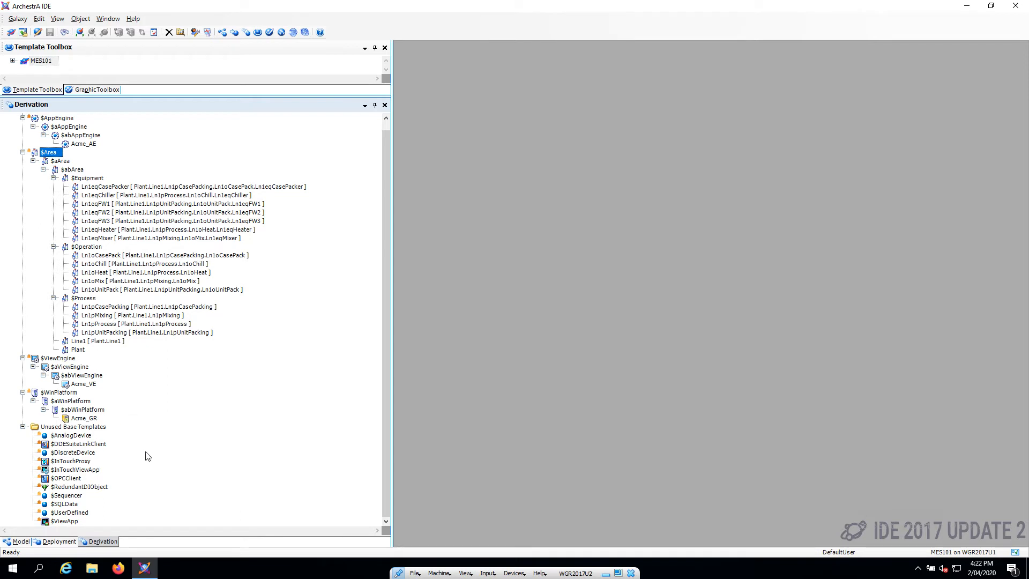
pyautogui.moveTo(163, 536)
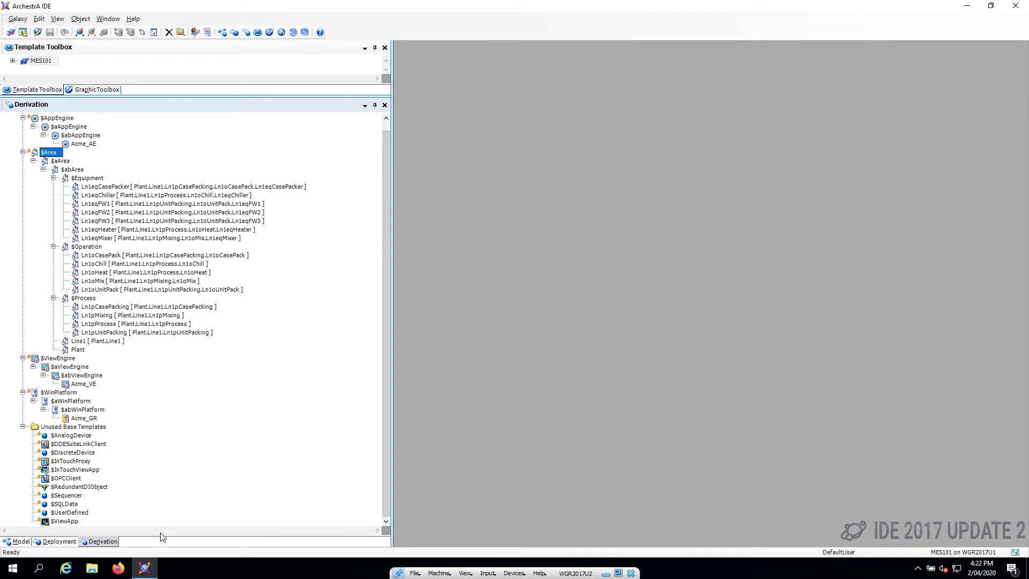
pyautogui.moveTo(148, 522)
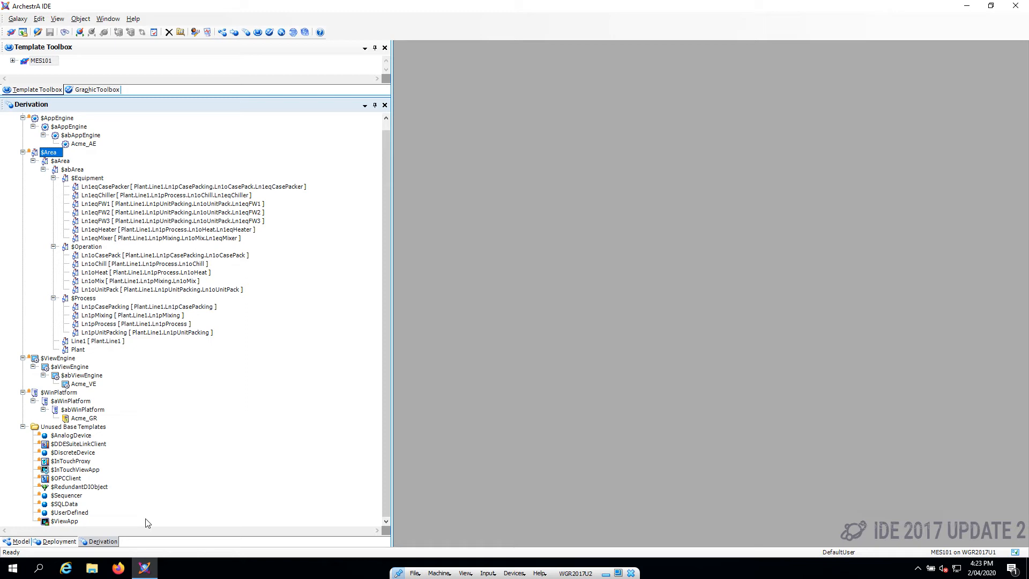
pyautogui.moveTo(137, 513)
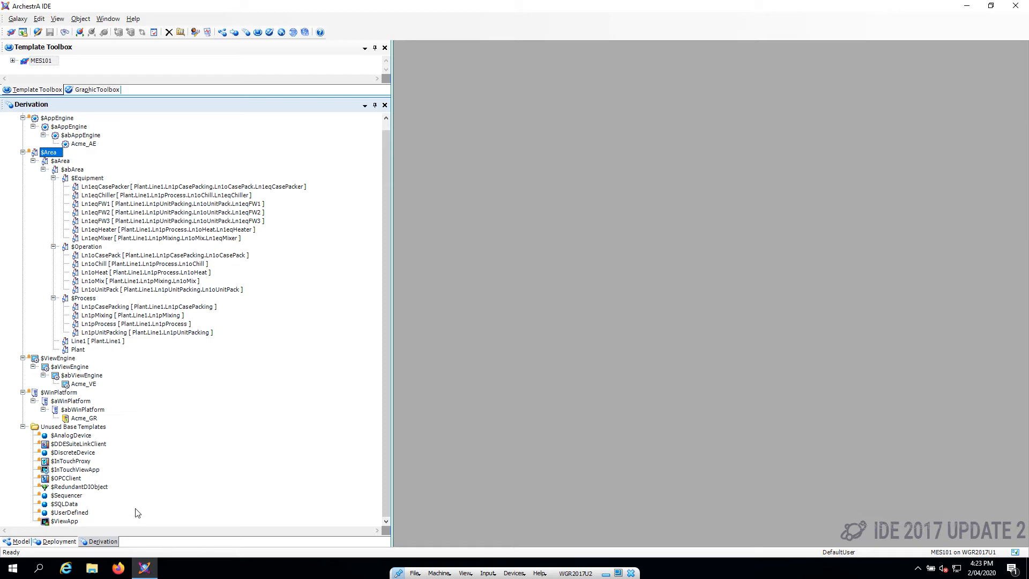
pyautogui.moveTo(360, 418)
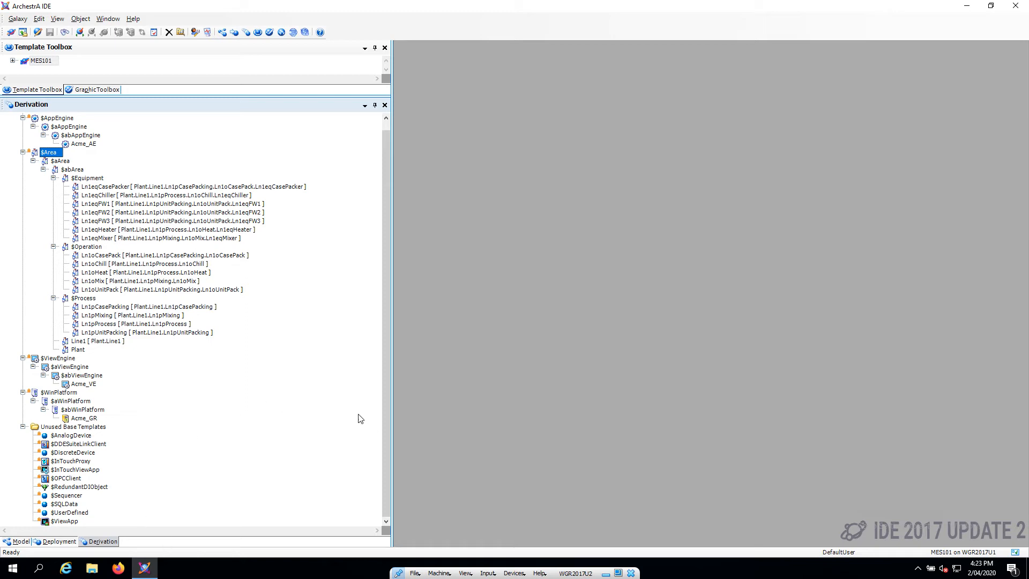
pyautogui.moveTo(201, 407)
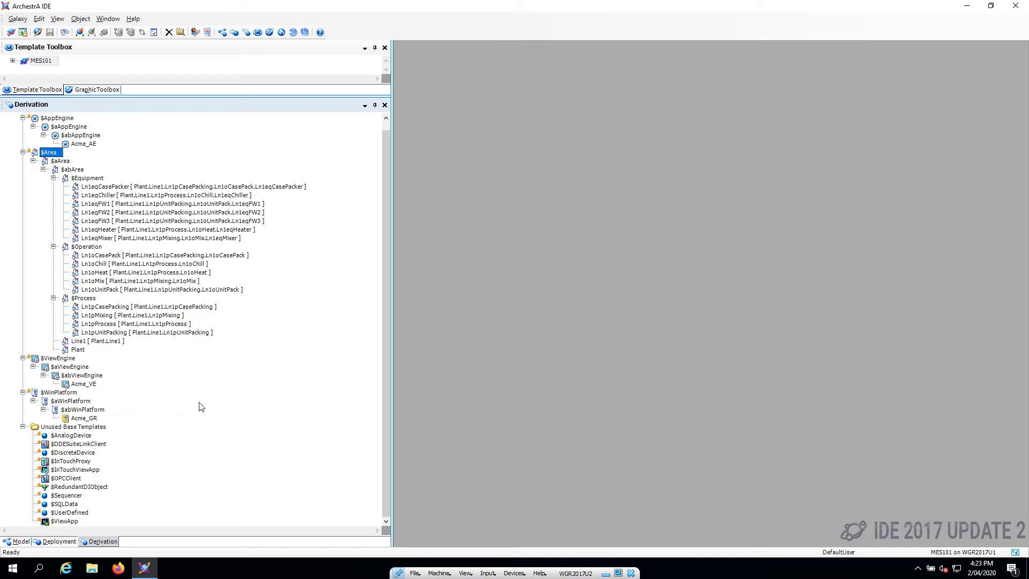
pyautogui.moveTo(234, 312)
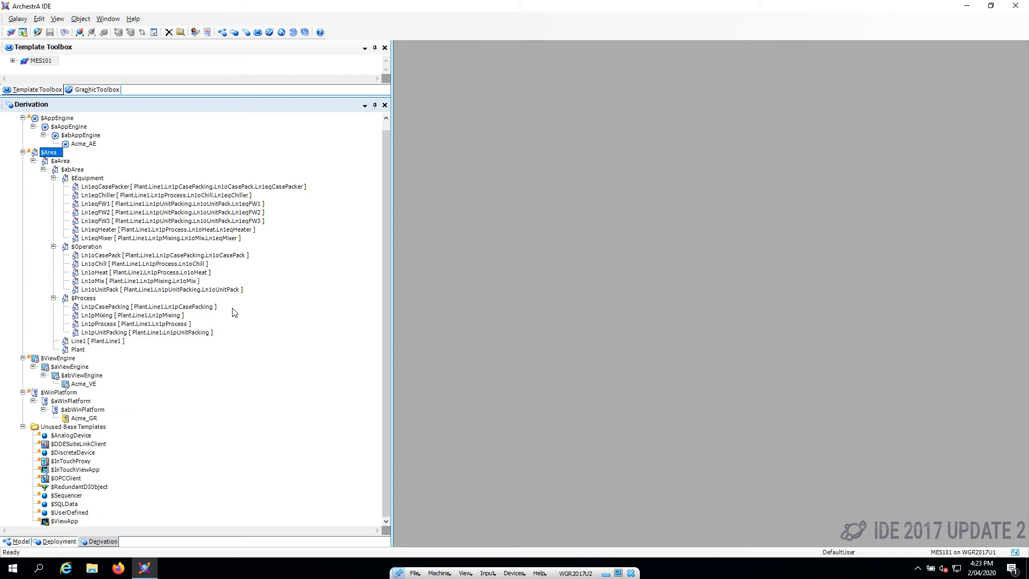
pyautogui.moveTo(62, 518)
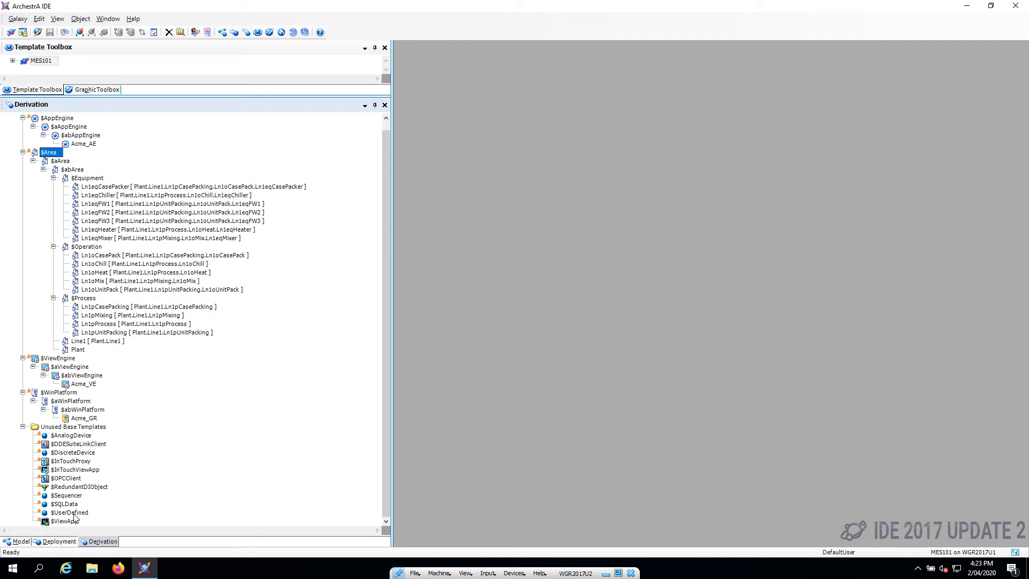
pyautogui.click(68, 511)
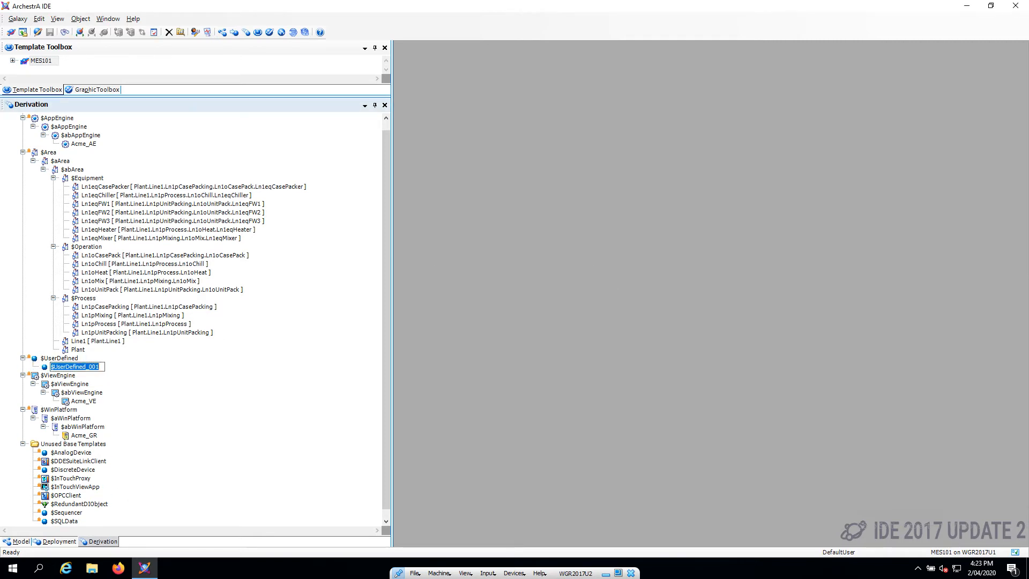
# Name the templates derived from $UserDefined as $aUserDefined and $abUserDefined.
pyautogui.write('a')
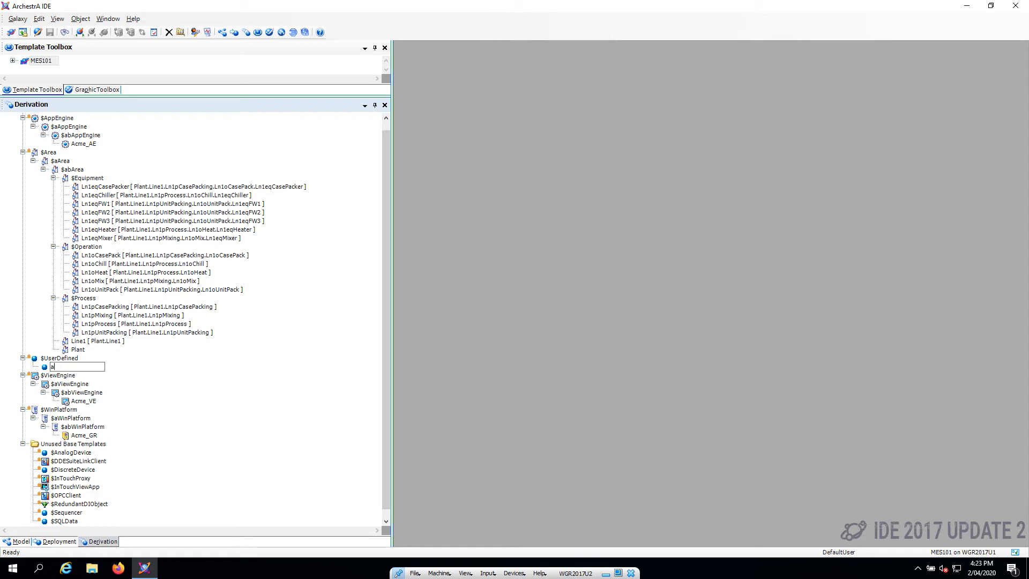
pyautogui.write('iUser')
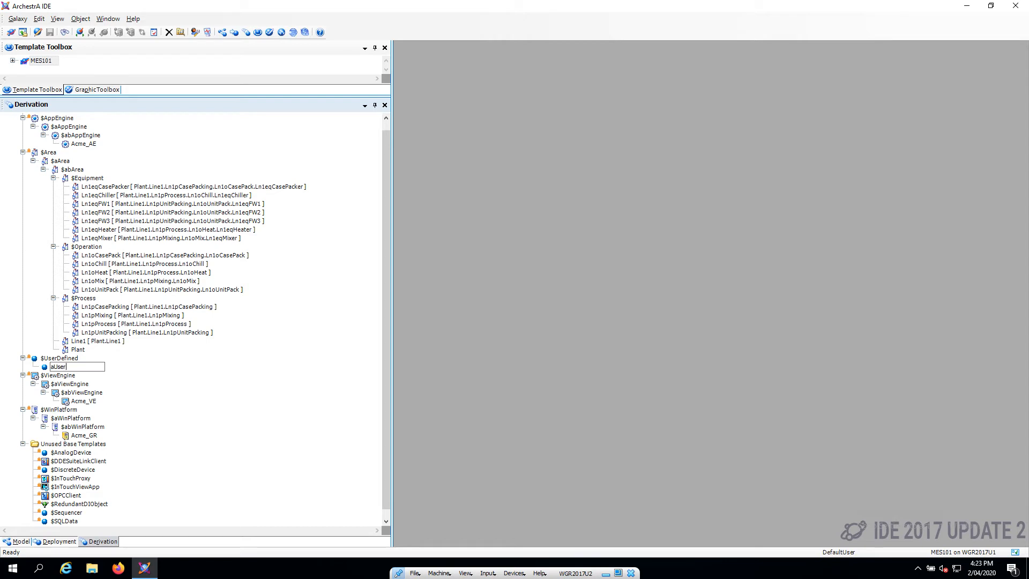
pyautogui.write('Degf')
pyautogui.write('ab')
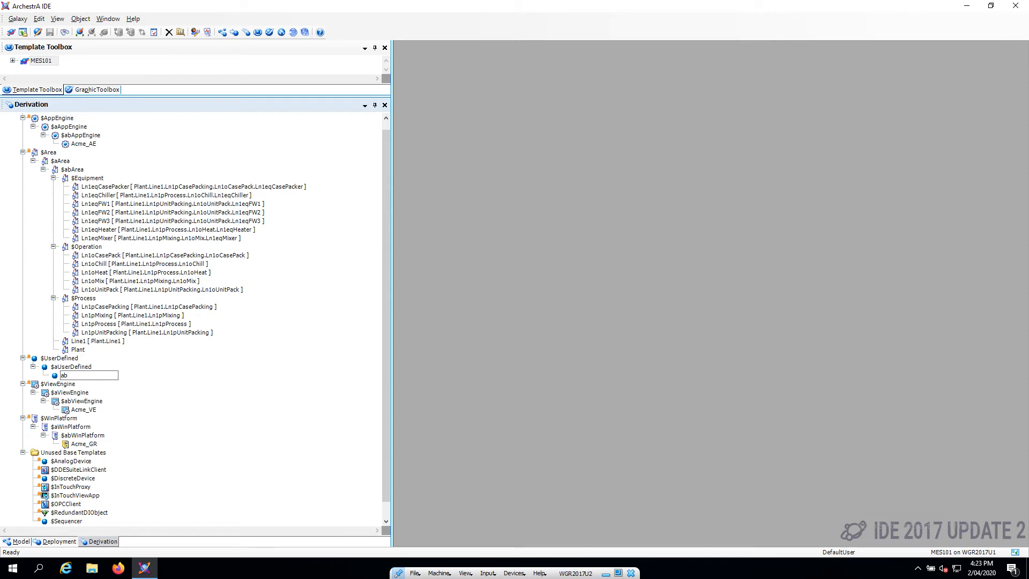
pyautogui.write('UserDefined')
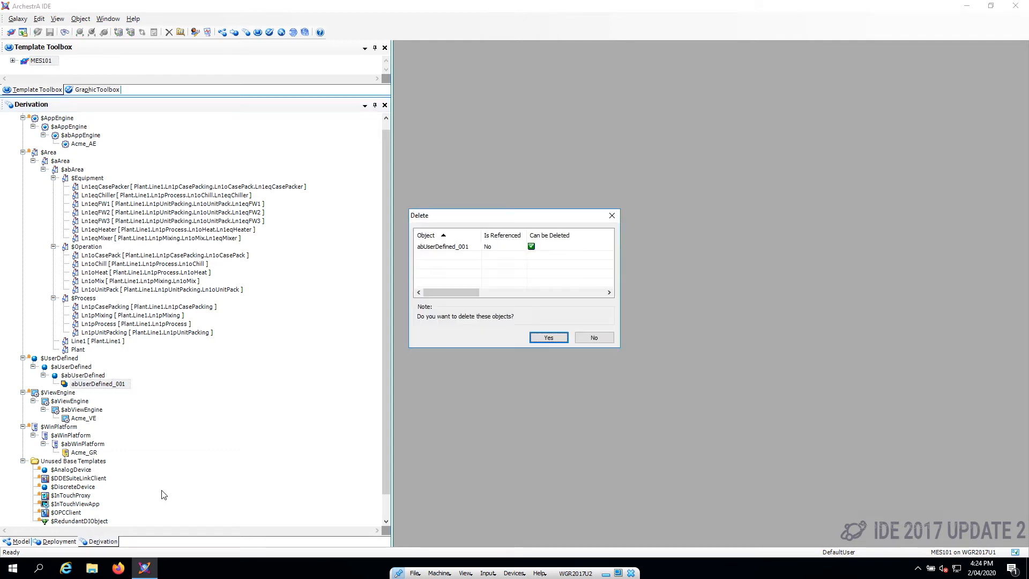
# Delete abUserDefined_001 and name the $abUserDefined children, including $Valve and $Sealer.
pyautogui.click(548, 336)
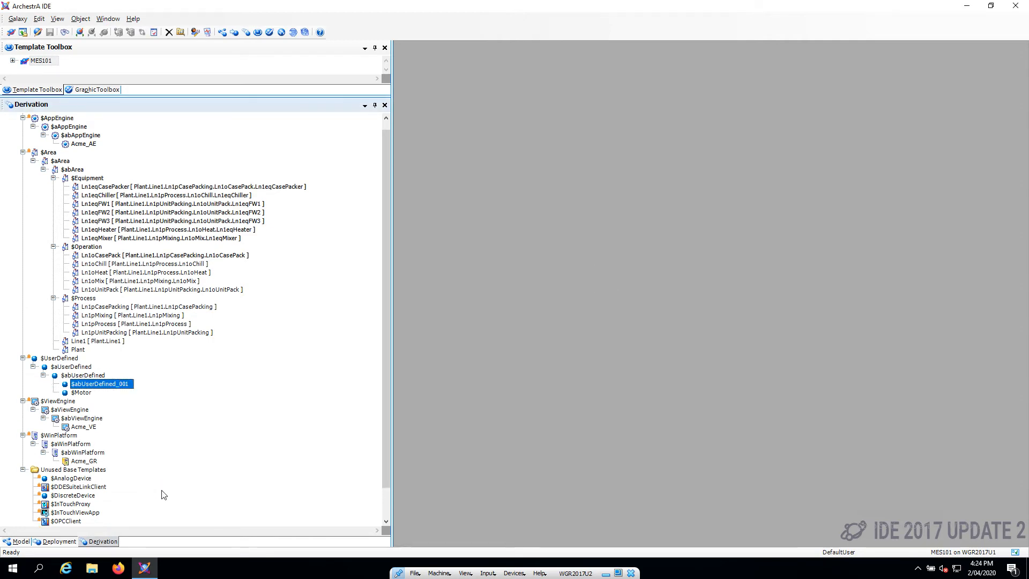
pyautogui.write('Valve')
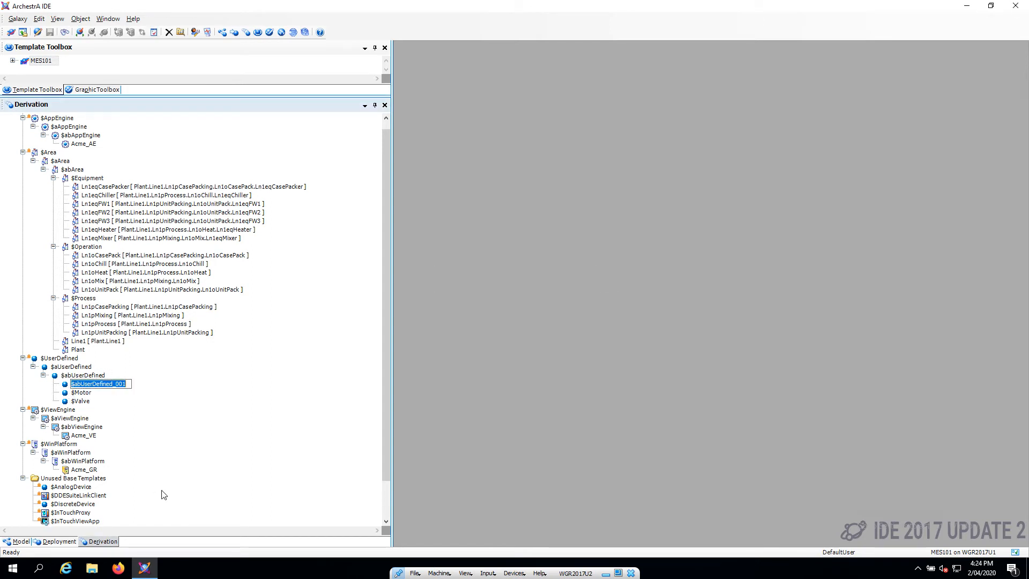
pyautogui.write('Seal')
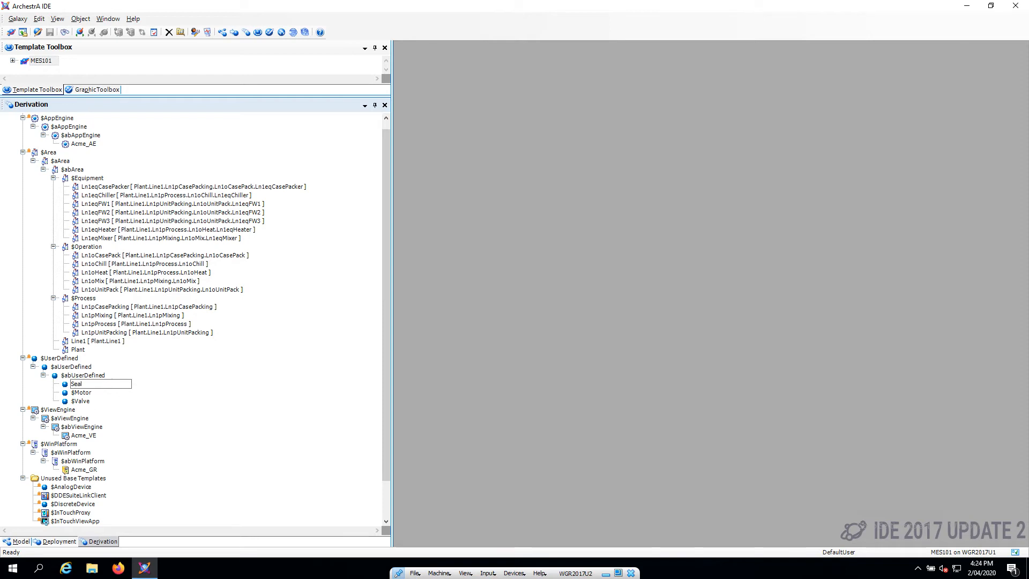
pyautogui.write('er')
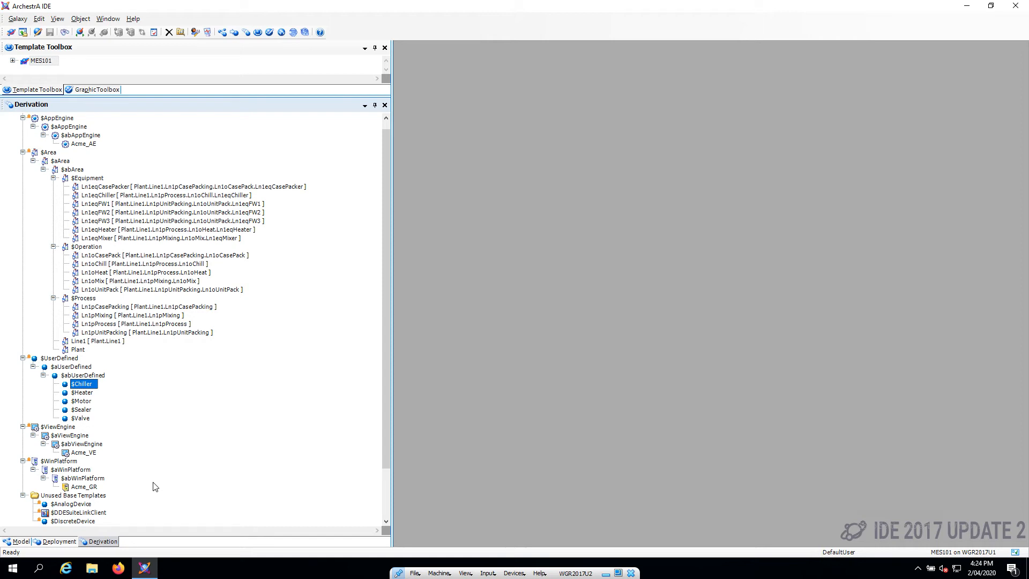
pyautogui.moveTo(25, 462)
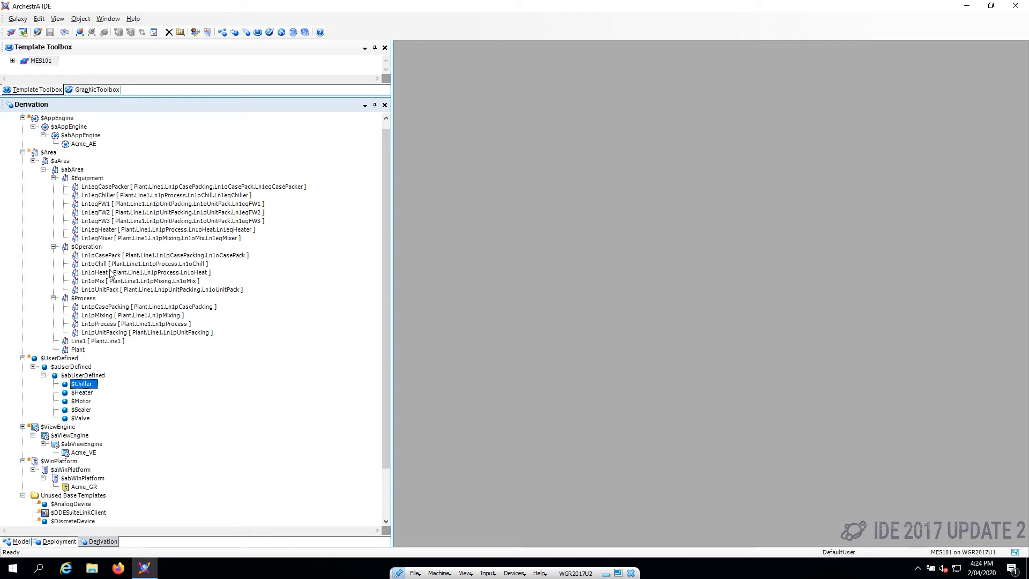
pyautogui.moveTo(117, 242)
pyautogui.write('Ln1eqMixer_M01')
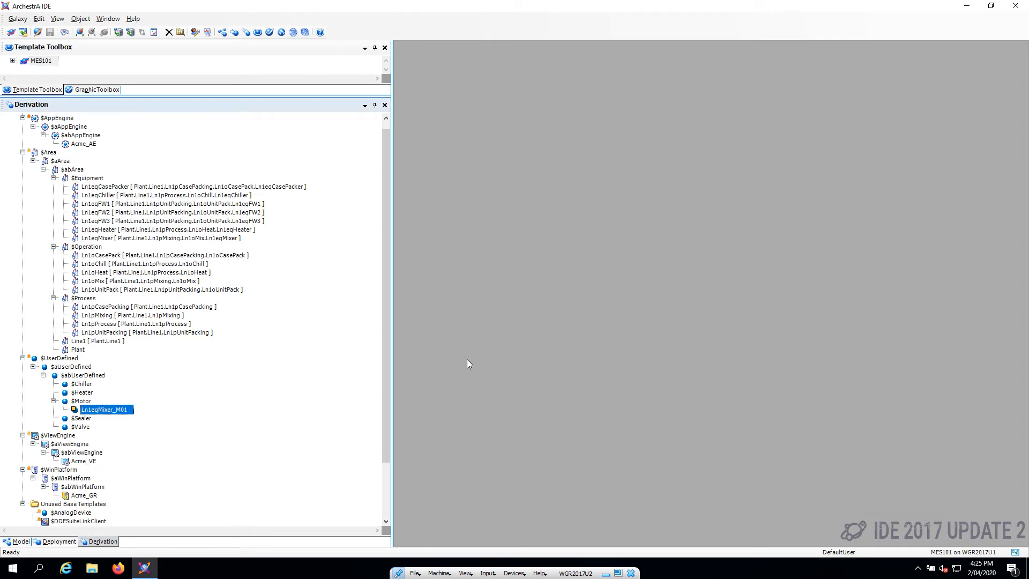
# Create a $Valve instance and name it Ln1eqMixer_V01.
pyautogui.click(81, 417)
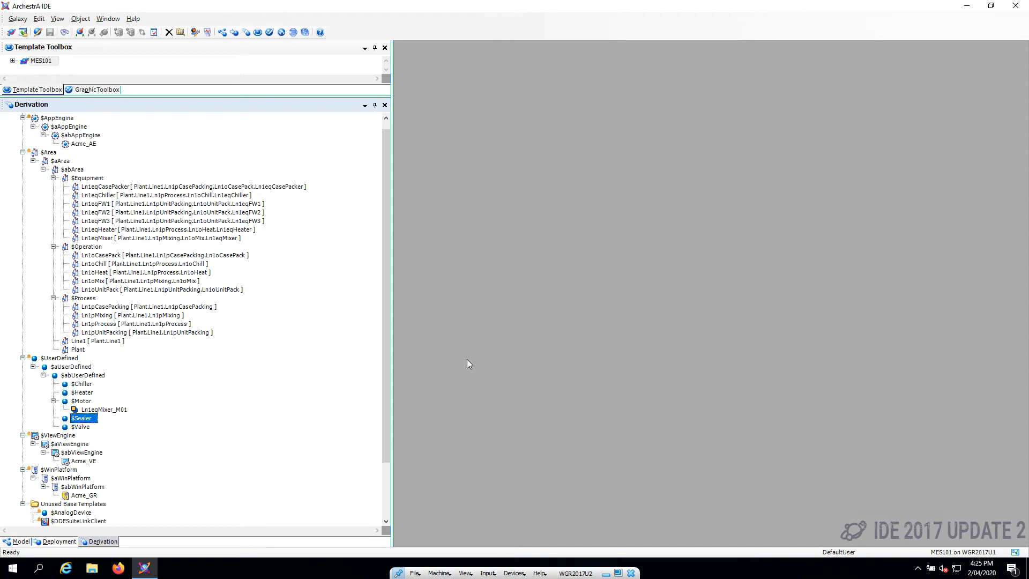
pyautogui.click(82, 426)
pyautogui.write('Ln1eqMixer_V')
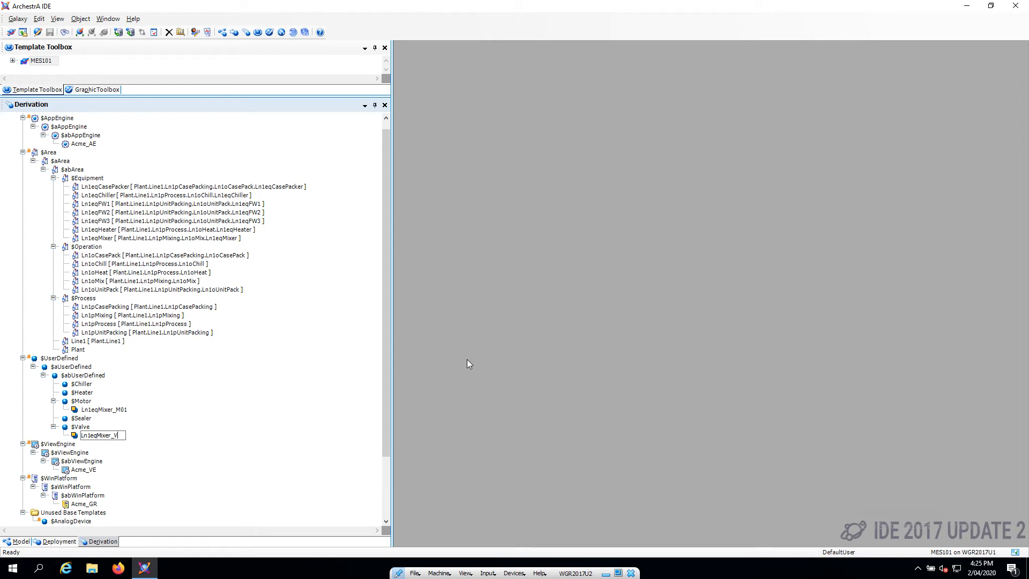
pyautogui.write('01')
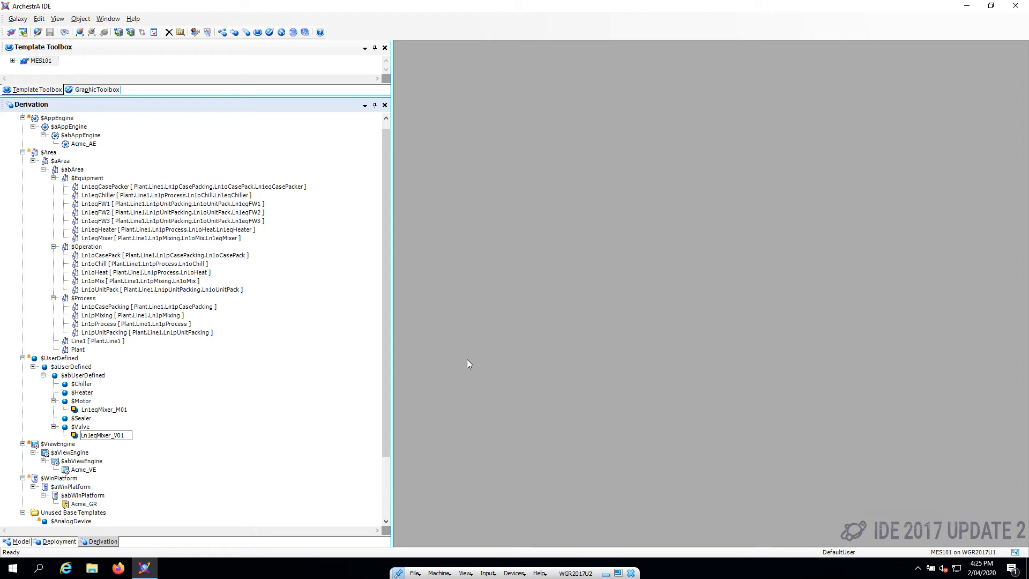
pyautogui.click(81, 427)
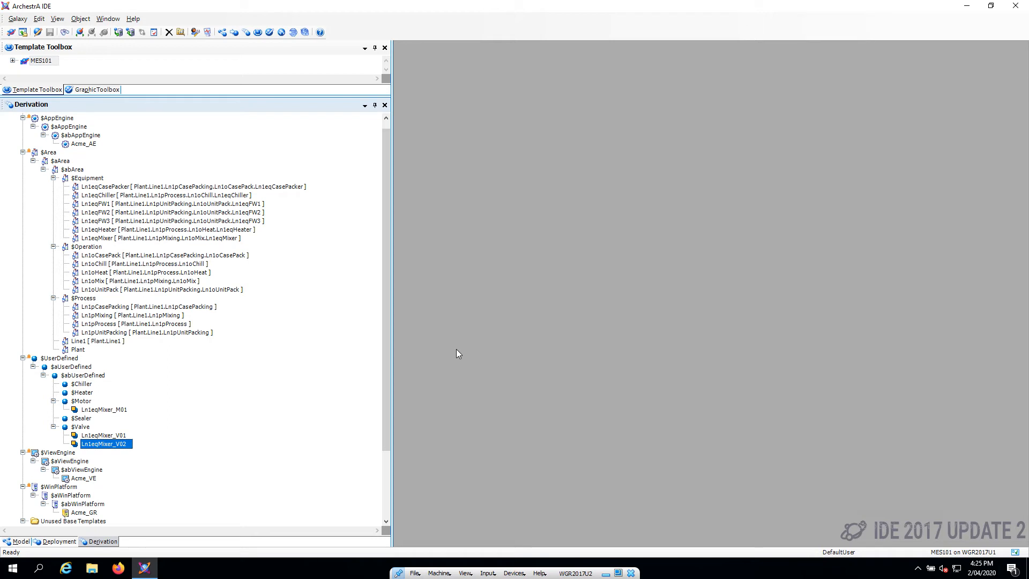
pyautogui.moveTo(235, 204)
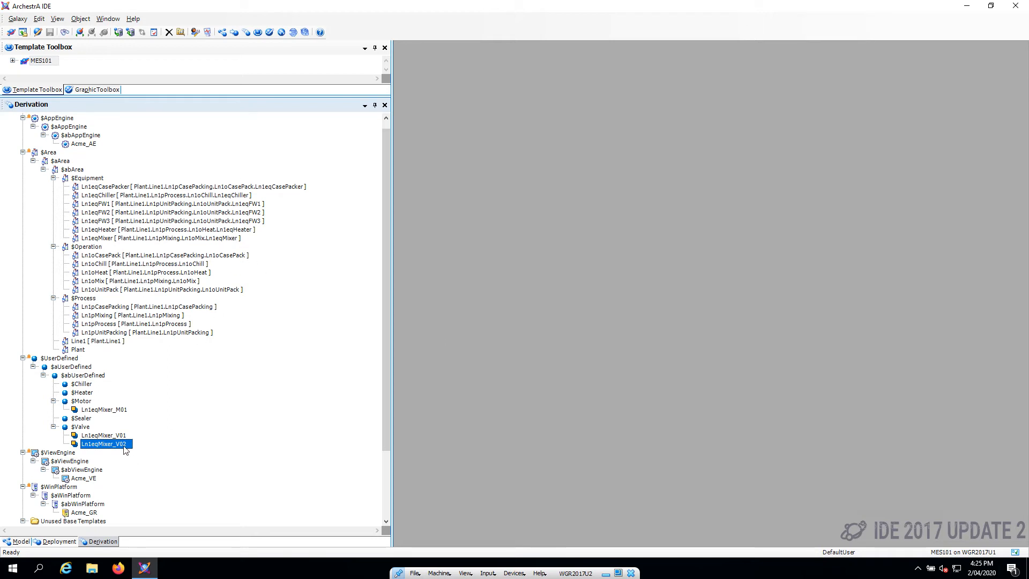
pyautogui.moveTo(122, 457)
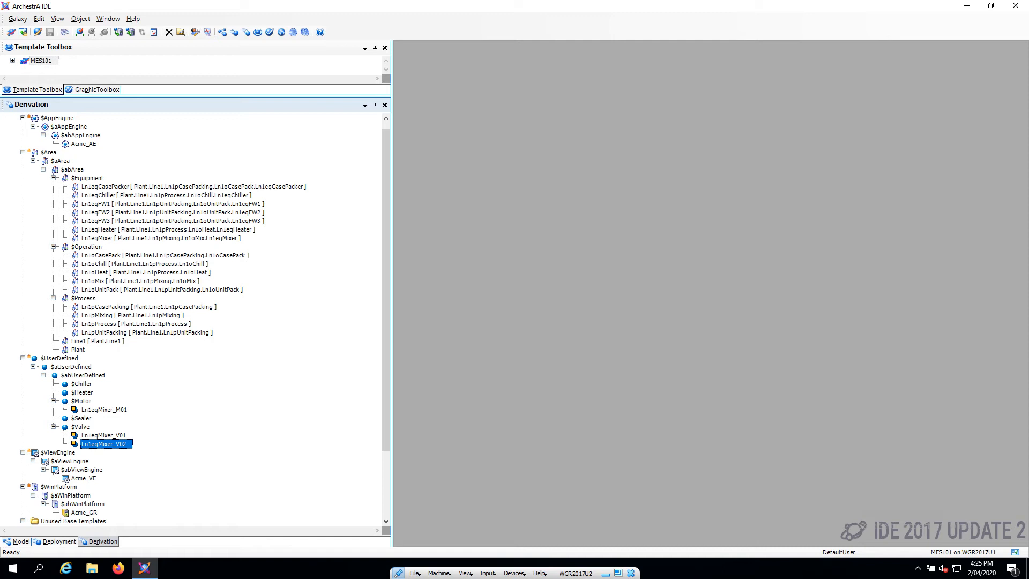
pyautogui.moveTo(29, 411)
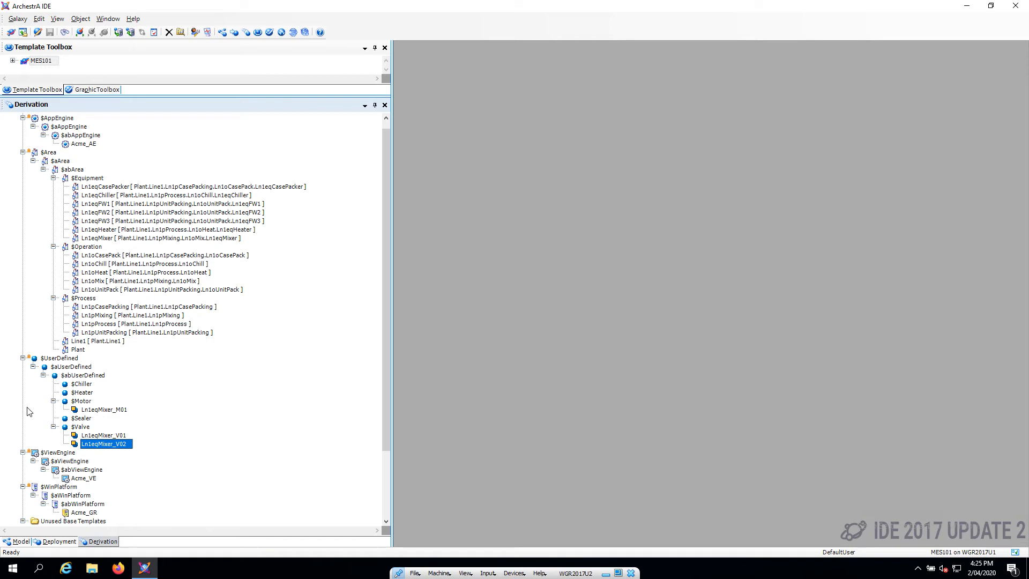
# Add $Motor instances Ln1eqFW2_M01, Ln1eqFW3_M01 and Ln1eqCasePacker_M01, plus one extra copy.
pyautogui.click(80, 400)
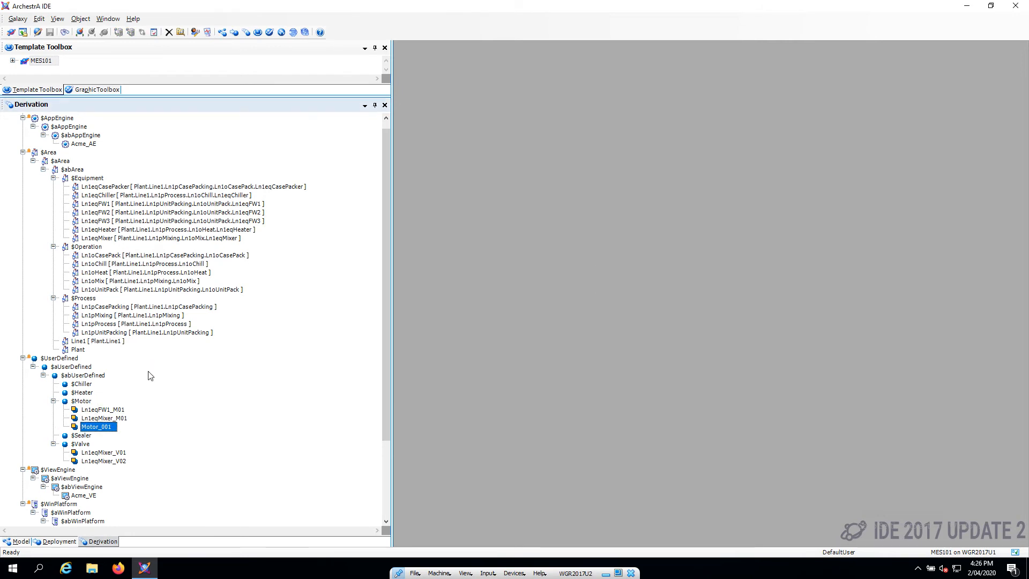
pyautogui.write('Ln1eqFW2_M01')
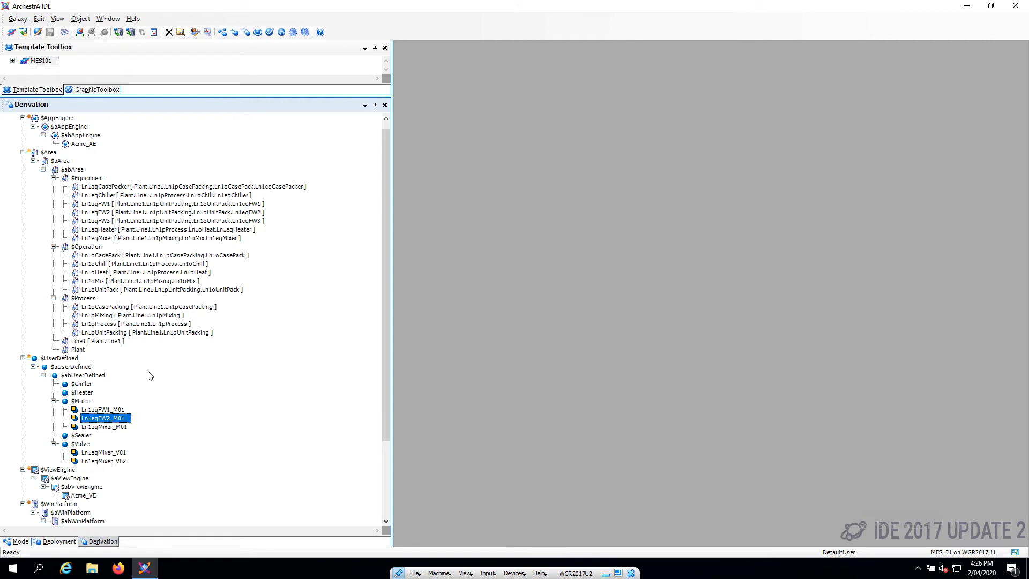
pyautogui.moveTo(103, 426)
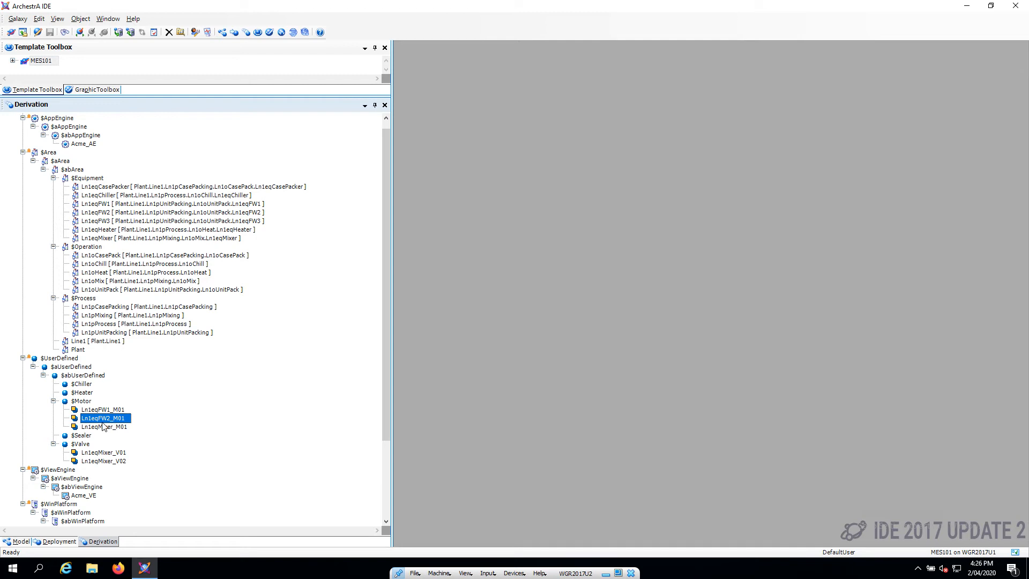
pyautogui.moveTo(102, 429)
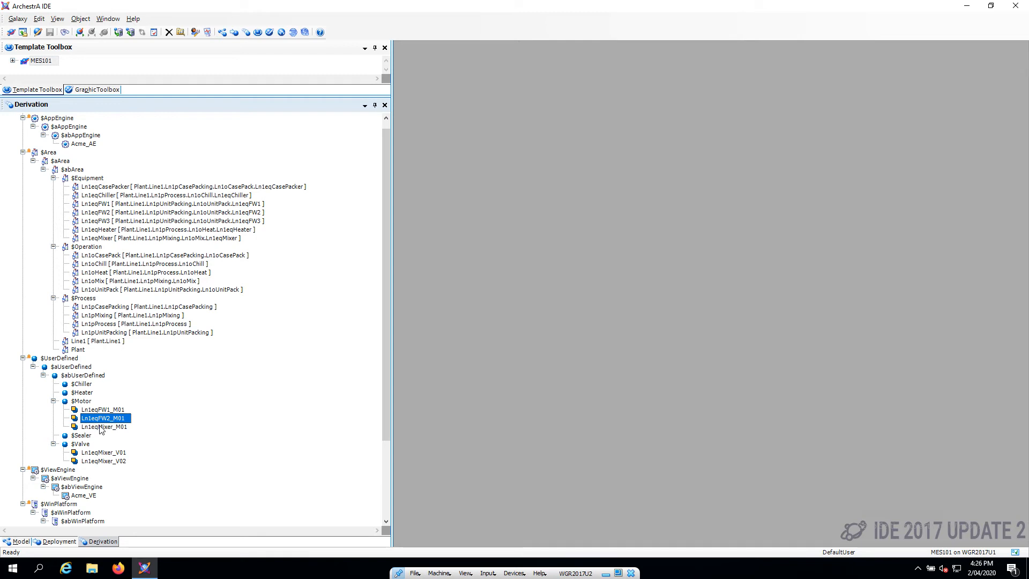
pyautogui.click(102, 426)
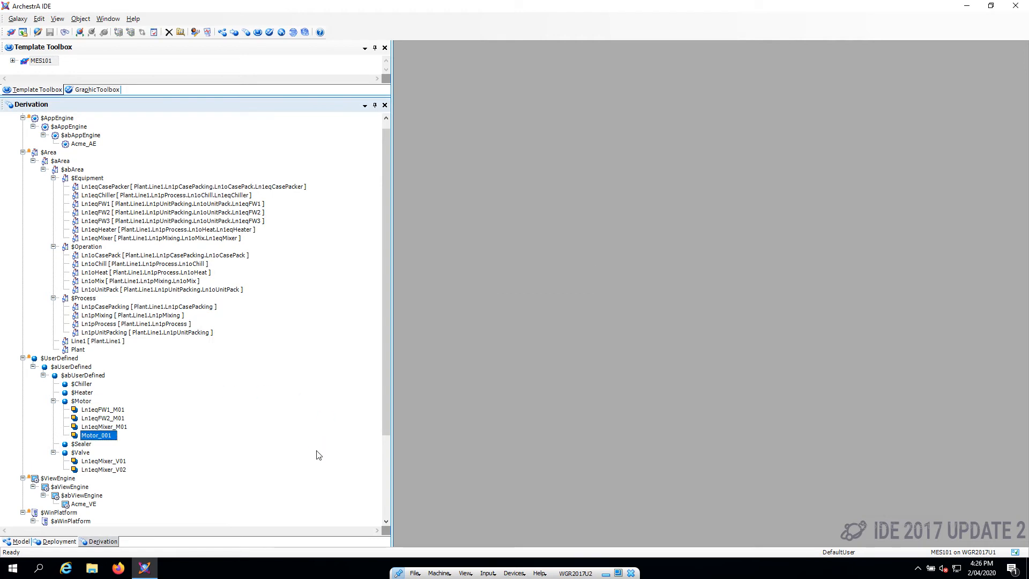
pyautogui.write('Ln1eqFW3_M01')
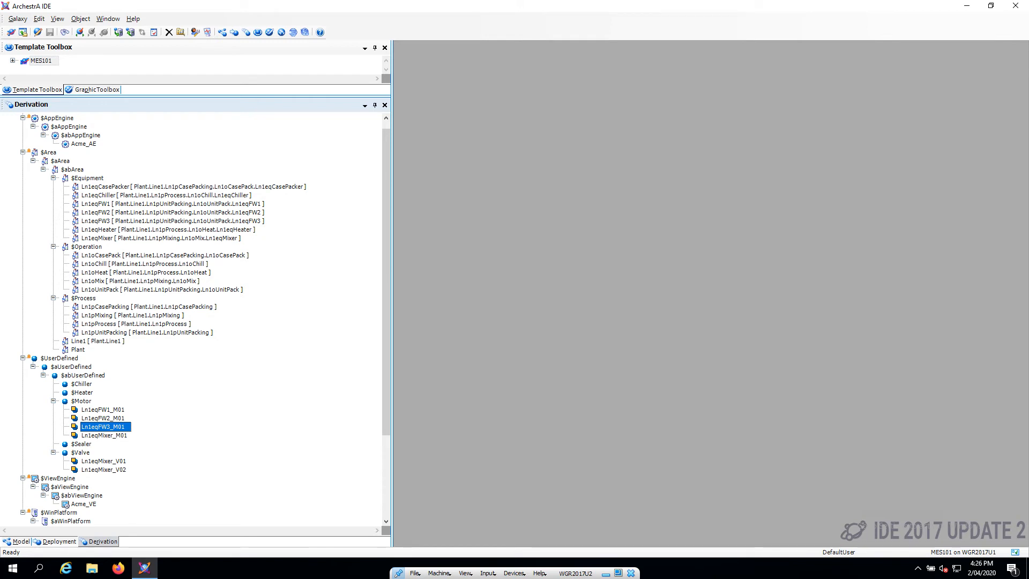
pyautogui.moveTo(13, 448)
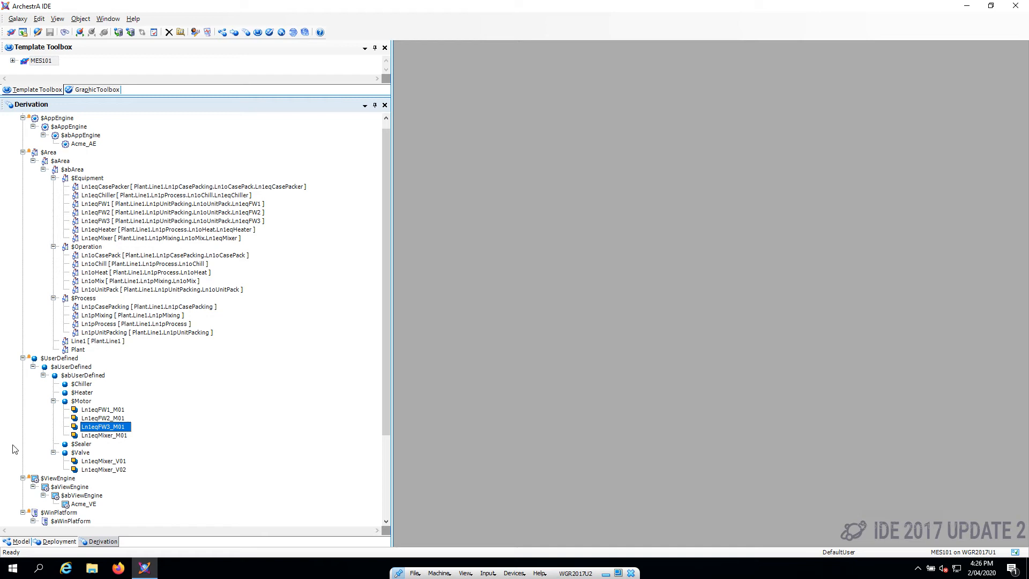
pyautogui.moveTo(142, 451)
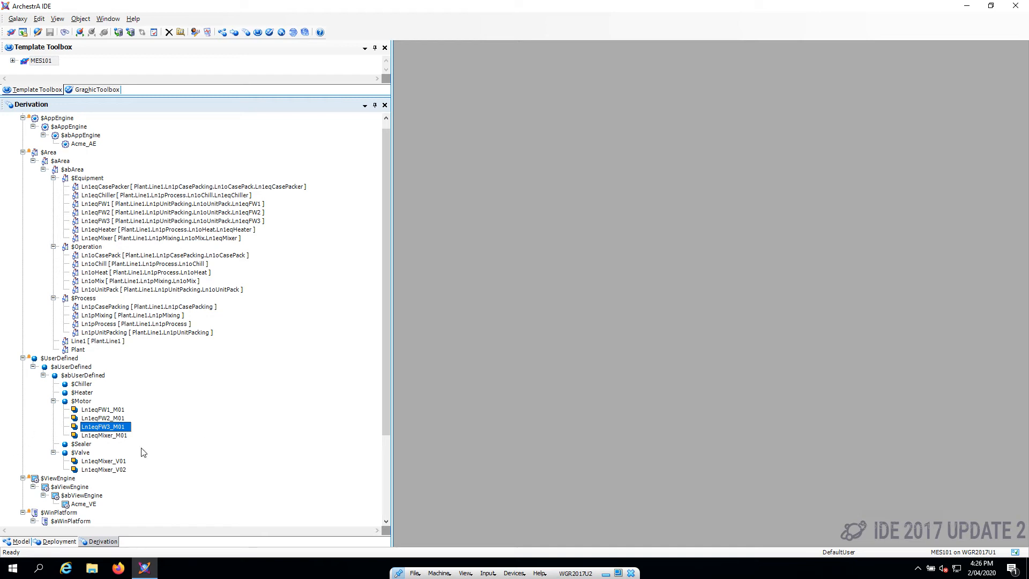
pyautogui.click(81, 400)
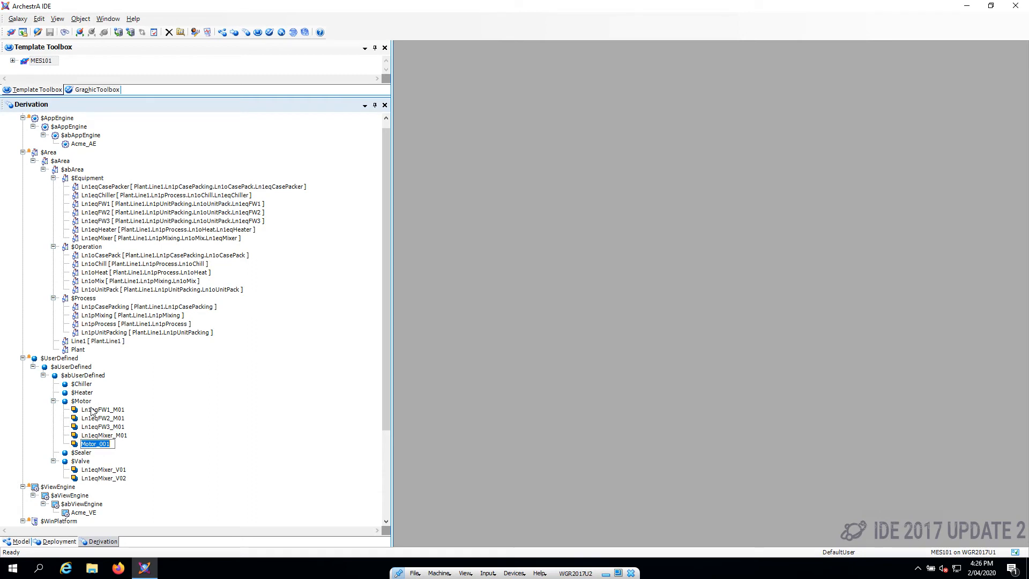
pyautogui.write('CasePacker_M01')
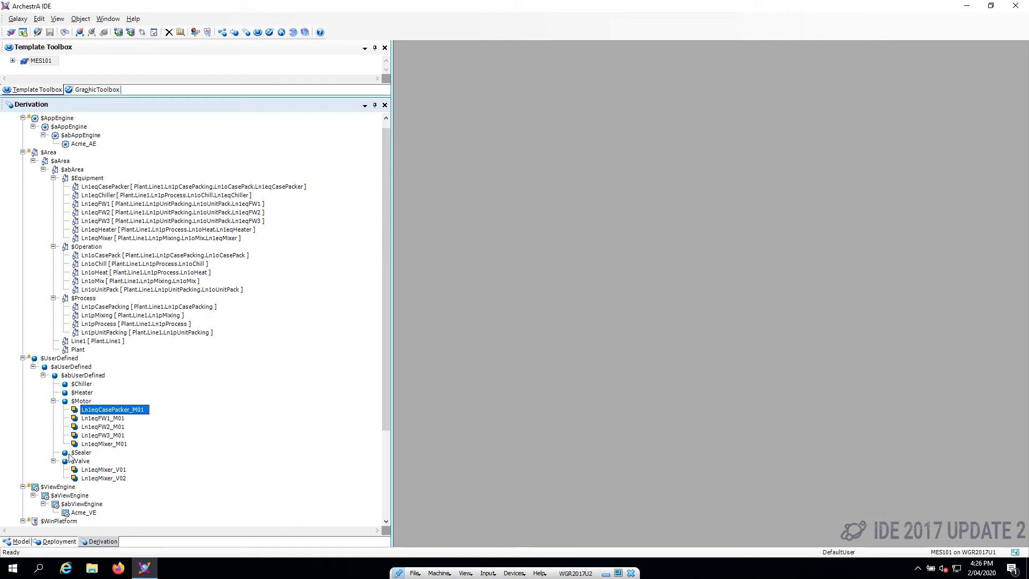
pyautogui.click(81, 451)
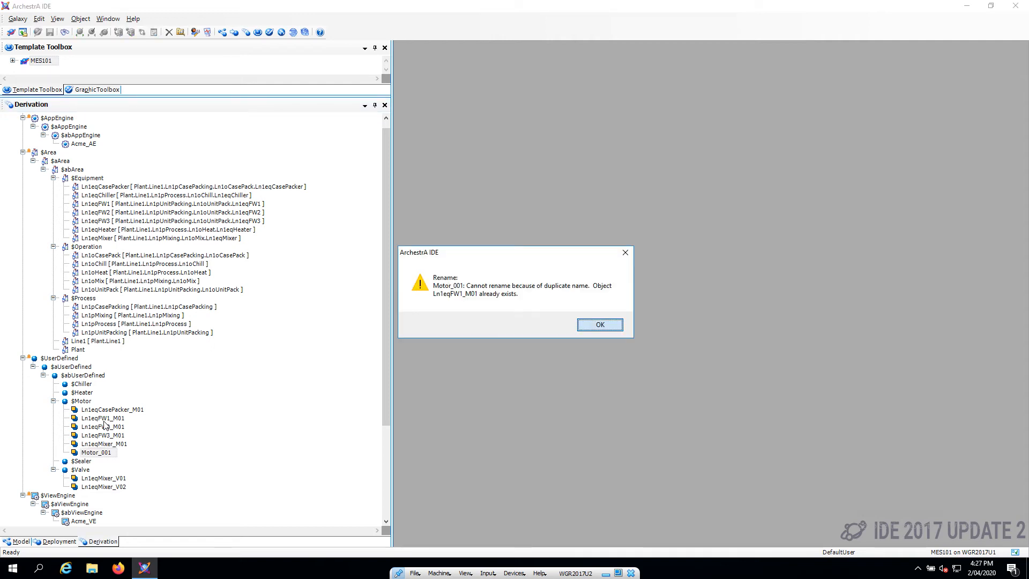
# Dismiss the duplicate-name warning and add a new Sealer_001 instance under $Sealer.
pyautogui.click(600, 323)
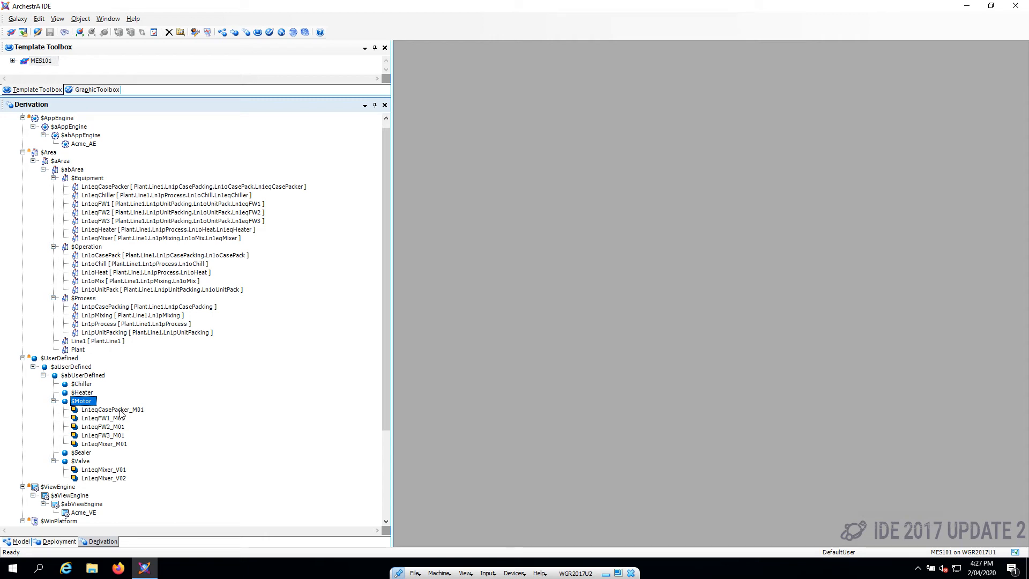
pyautogui.moveTo(108, 426)
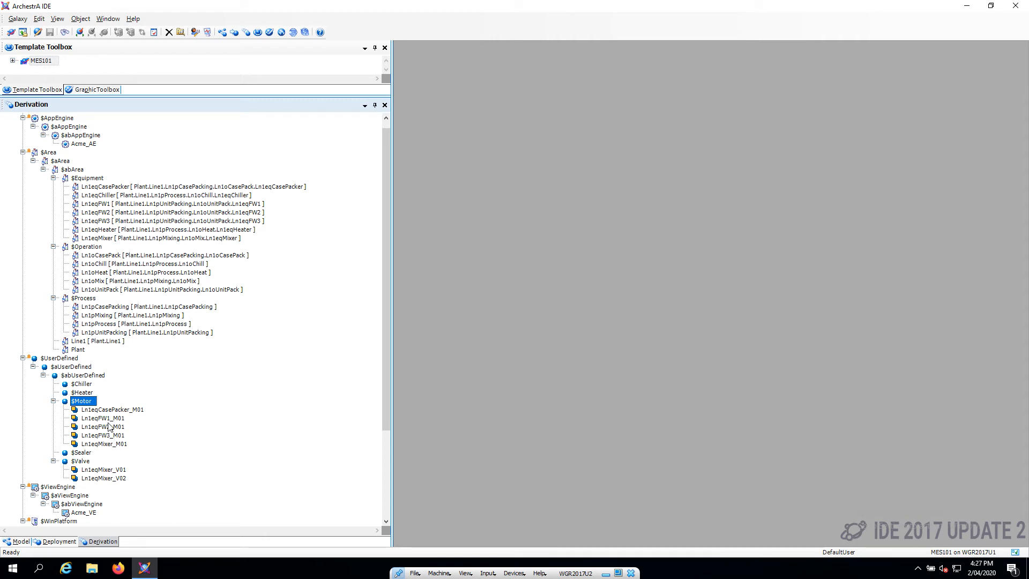
pyautogui.moveTo(114, 456)
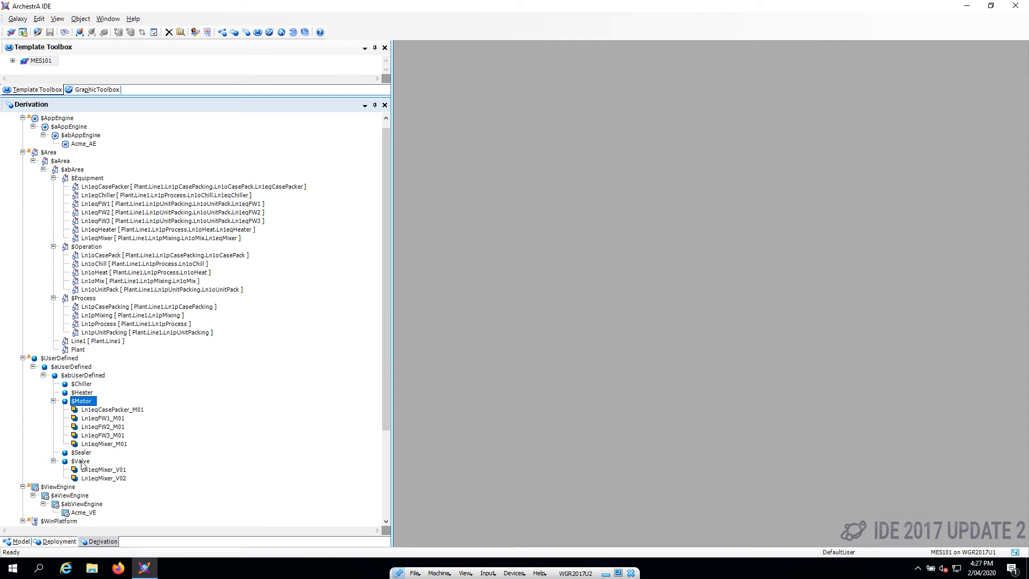
pyautogui.click(80, 451)
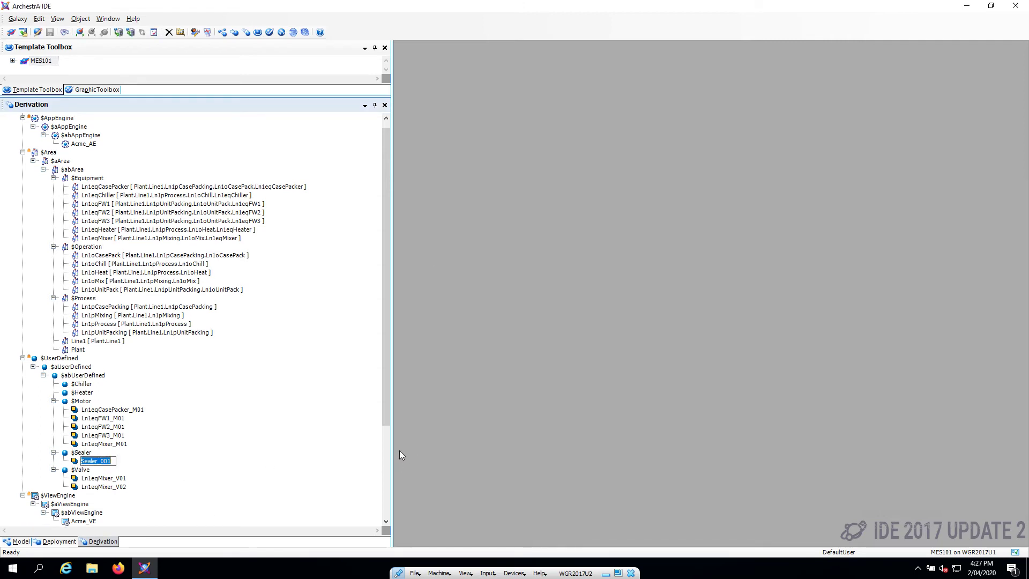
# Name three $Sealer instances Ln1eqFW1_SE01, Ln1eqFW2_SE01 and Ln1eqFW3_SE01.
pyautogui.write('Ln1eqFW1_SE01')
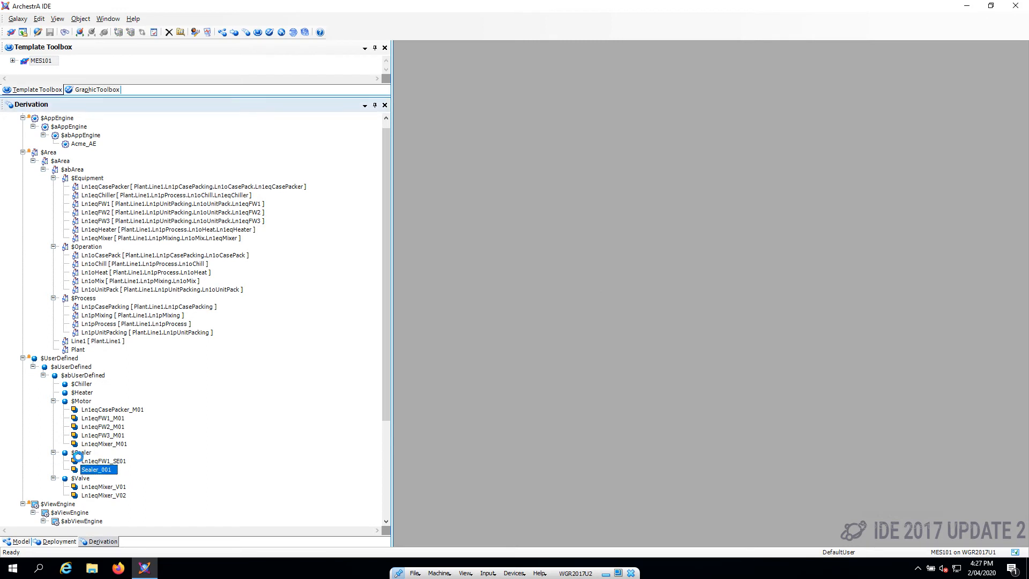
pyautogui.write('Ln1eqFW1')
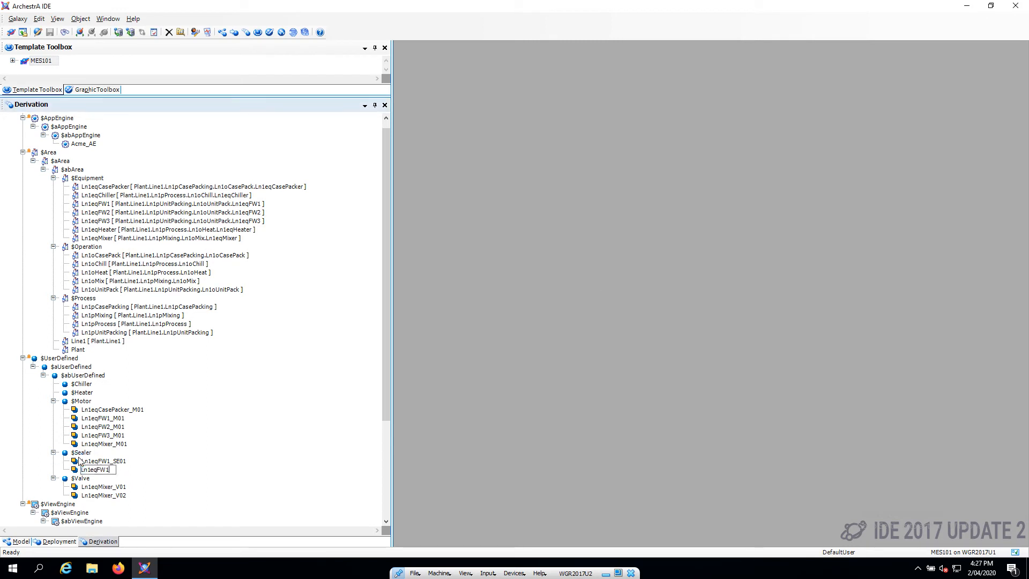
pyautogui.write('Ln1eqFW2_SE0')
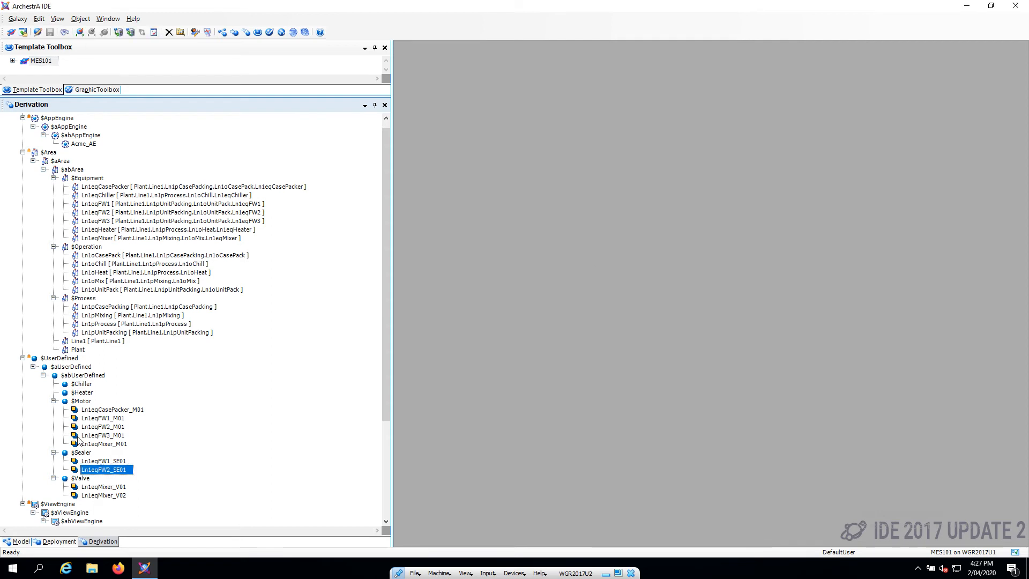
pyautogui.rightClick(103, 470)
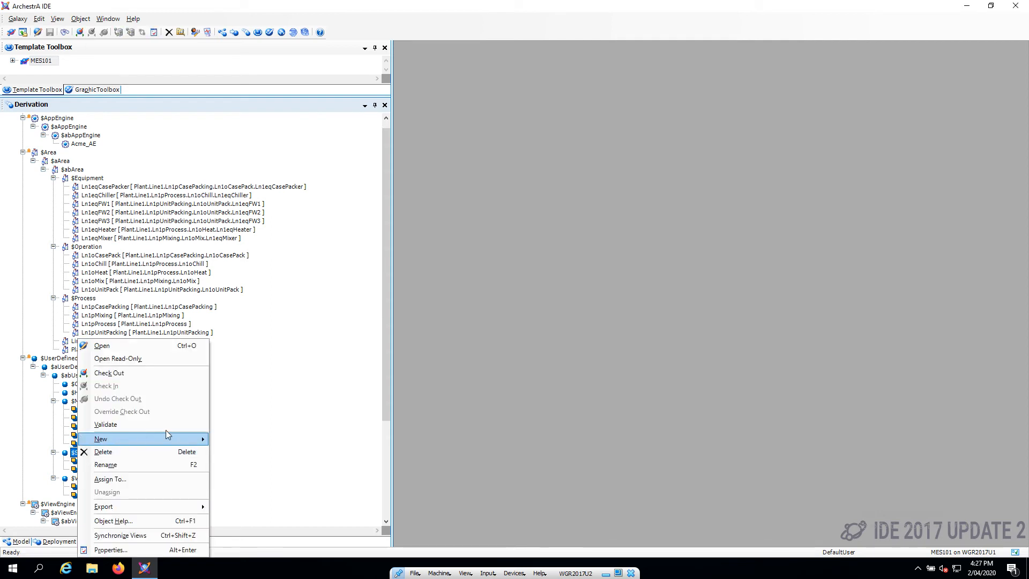
pyautogui.moveTo(101, 440)
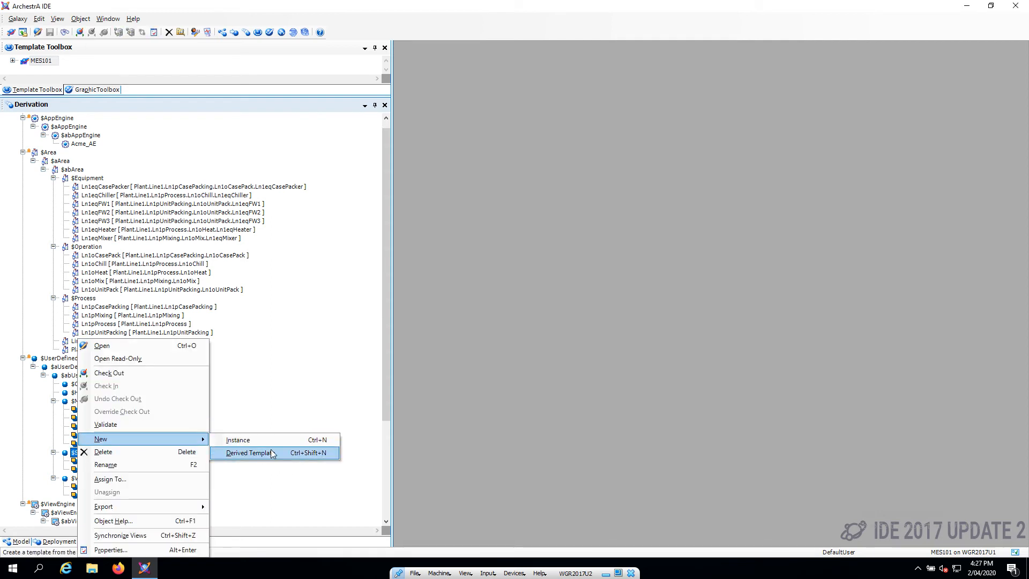
pyautogui.click(252, 452)
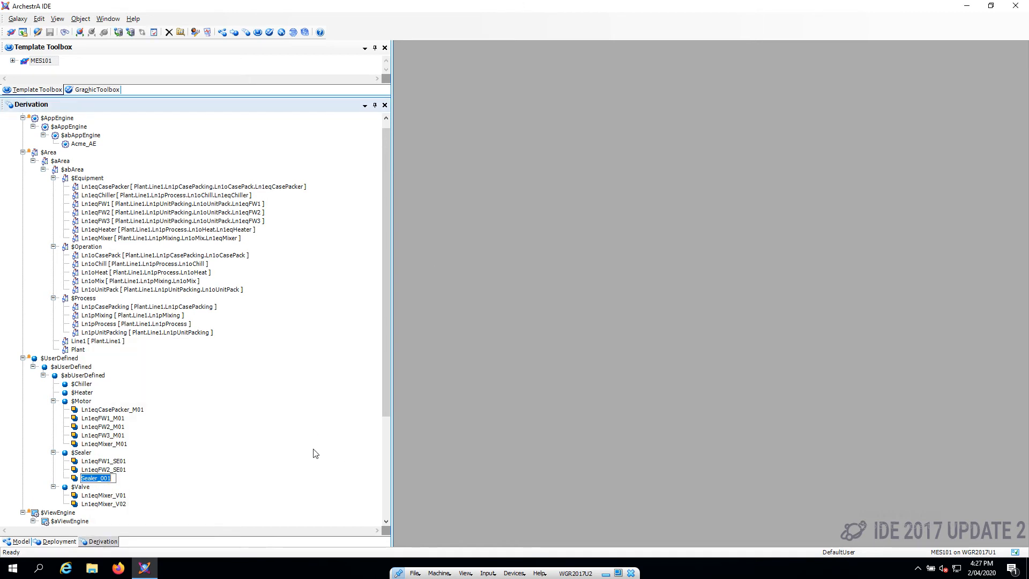
pyautogui.write('Ln1eqFW3_SE01')
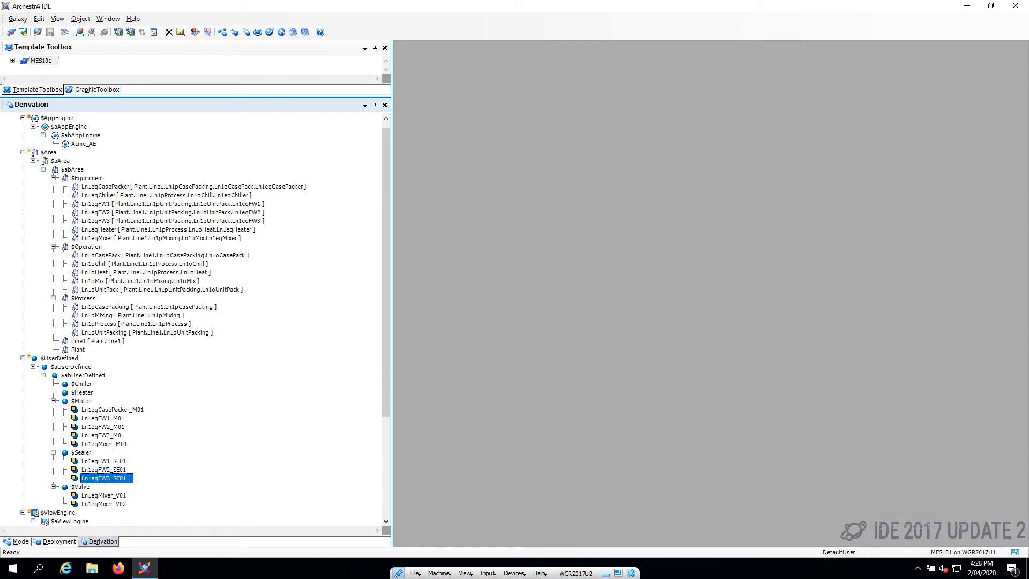
pyautogui.moveTo(230, 423)
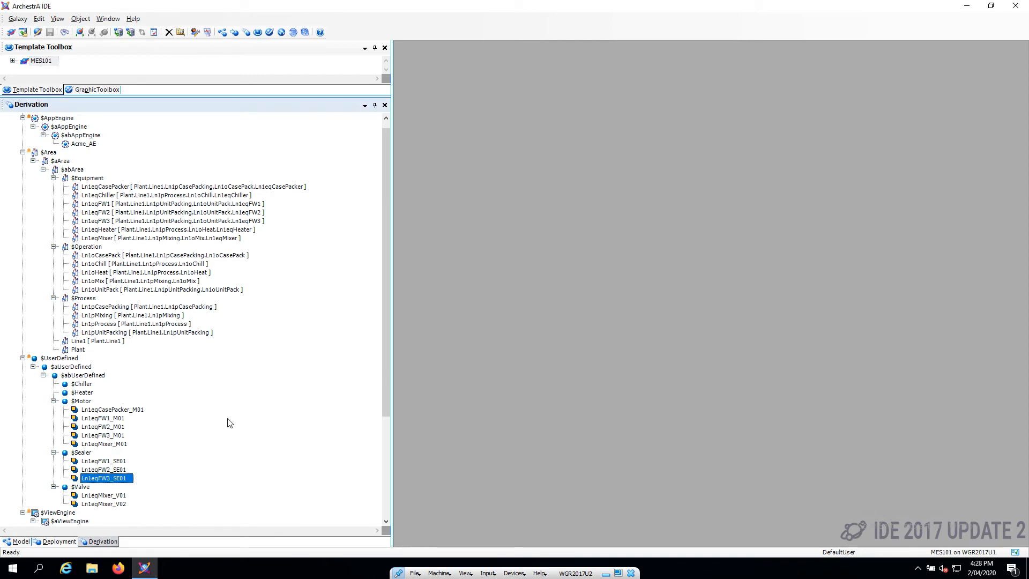
# Create a $Chiller instance named Ln1eqChiller_CE01, copying the equipment name.
pyautogui.click(82, 384)
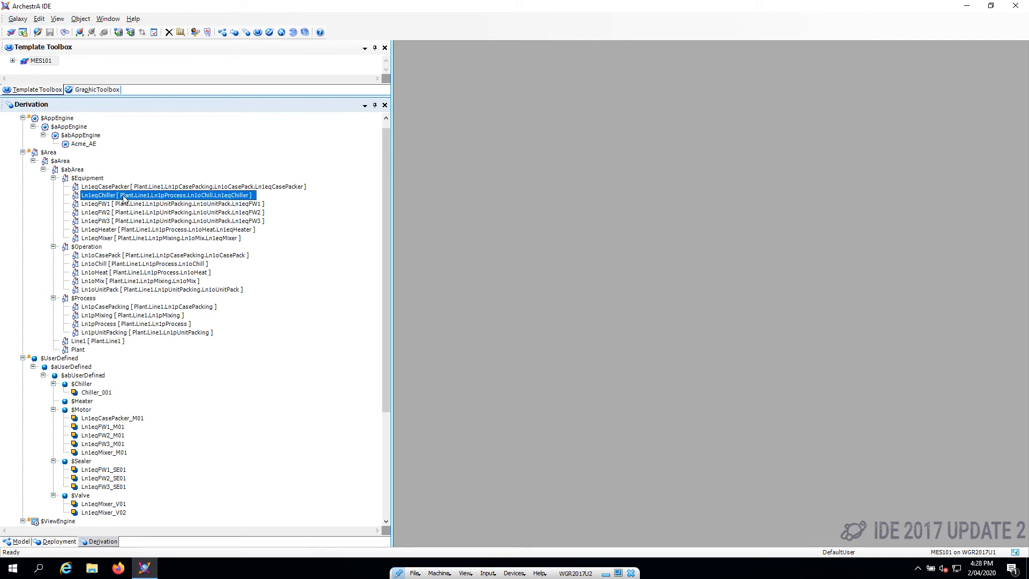
pyautogui.doubleClick(88, 195)
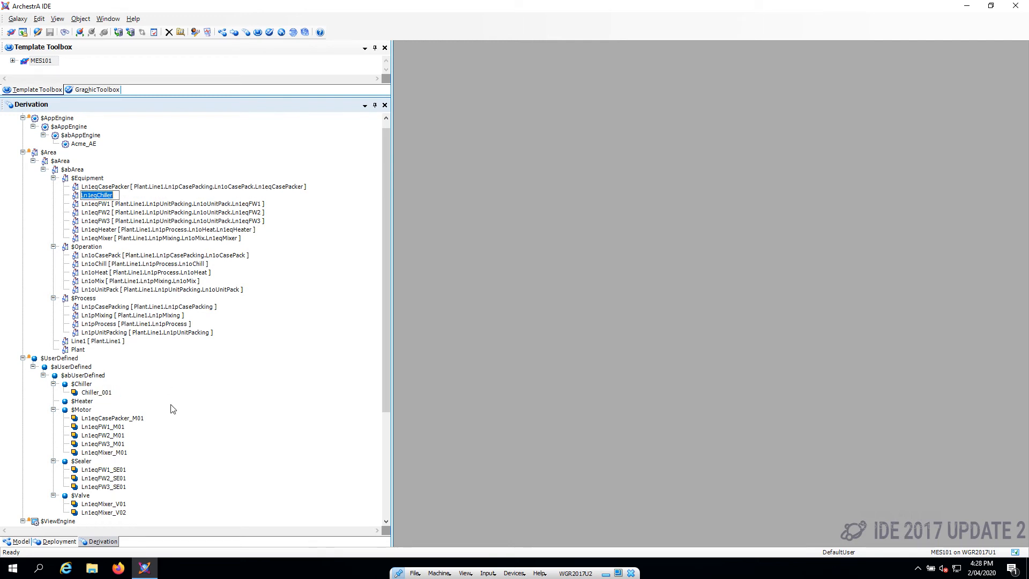
pyautogui.click(97, 392)
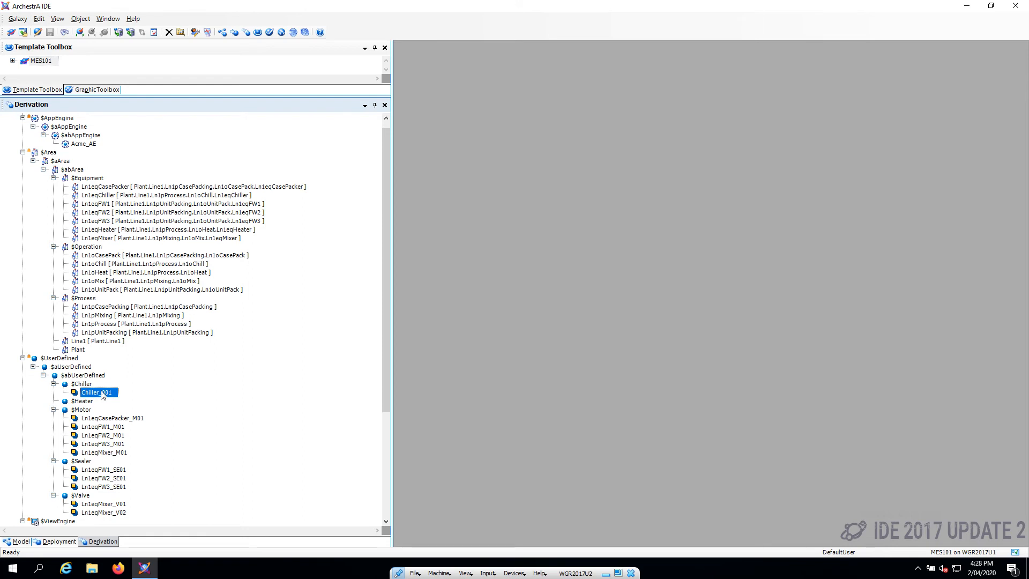
pyautogui.write('Ln1eqChiller_CE')
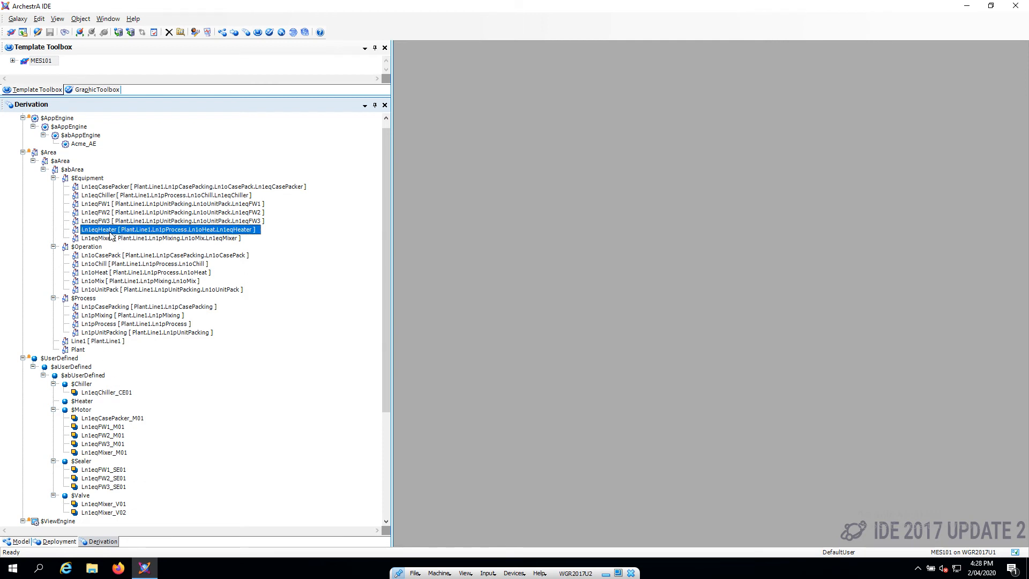
# Create a $Heater instance and rename it Ln1eqHeater_HE01 from the equipment name.
pyautogui.doubleClick(94, 229)
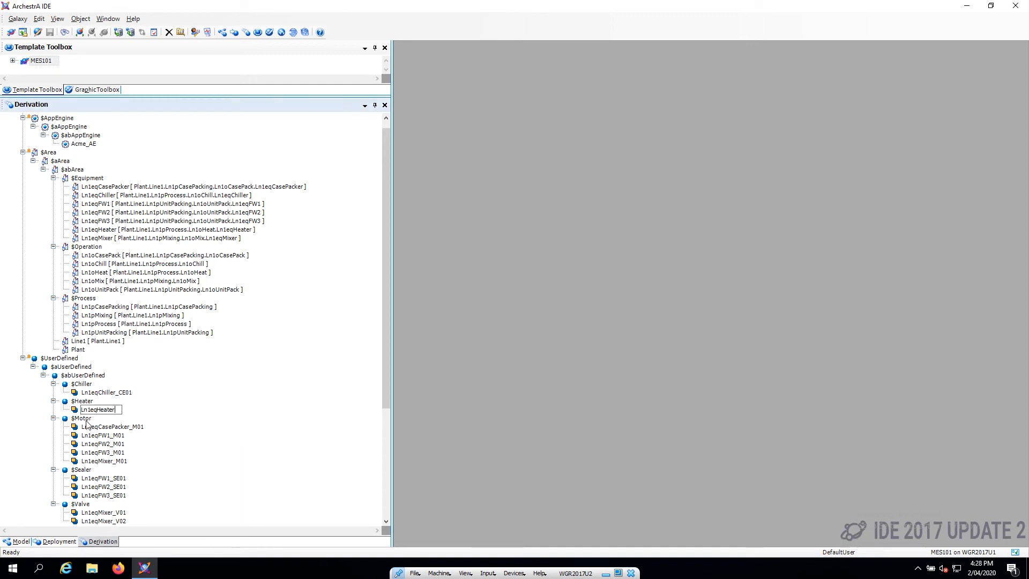
pyautogui.write('Heater_001')
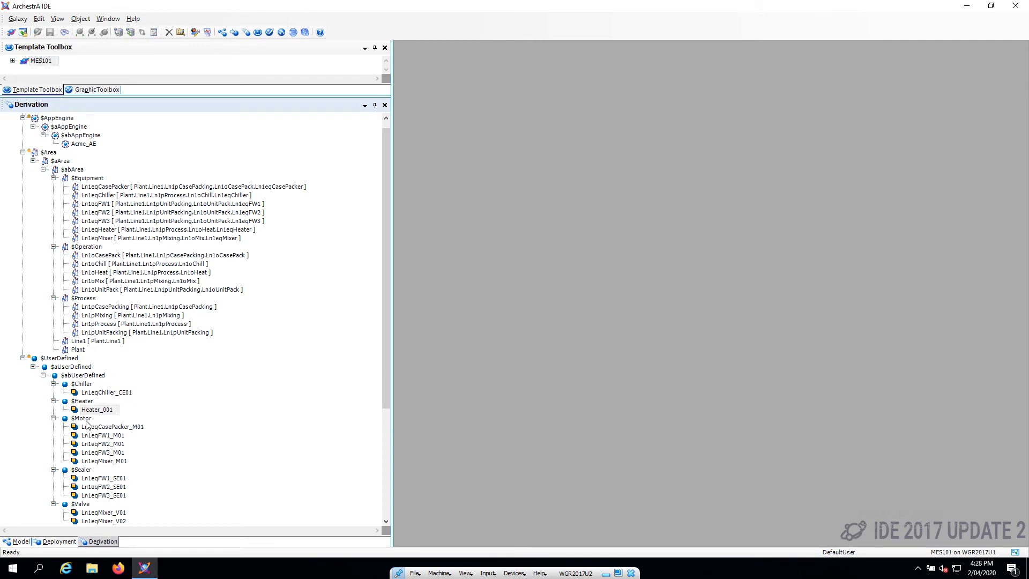
pyautogui.doubleClick(96, 409)
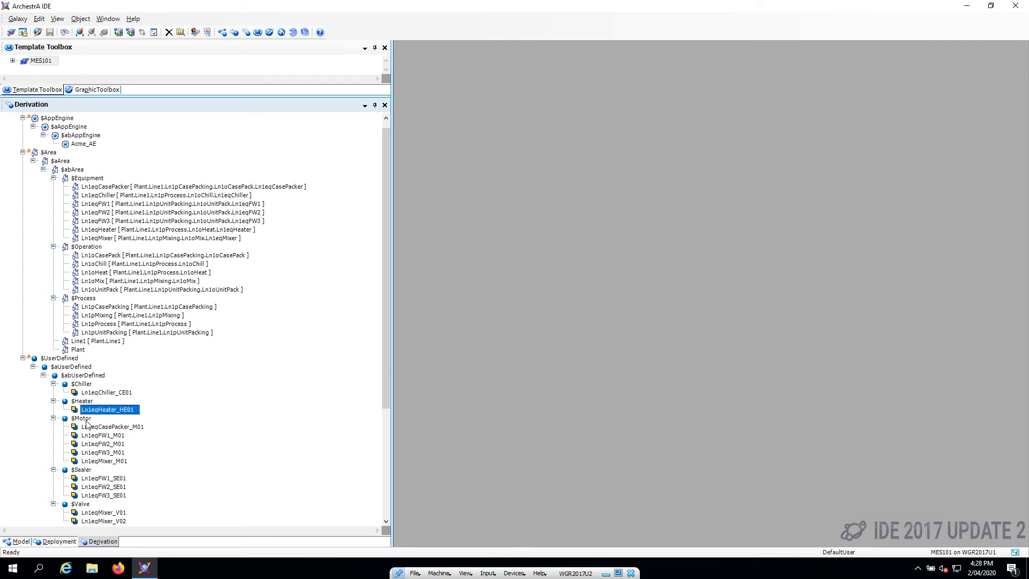
pyautogui.moveTo(289, 354)
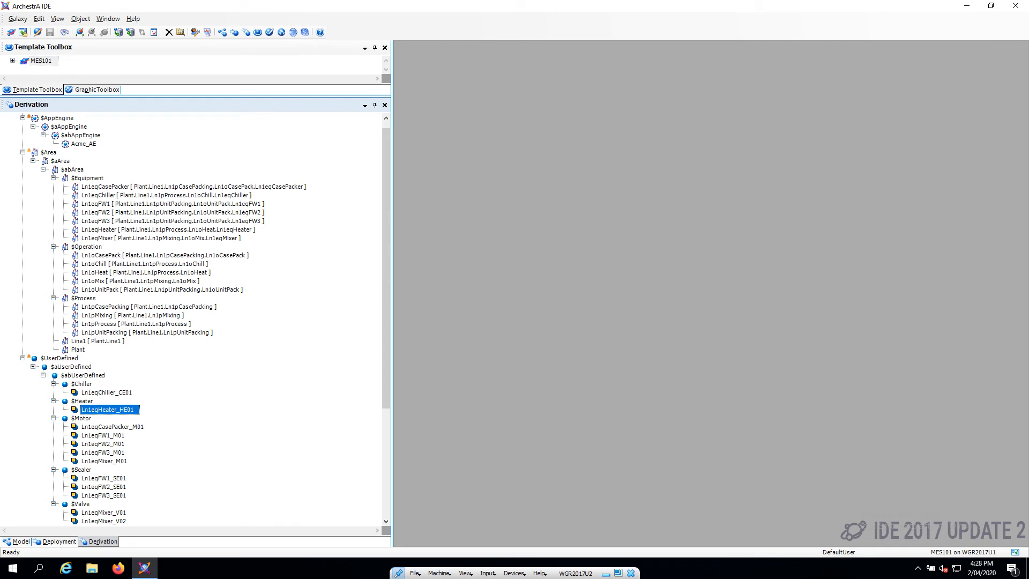
# Assign Ln1eqCasePacker_M01, Ln1eqMixer_M01 and Ln1eqFW3_SE01 to their matching Ln1eq equipment instances.
pyautogui.scroll(-3)
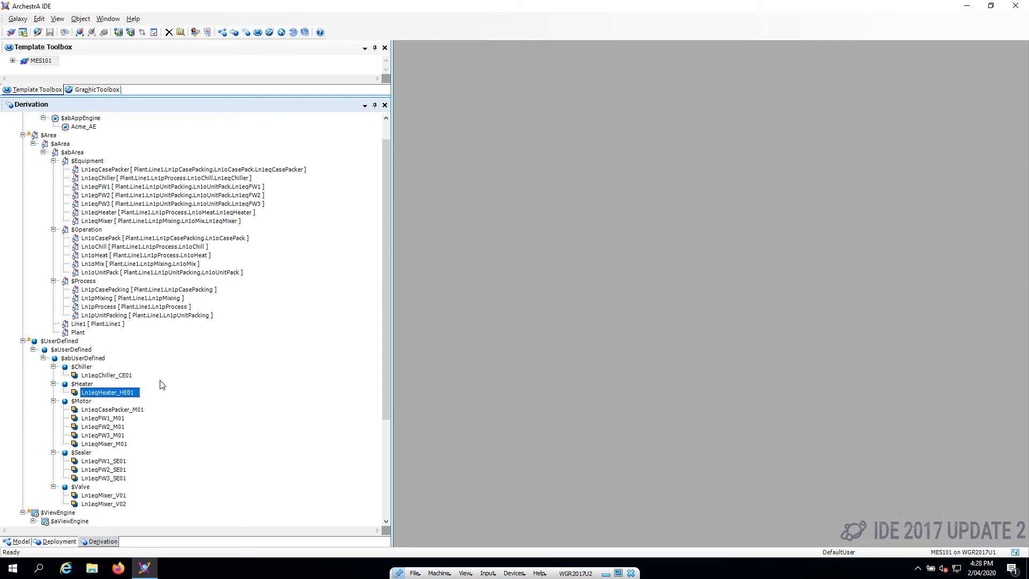
pyautogui.scroll(-3)
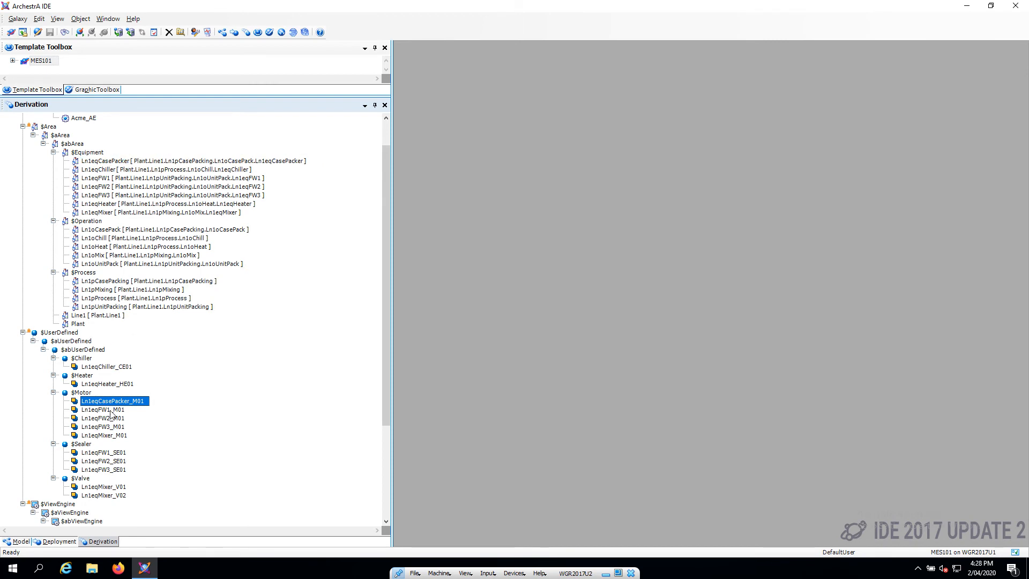
pyautogui.click(100, 409)
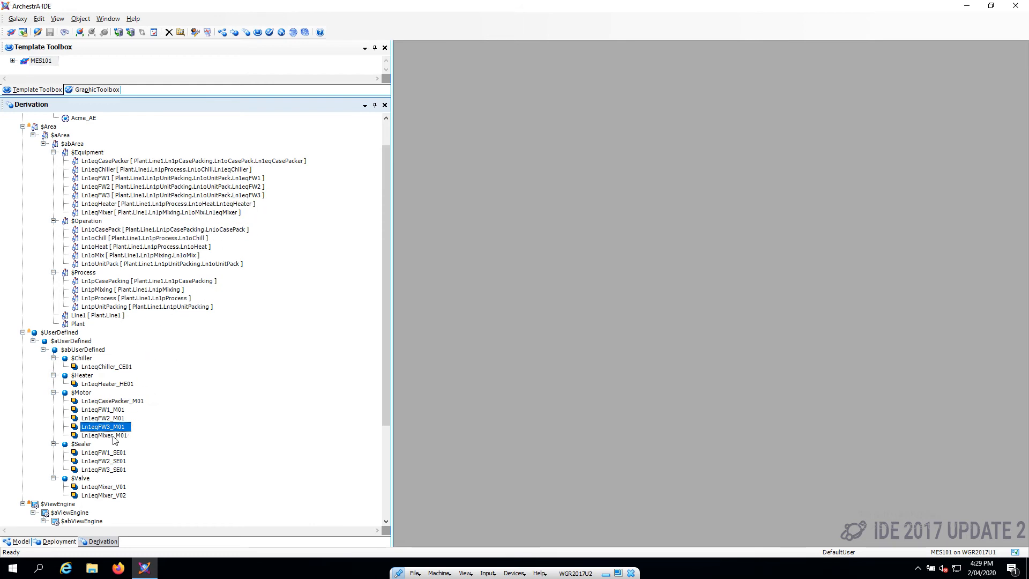
pyautogui.click(102, 435)
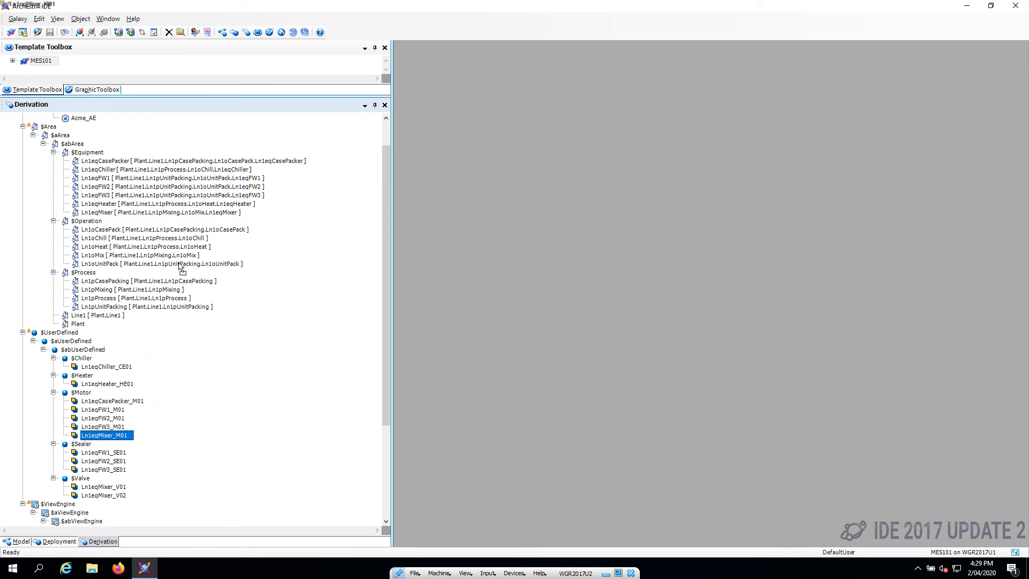
pyautogui.moveTo(110, 443)
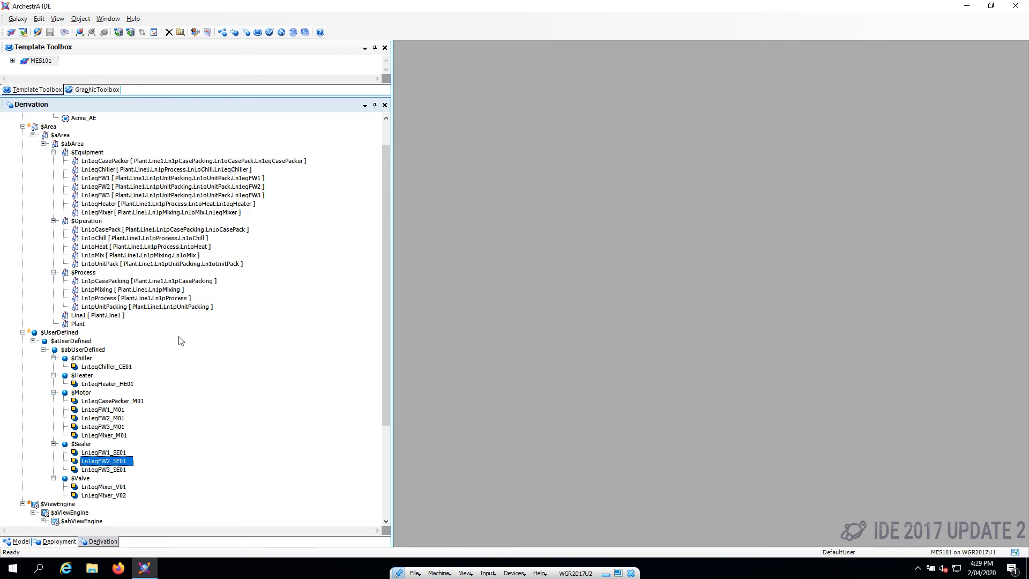
pyautogui.click(102, 469)
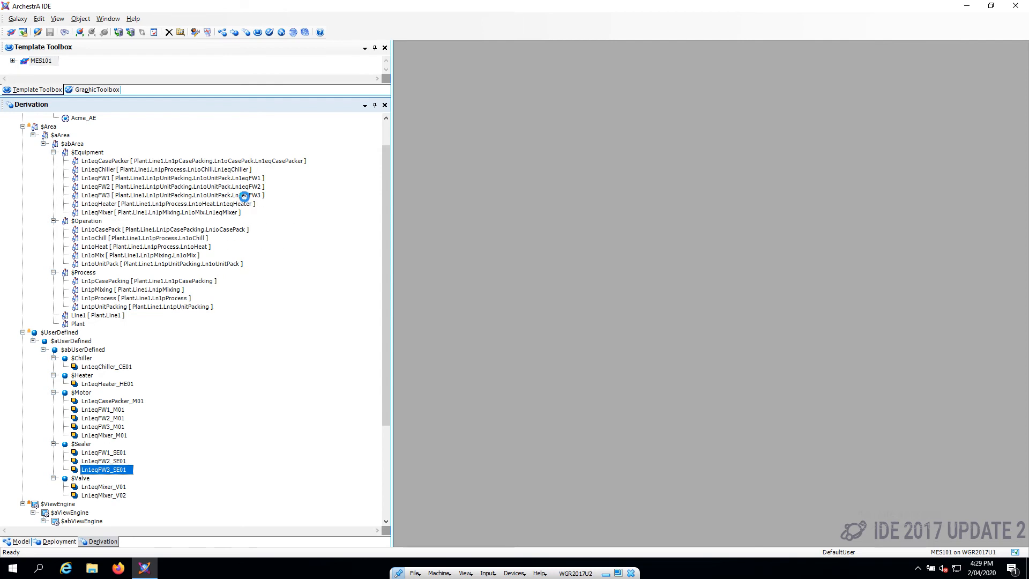
pyautogui.moveTo(93, 495)
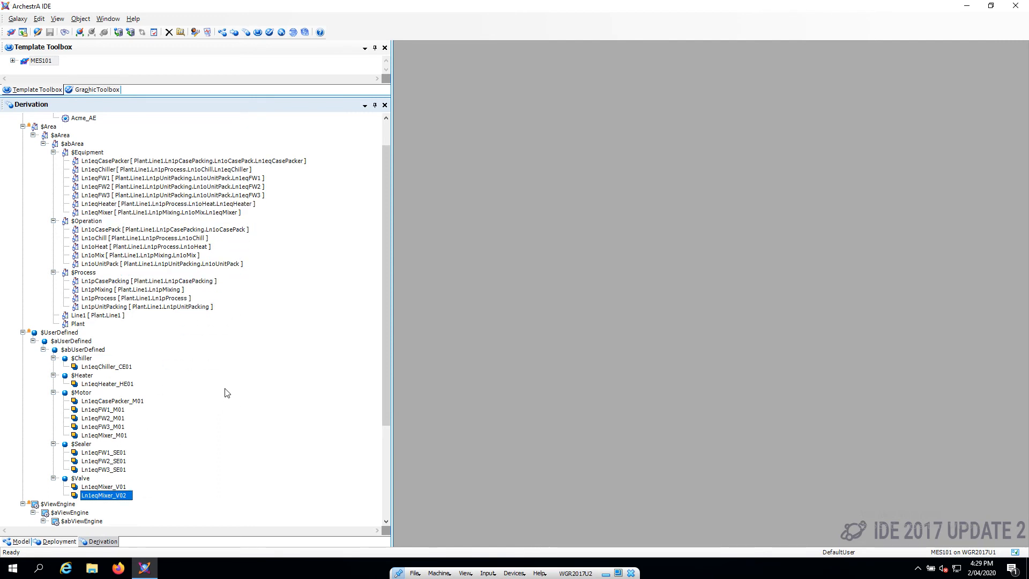
pyautogui.moveTo(17, 542)
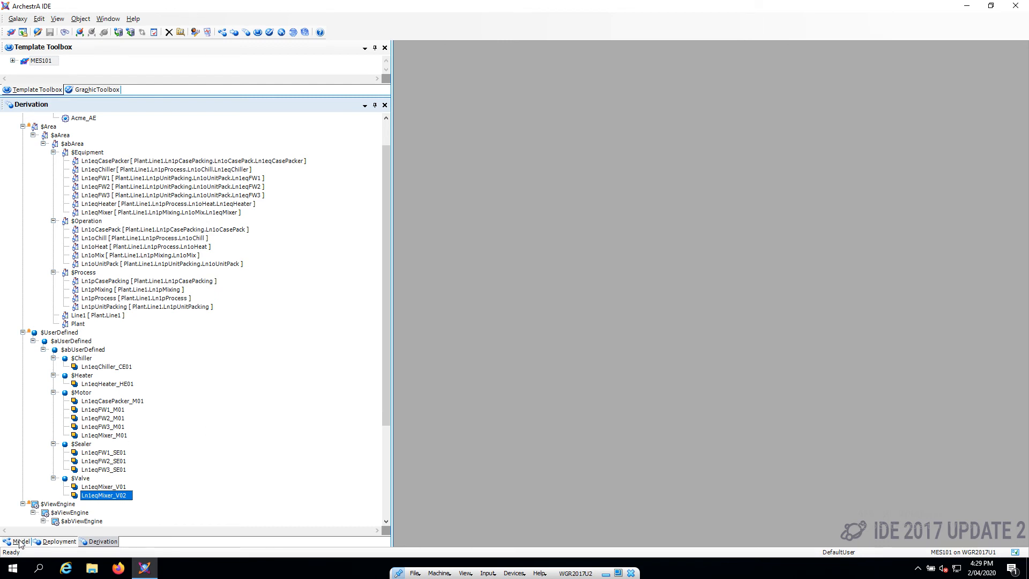
# Review the devices under Ln1eqFW1, Ln1eqFW2, Ln1pProcess and Ln1eqHeater in the Model hierarchy.
pyautogui.click(20, 541)
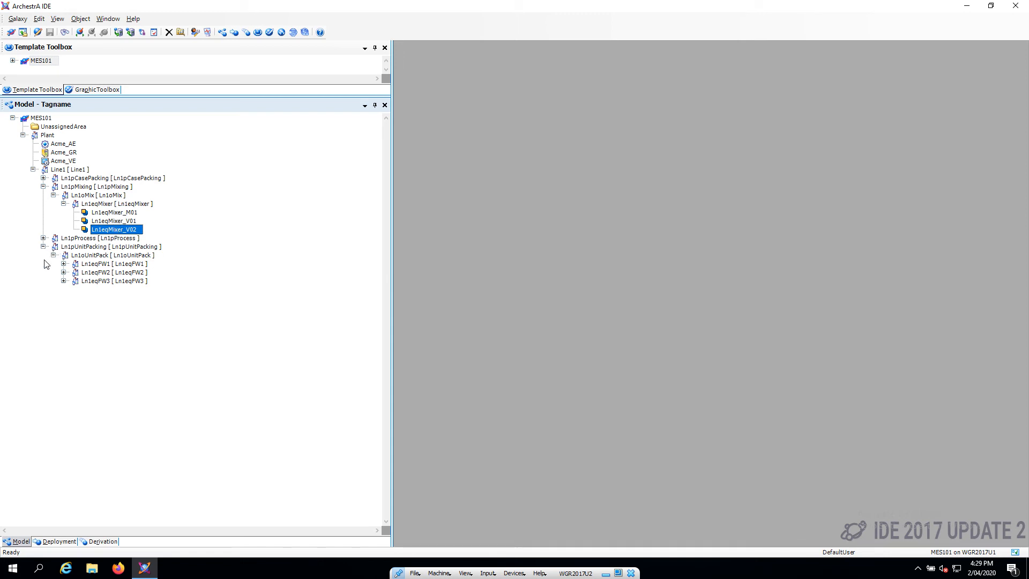
pyautogui.click(62, 264)
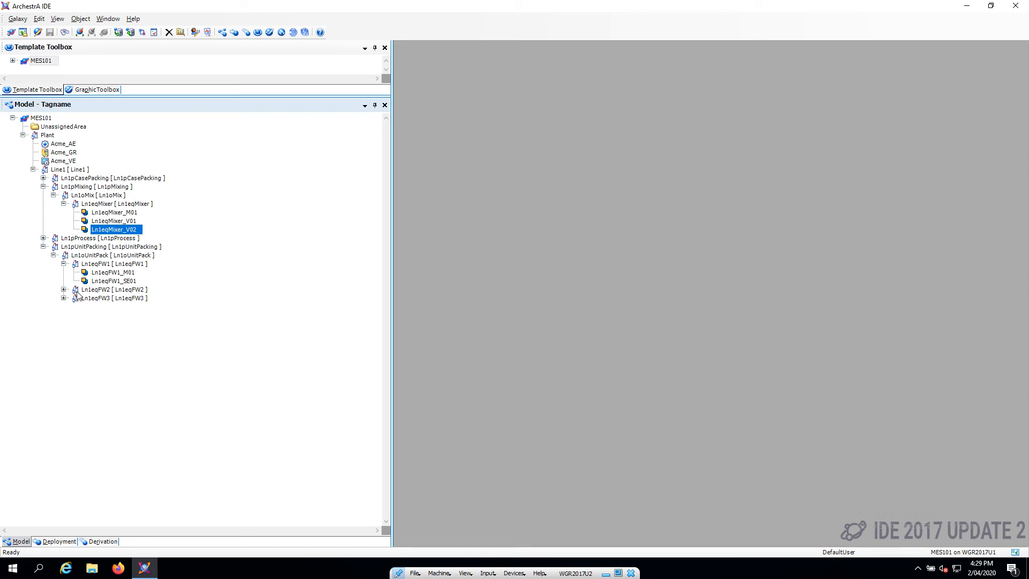
pyautogui.click(62, 290)
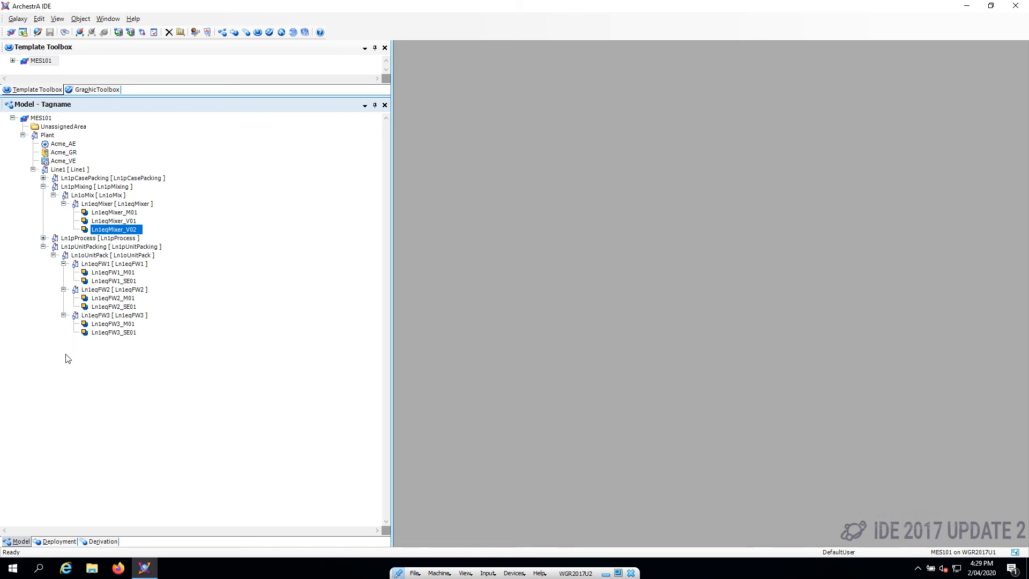
pyautogui.click(45, 238)
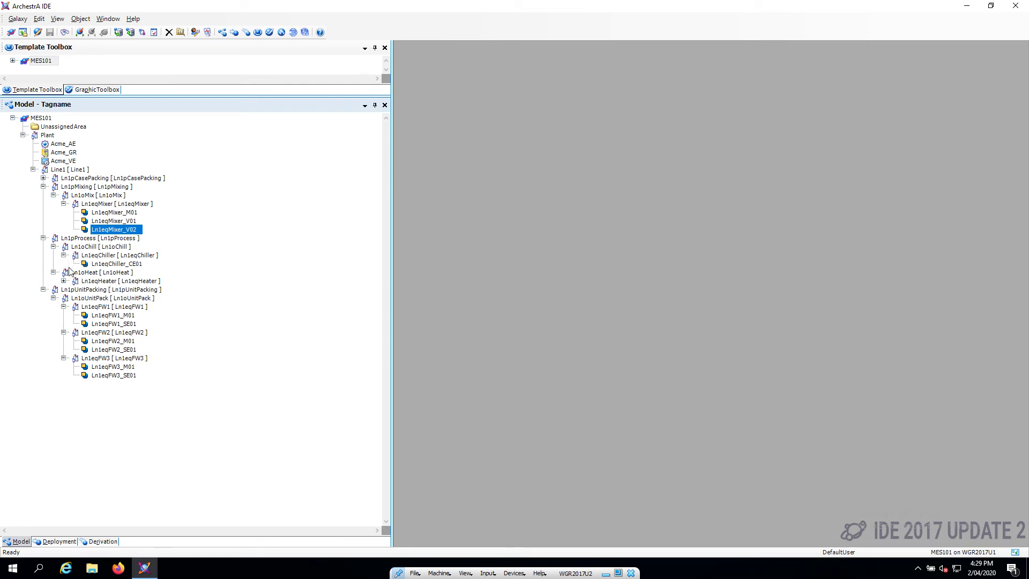
pyautogui.click(61, 280)
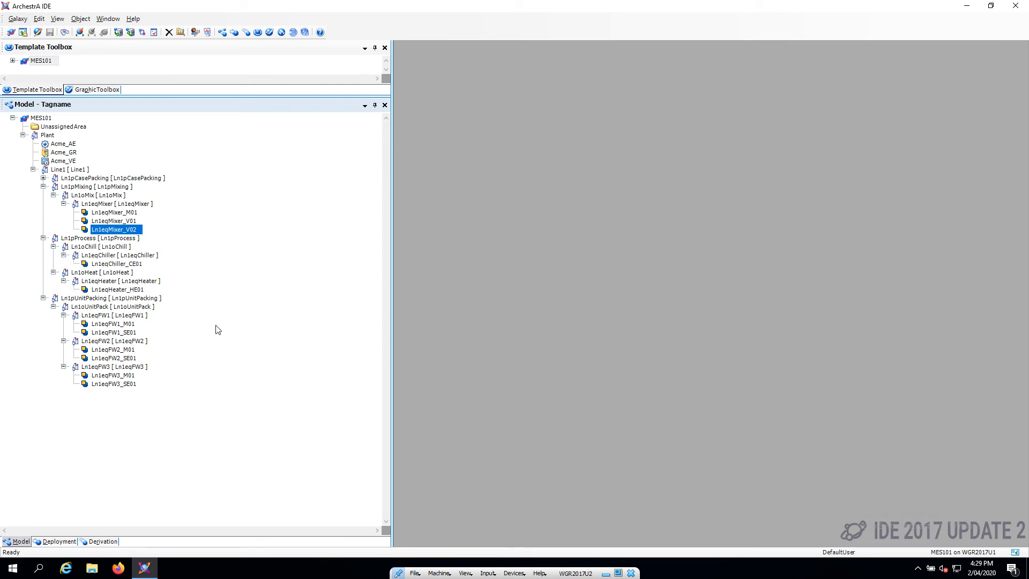
pyautogui.moveTo(116, 464)
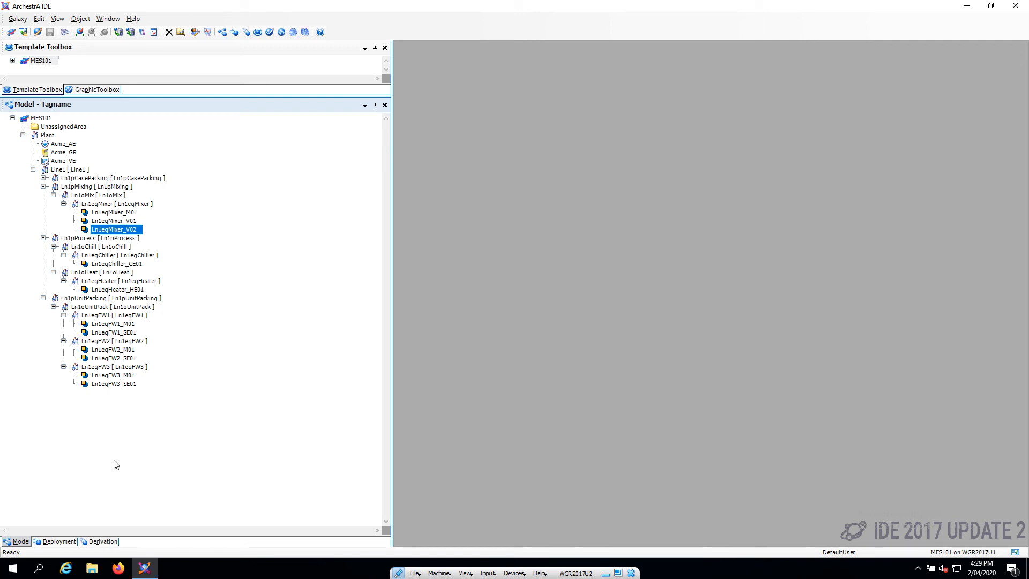
pyautogui.moveTo(52, 533)
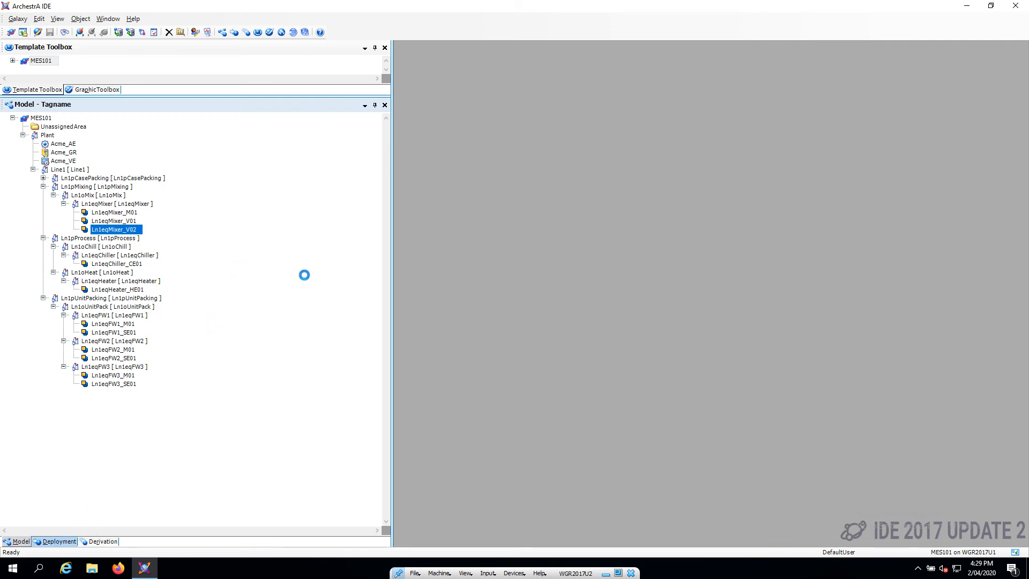
# Show the Deployment hierarchy with Ln1eqMixer hosting its M01, V01 and V02 instances on Acme_AE.
pyautogui.click(53, 540)
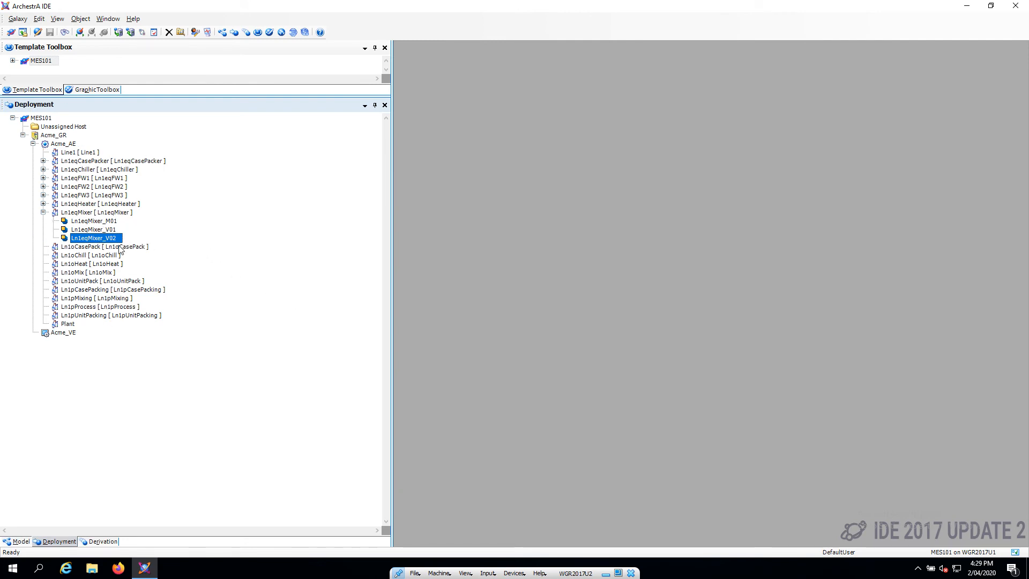
# Deploy the twelve selected UserDefined device instances and confirm the deployment completes successfully.
pyautogui.click(99, 541)
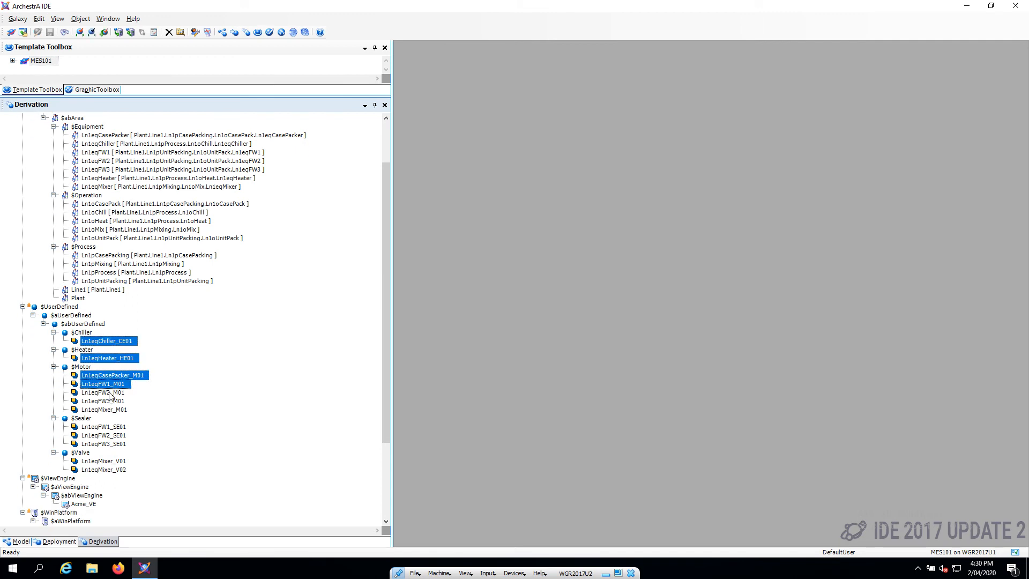
pyautogui.click(102, 401)
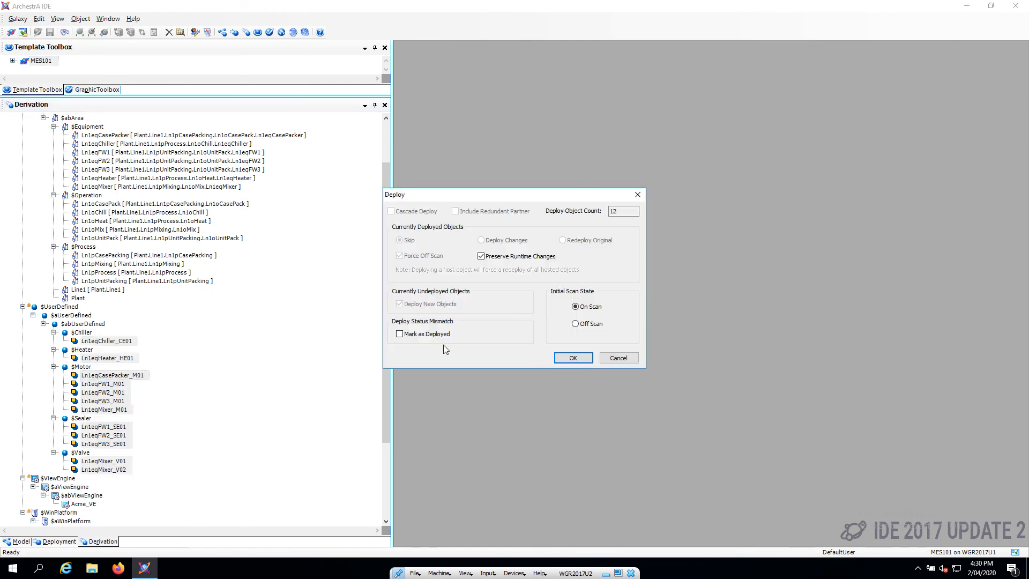
pyautogui.click(572, 357)
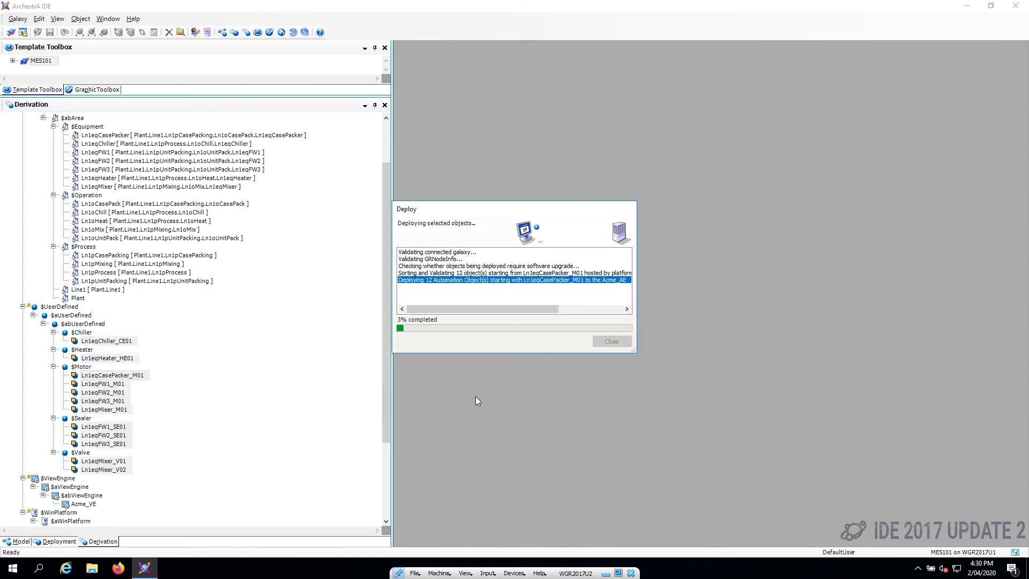
pyautogui.moveTo(401, 428)
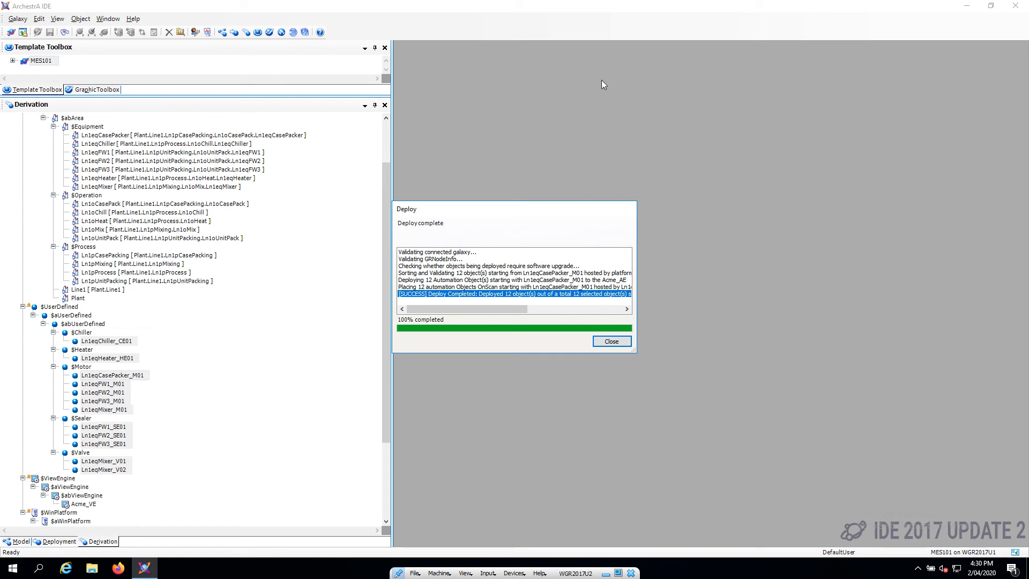
pyautogui.click(610, 341)
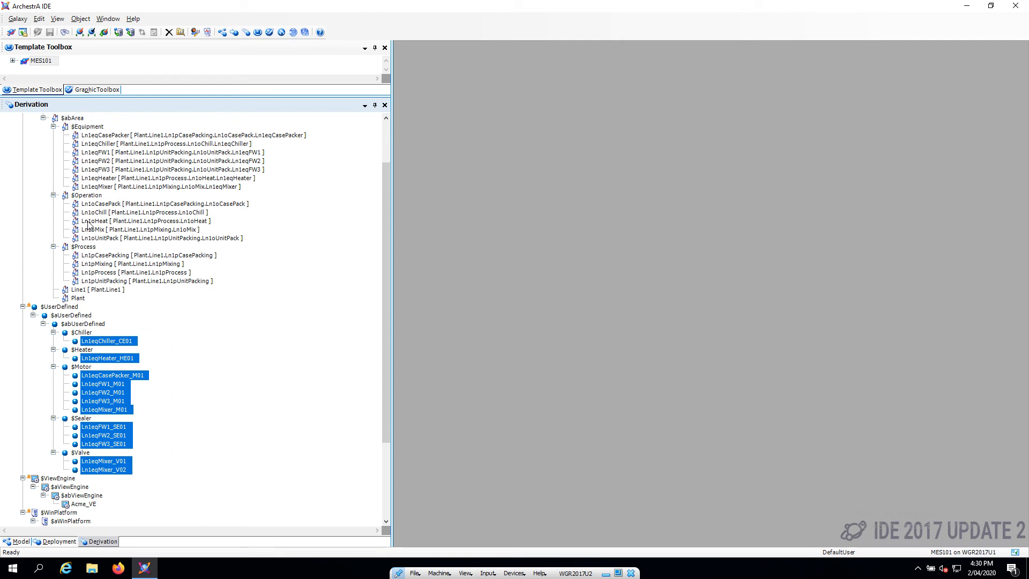
# Launch Object Viewer on Ln1eqMixer from the Model hierarchy.
pyautogui.click(20, 540)
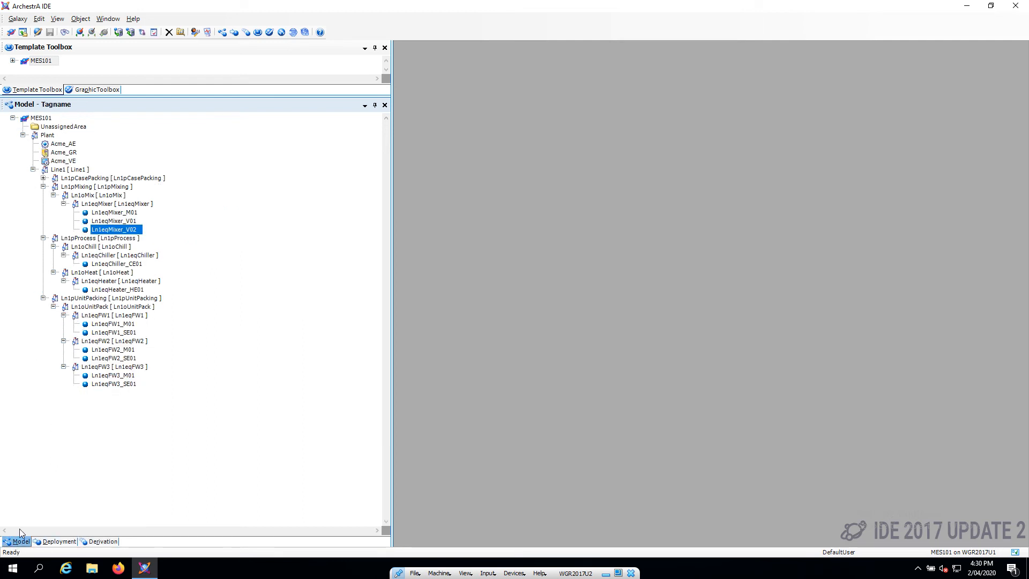
pyautogui.moveTo(107, 208)
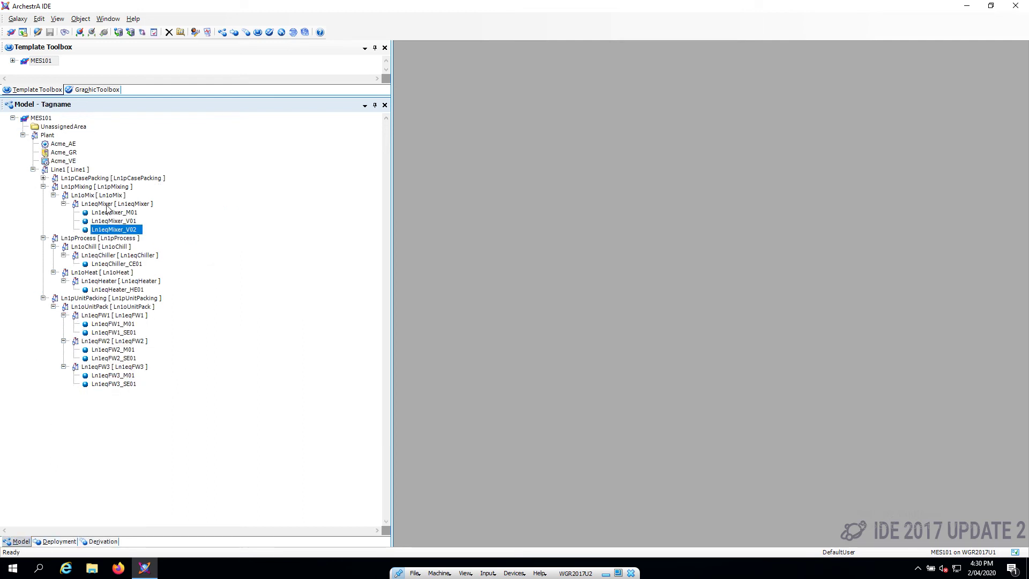
pyautogui.rightClick(113, 204)
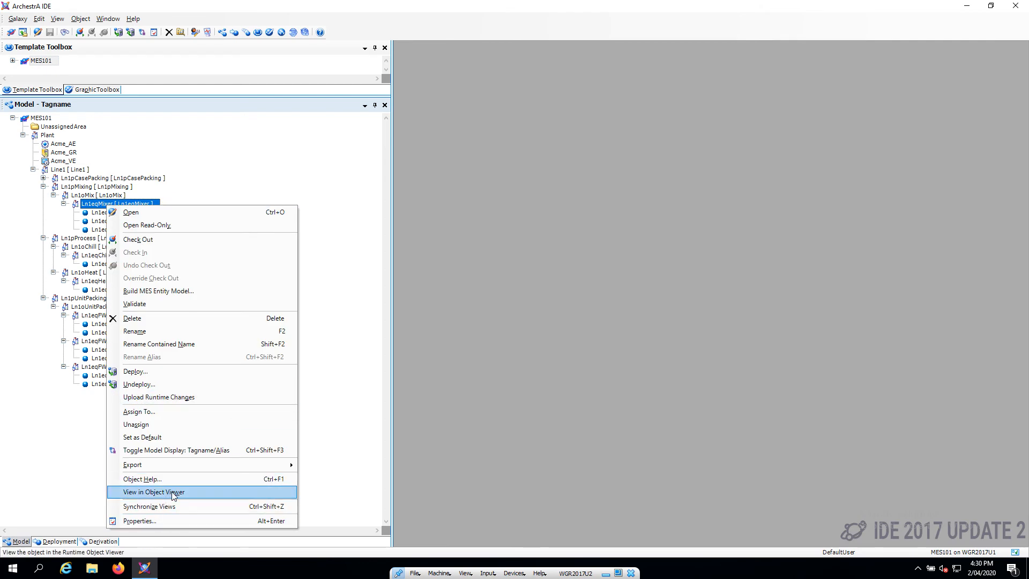
pyautogui.click(154, 491)
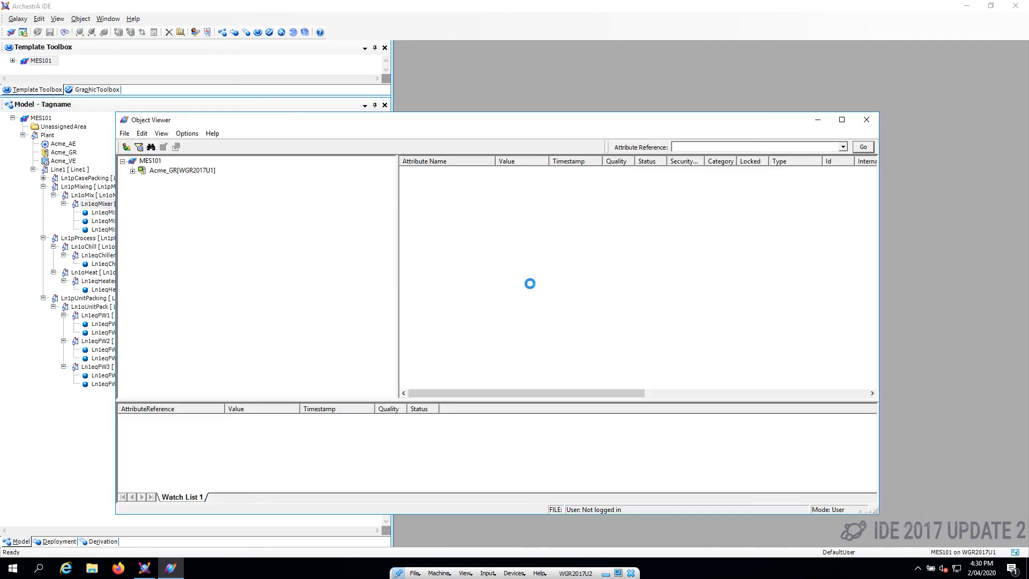
# Inspect the runtime attributes of Ln1eqMixer_M01, Ln1eqMixer_V02 and the remaining mixer device.
pyautogui.click(134, 169)
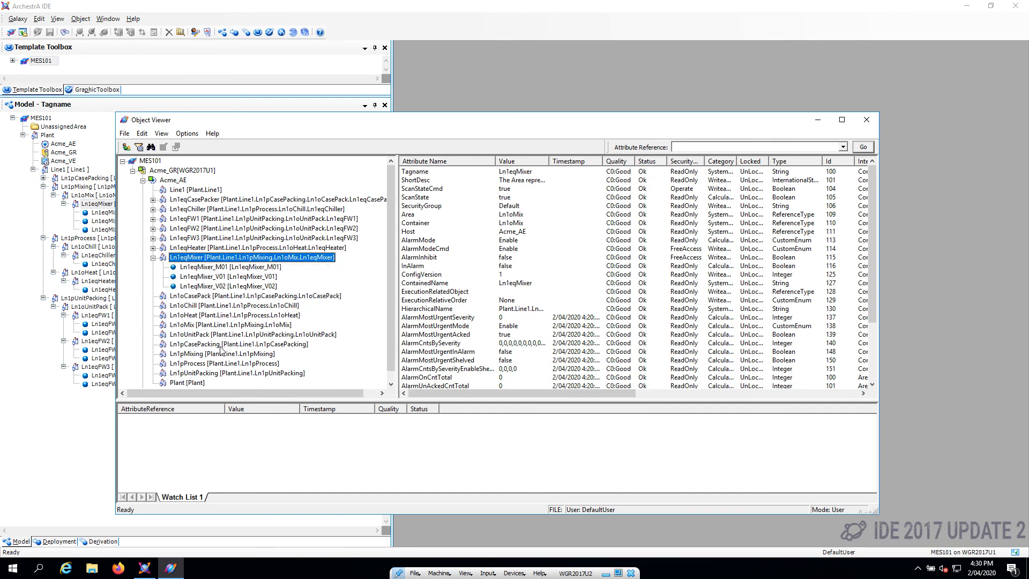
pyautogui.click(224, 266)
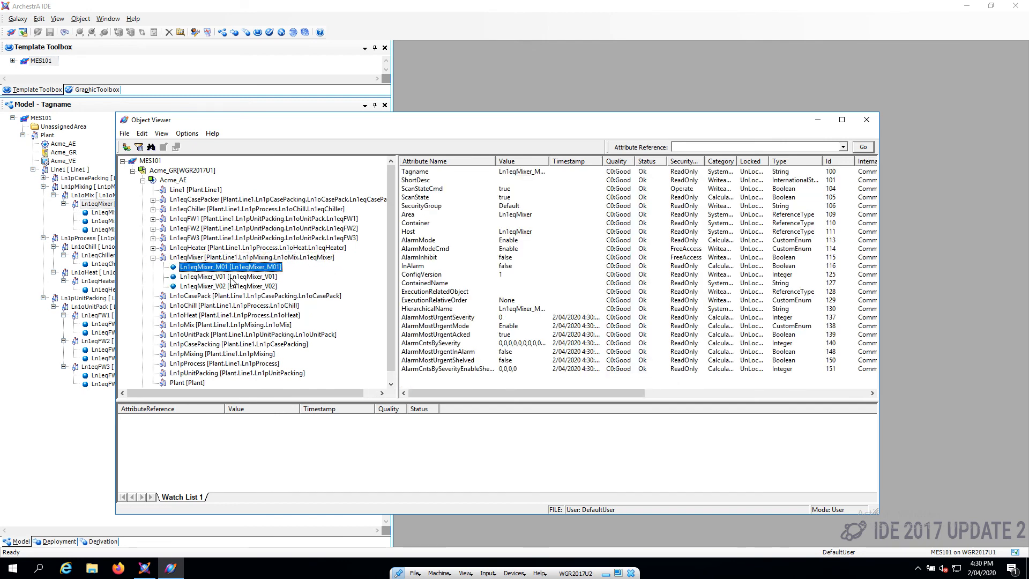
pyautogui.click(211, 286)
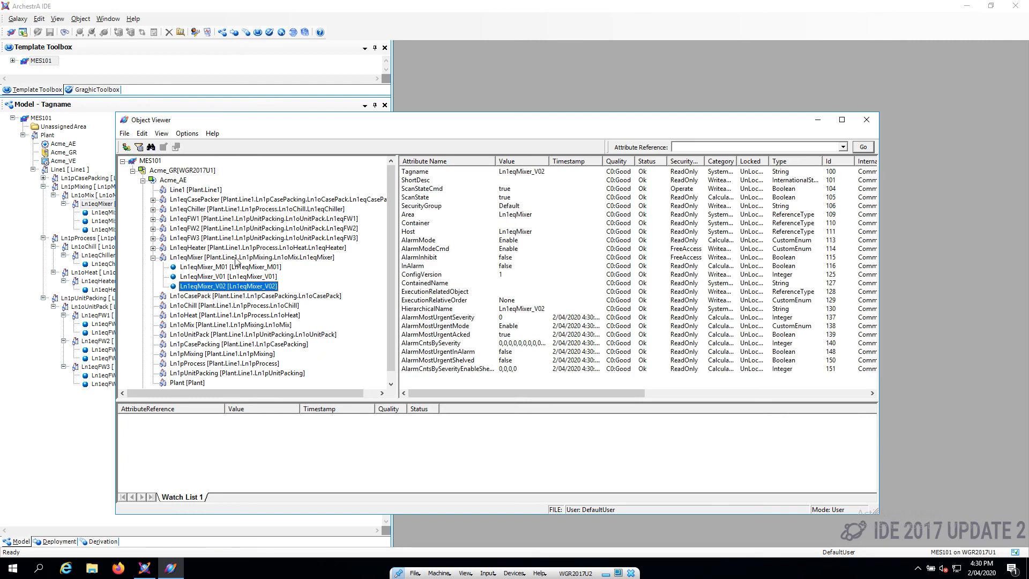
pyautogui.click(218, 257)
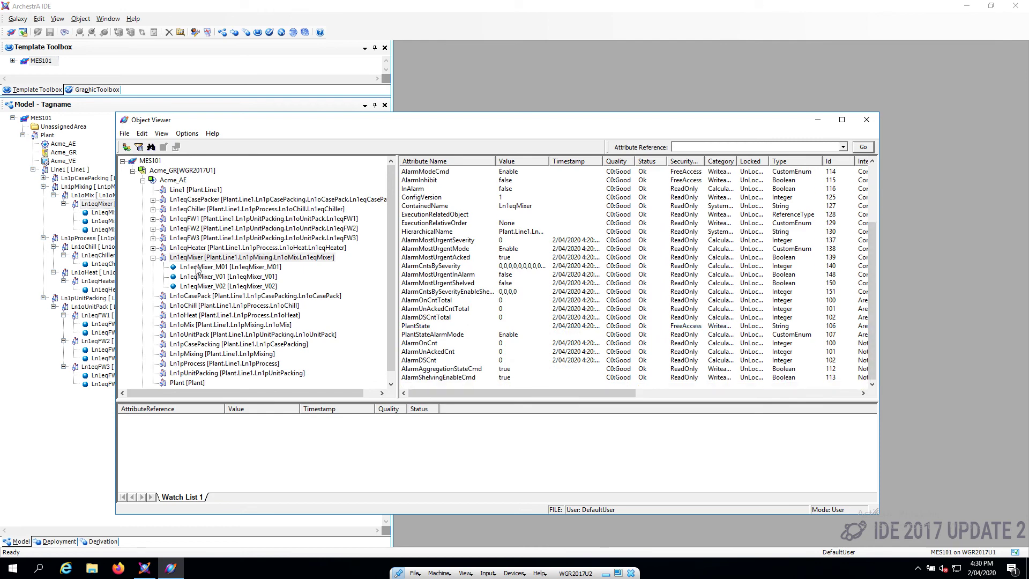
pyautogui.moveTo(247, 276)
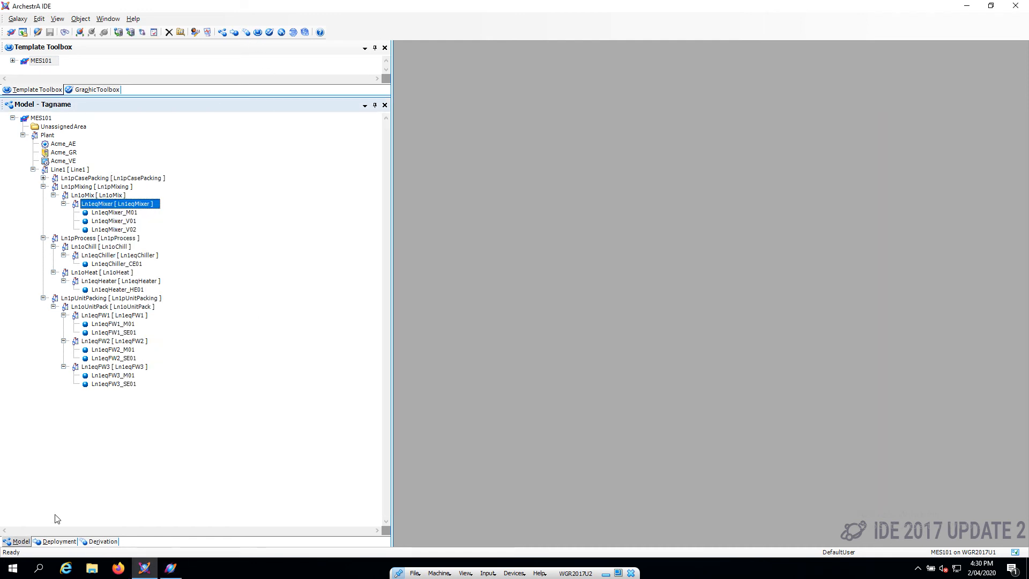
# Locate Ln1eqMixer_M01 in the Model hierarchy after checking the Derivation view.
pyautogui.click(99, 541)
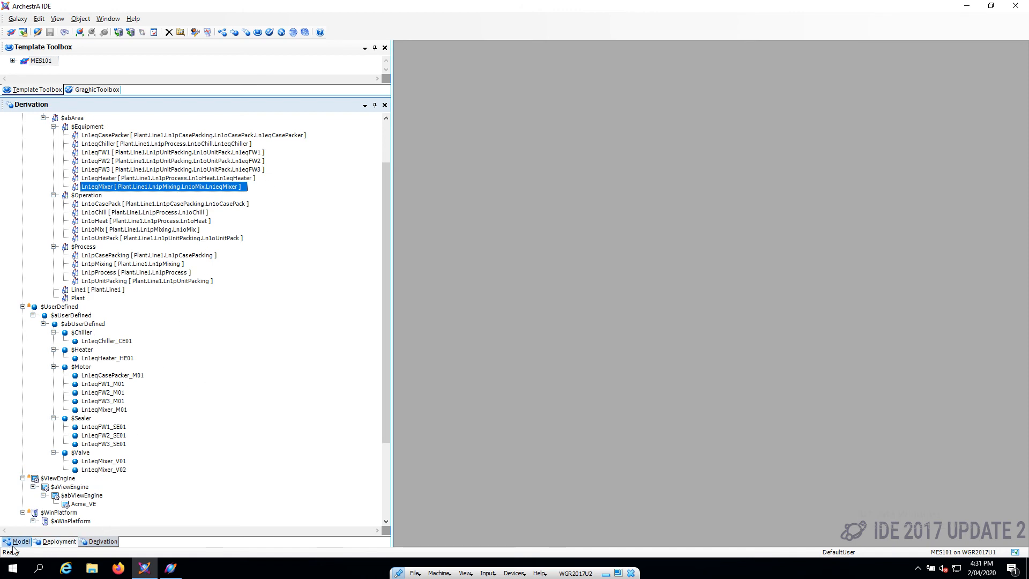
pyautogui.click(17, 541)
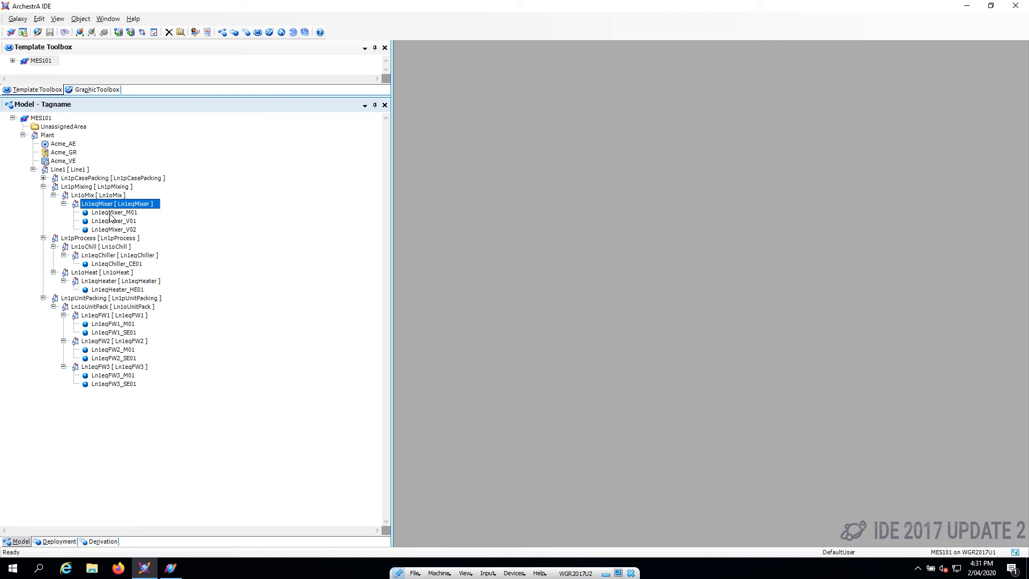
pyautogui.click(113, 211)
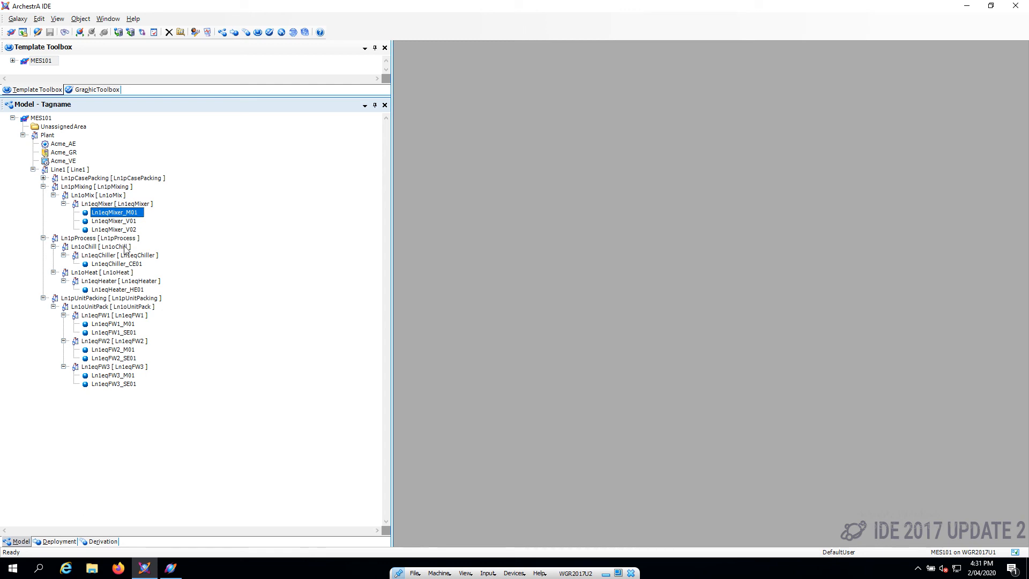
pyautogui.moveTo(78, 462)
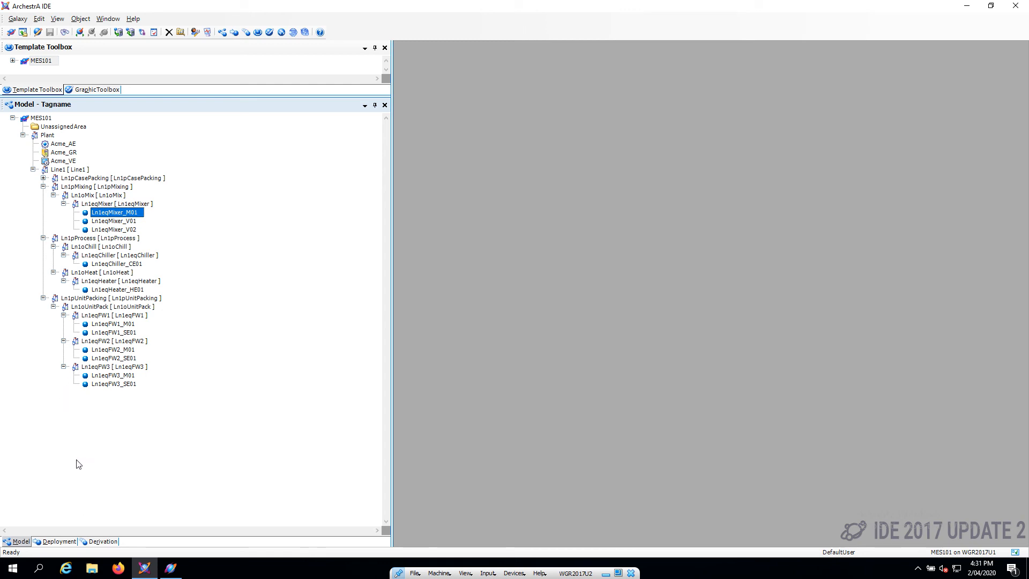
pyautogui.moveTo(163, 444)
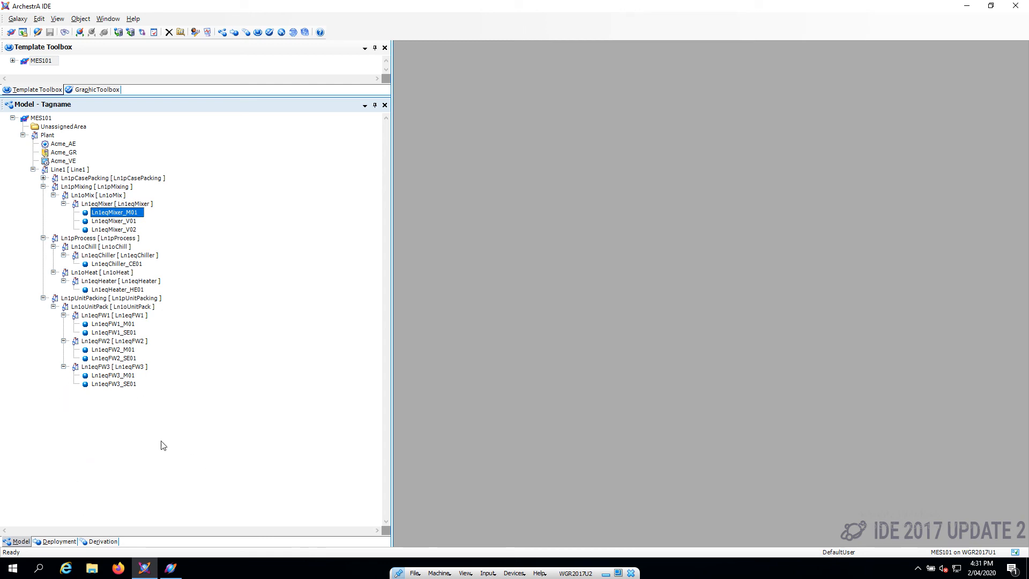
# Review the Deployment view, then select Ln1eqFW3_M01 and Ln1eqFW2_M01 in the Derivation hierarchy.
pyautogui.click(58, 541)
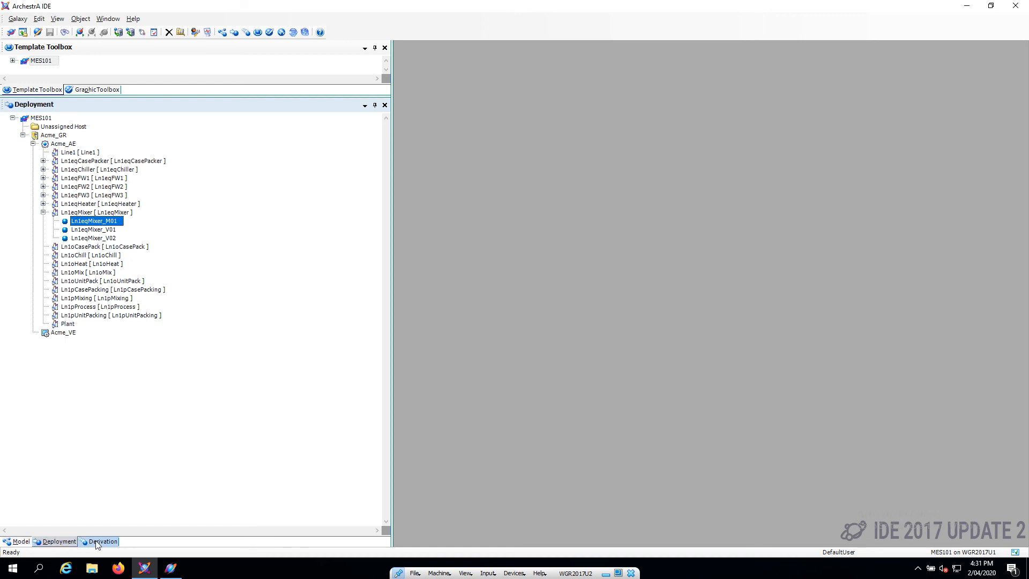
pyautogui.click(101, 541)
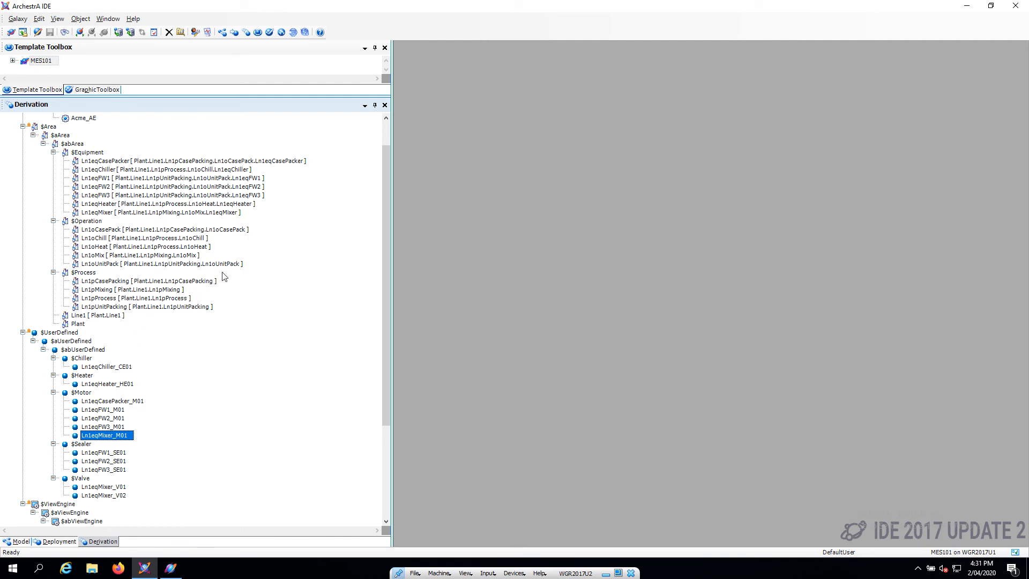
pyautogui.moveTo(141, 272)
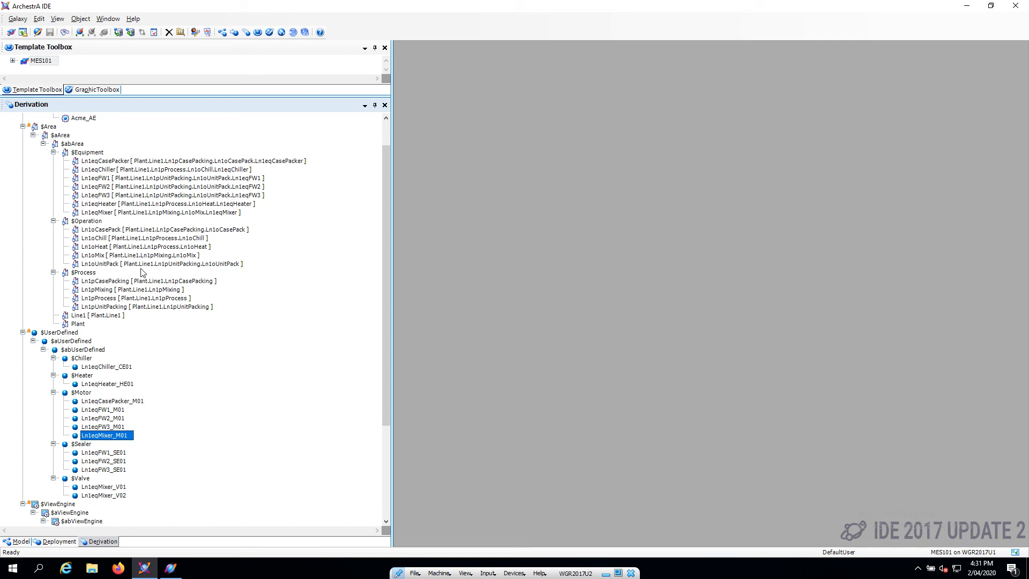
pyautogui.moveTo(158, 253)
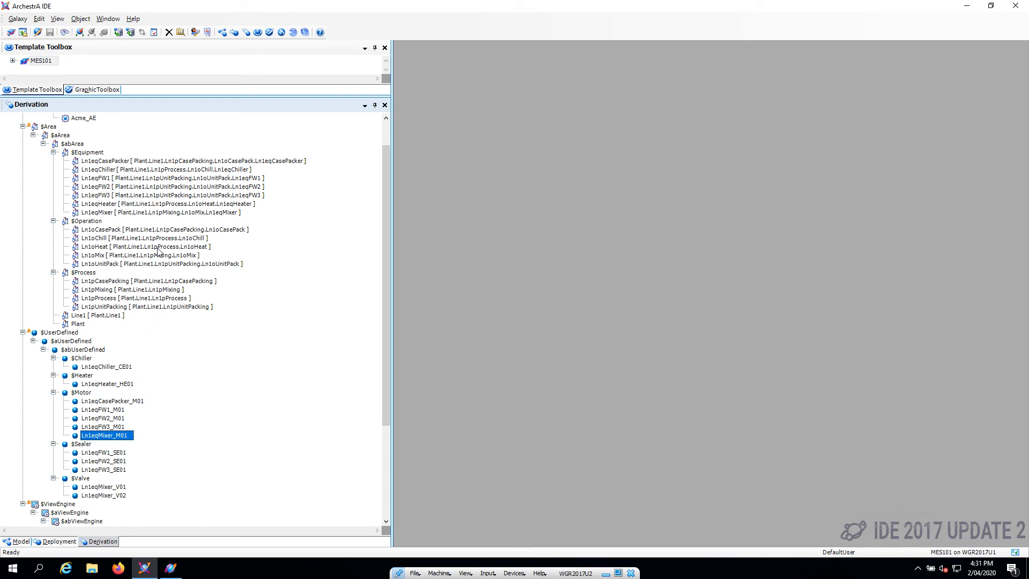
pyautogui.moveTo(138, 389)
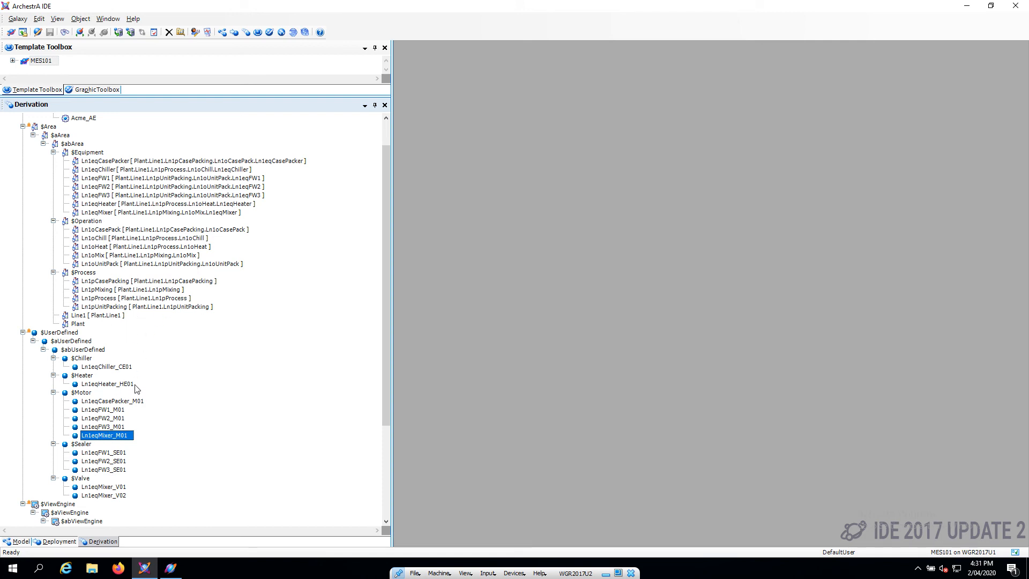
pyautogui.moveTo(125, 410)
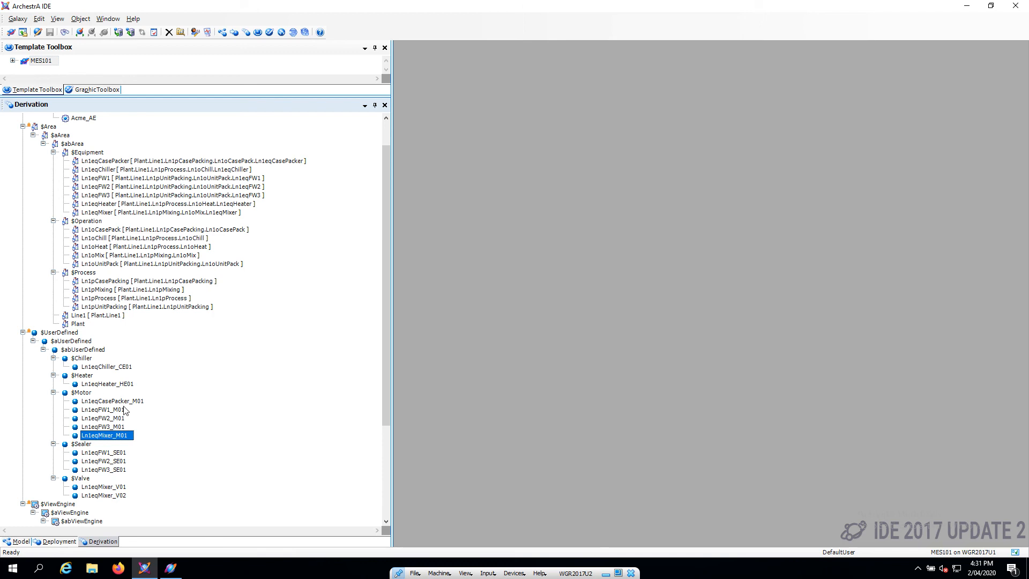
pyautogui.moveTo(131, 409)
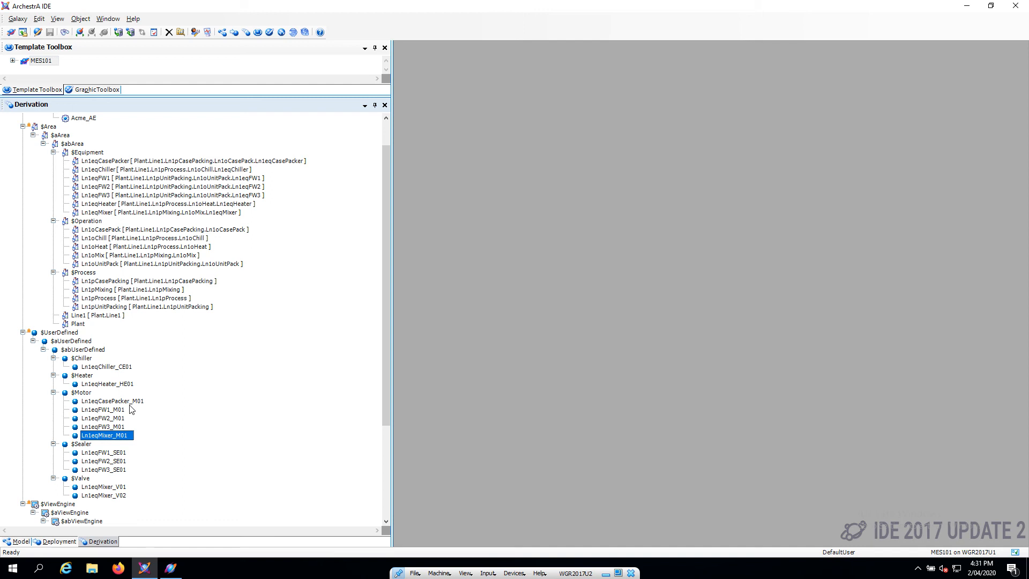
pyautogui.moveTo(107, 416)
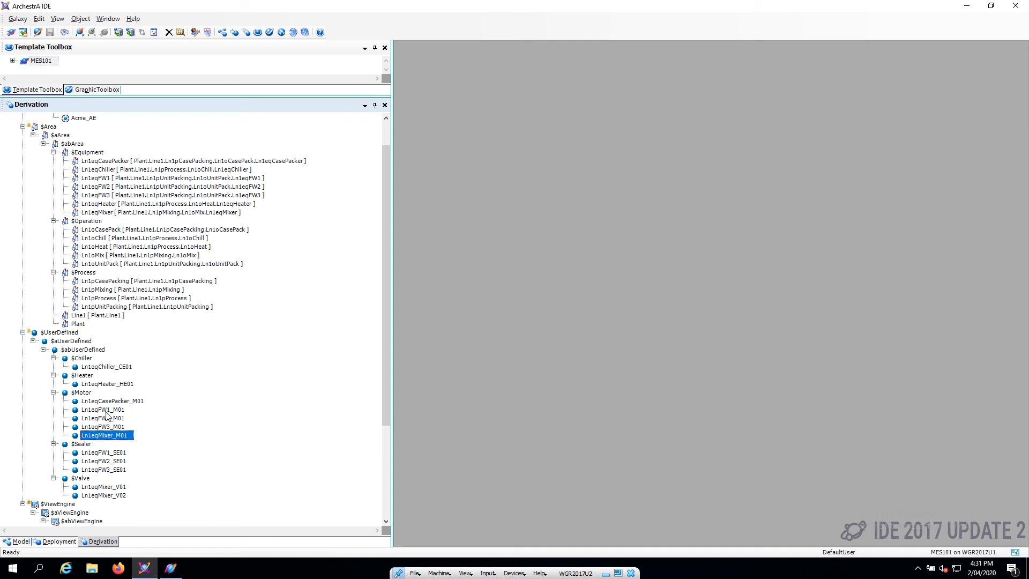
pyautogui.click(99, 426)
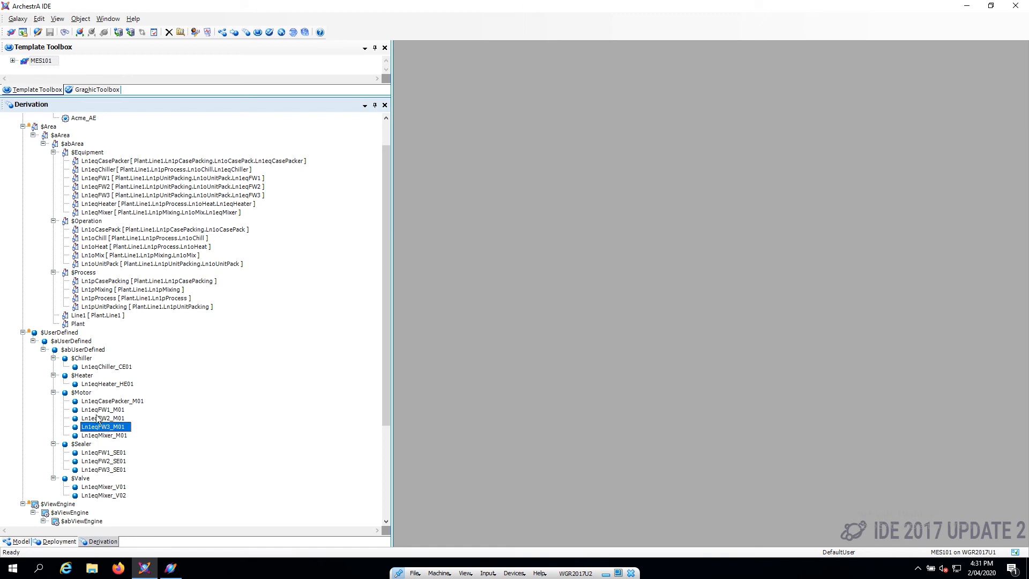
pyautogui.click(99, 418)
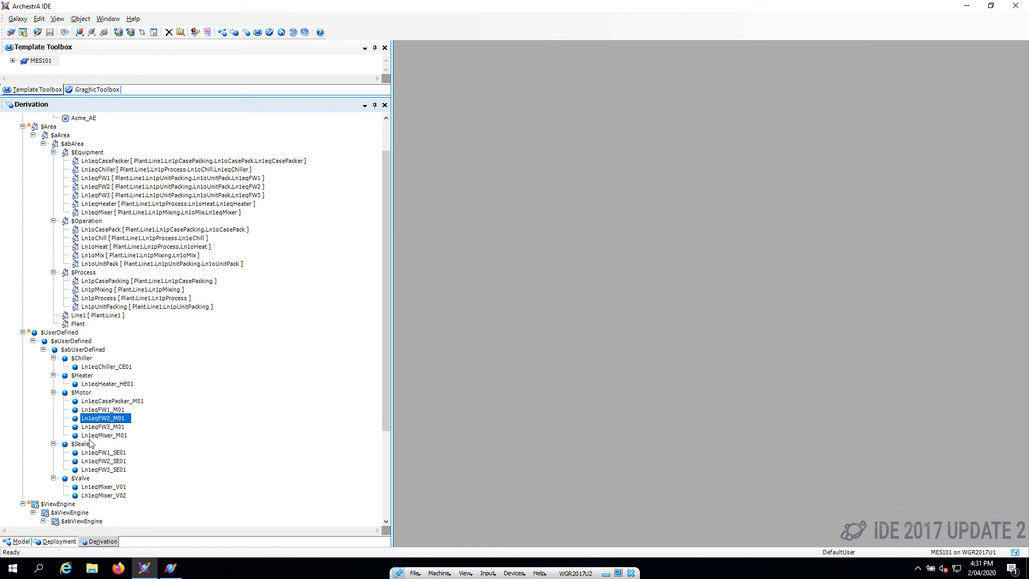